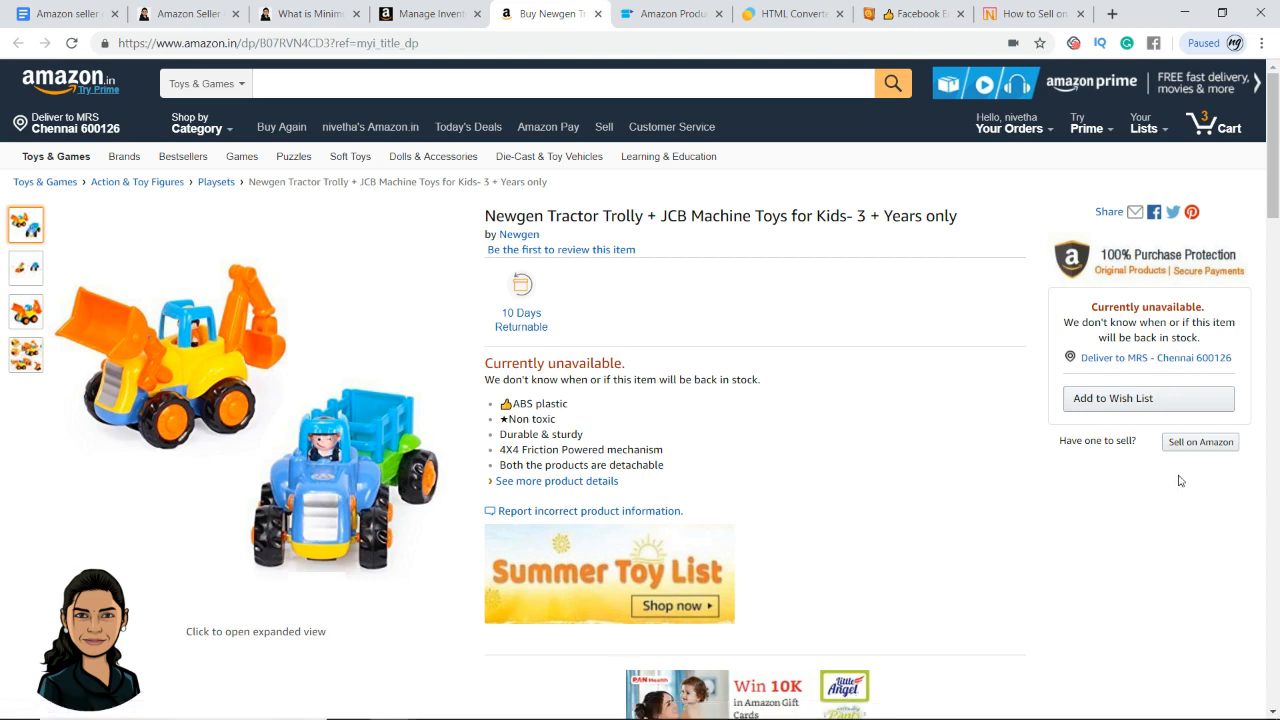
Compare the toy listing's formatted Amazon.in description with the empty SellerApp description editor.
click(667, 13)
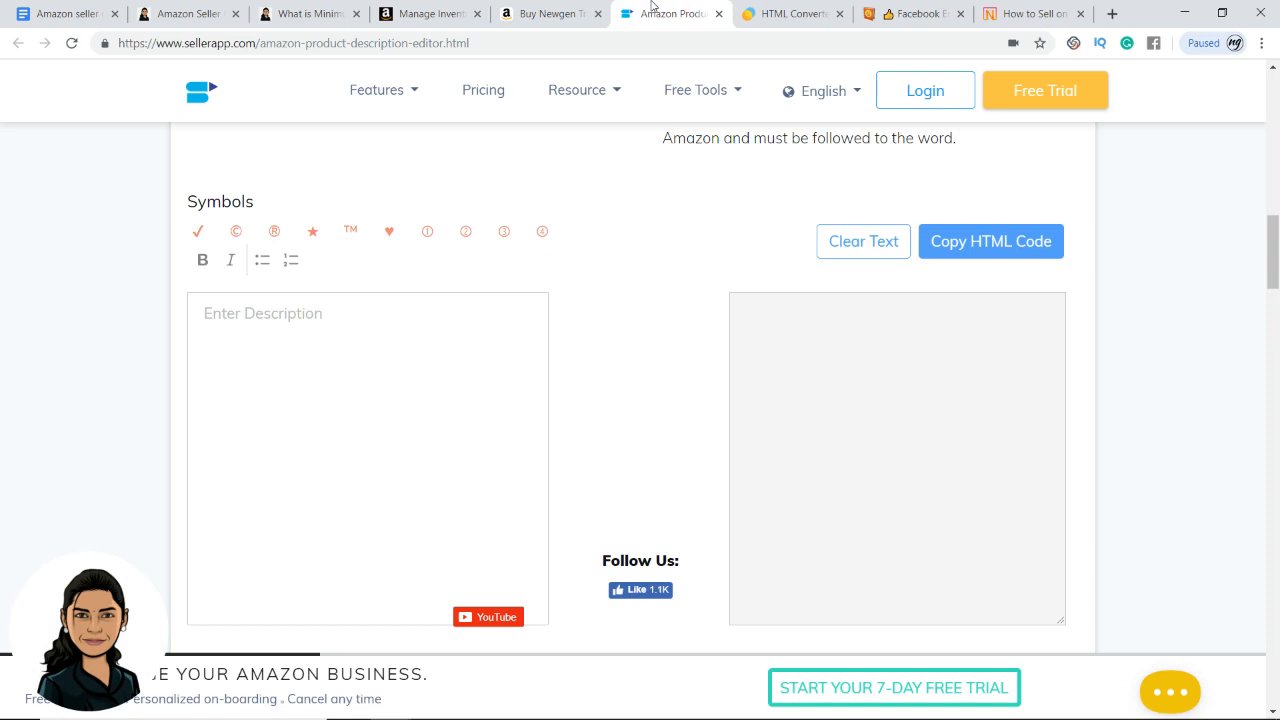
click(548, 13)
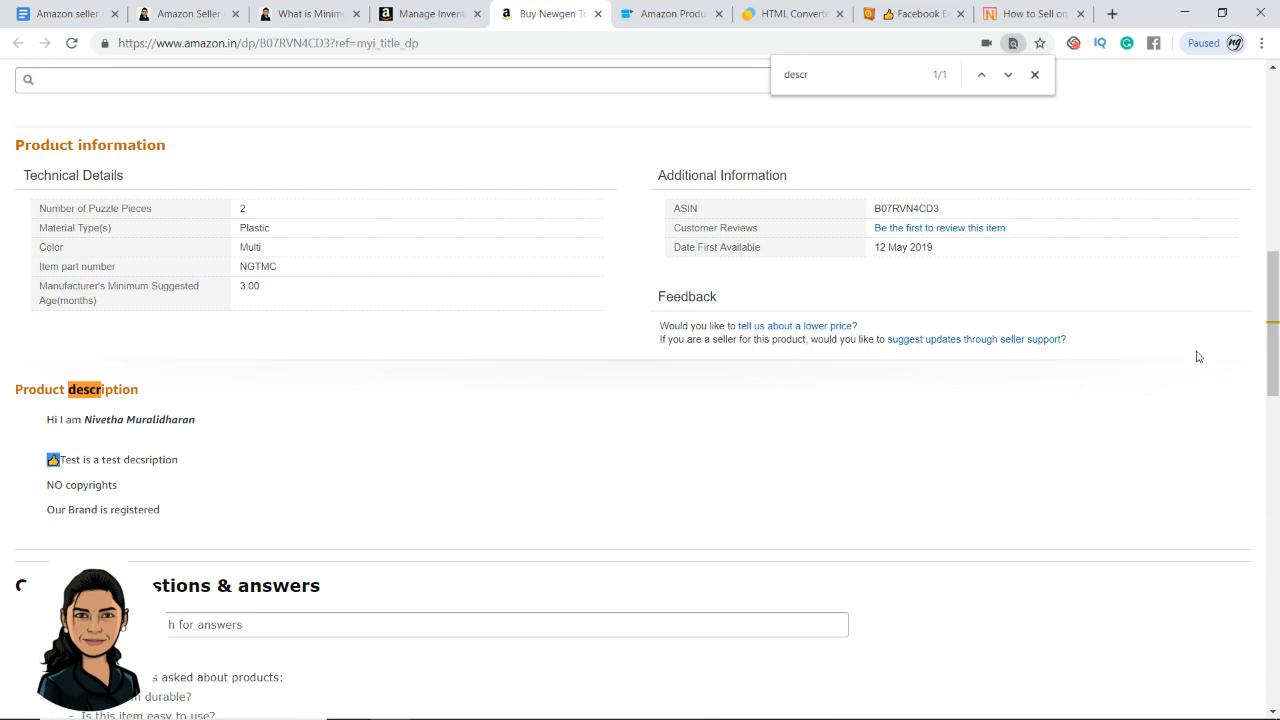
scroll(up, 3)
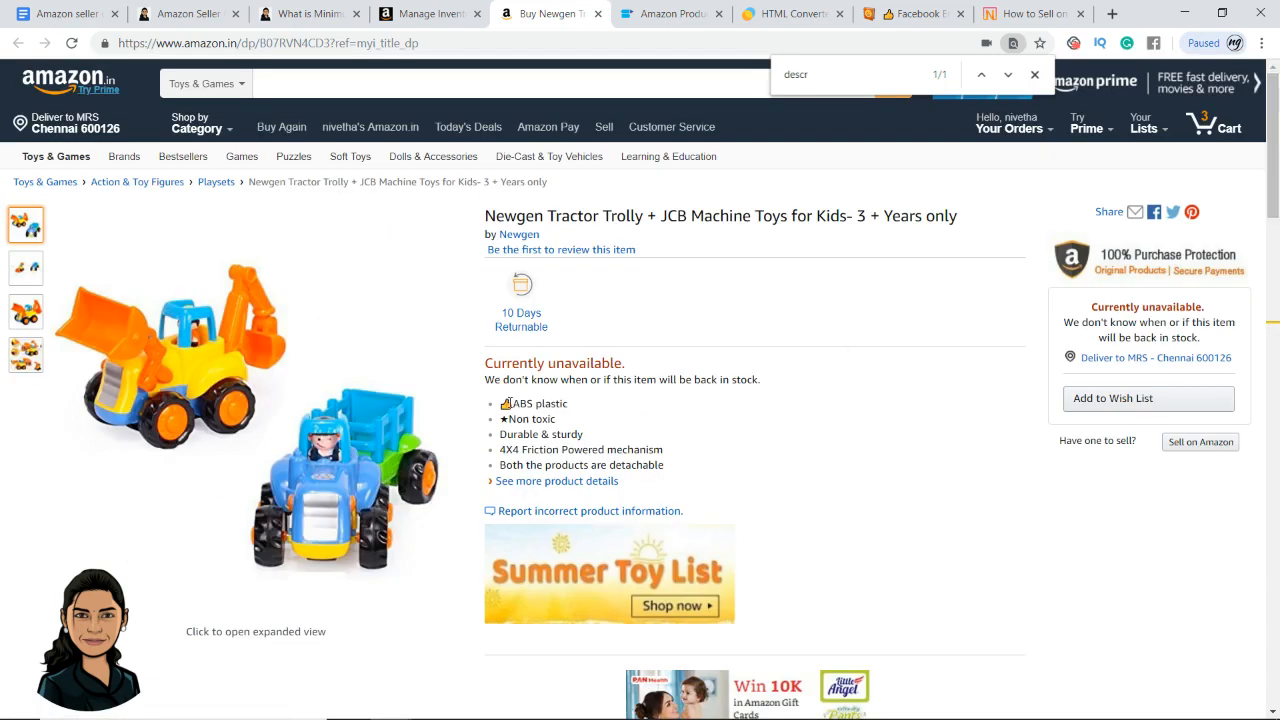
mouse_move(705, 404)
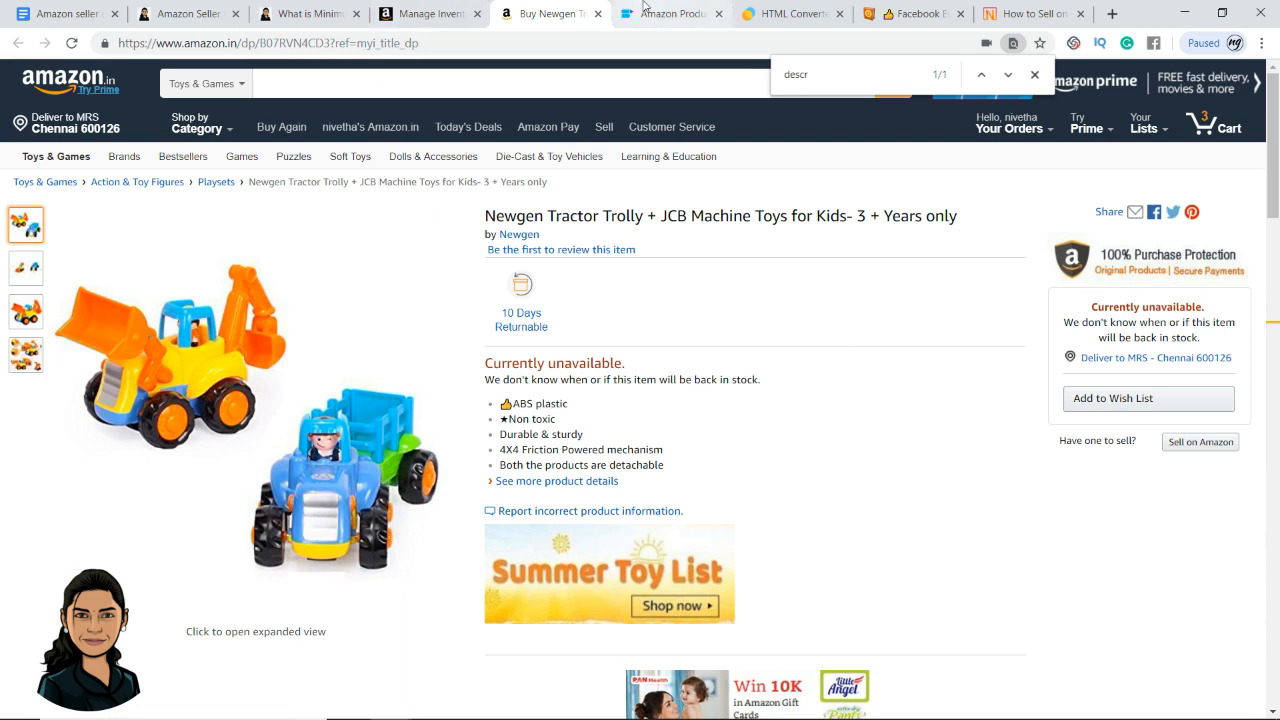
click(663, 13)
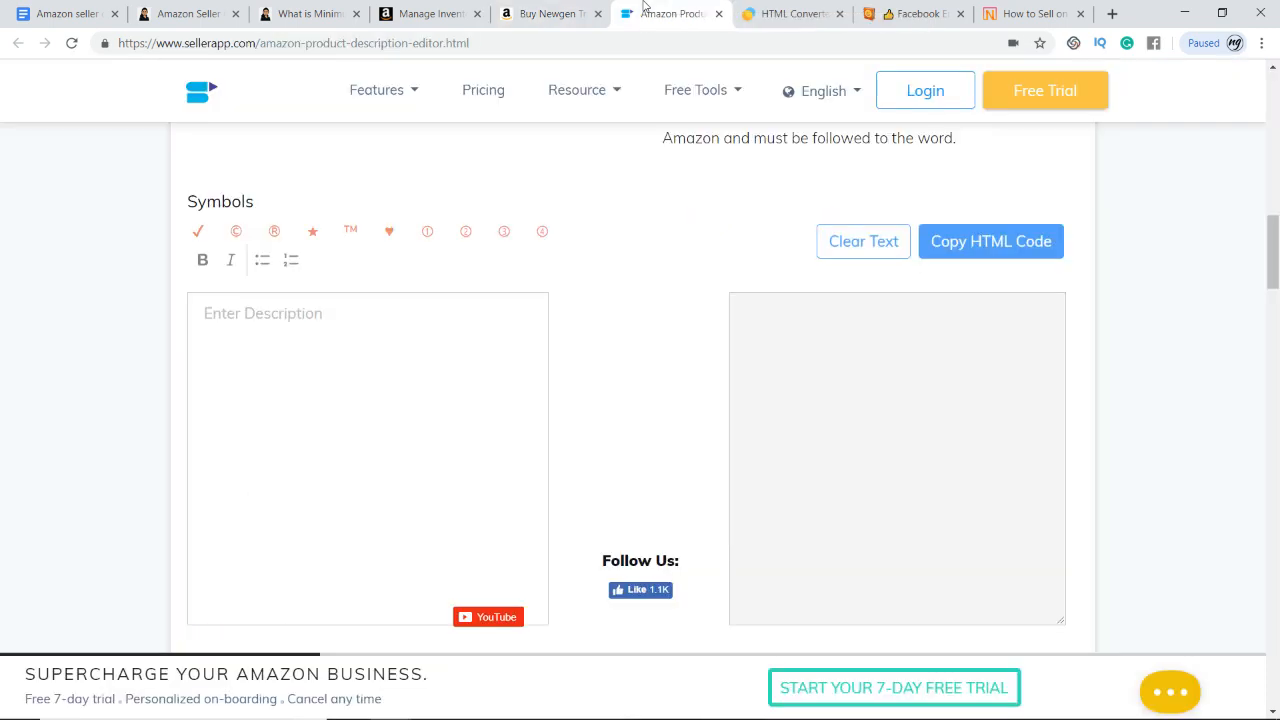
Write the opening sentence 'This is a test description and below are the…' in the editor.
click(354, 332)
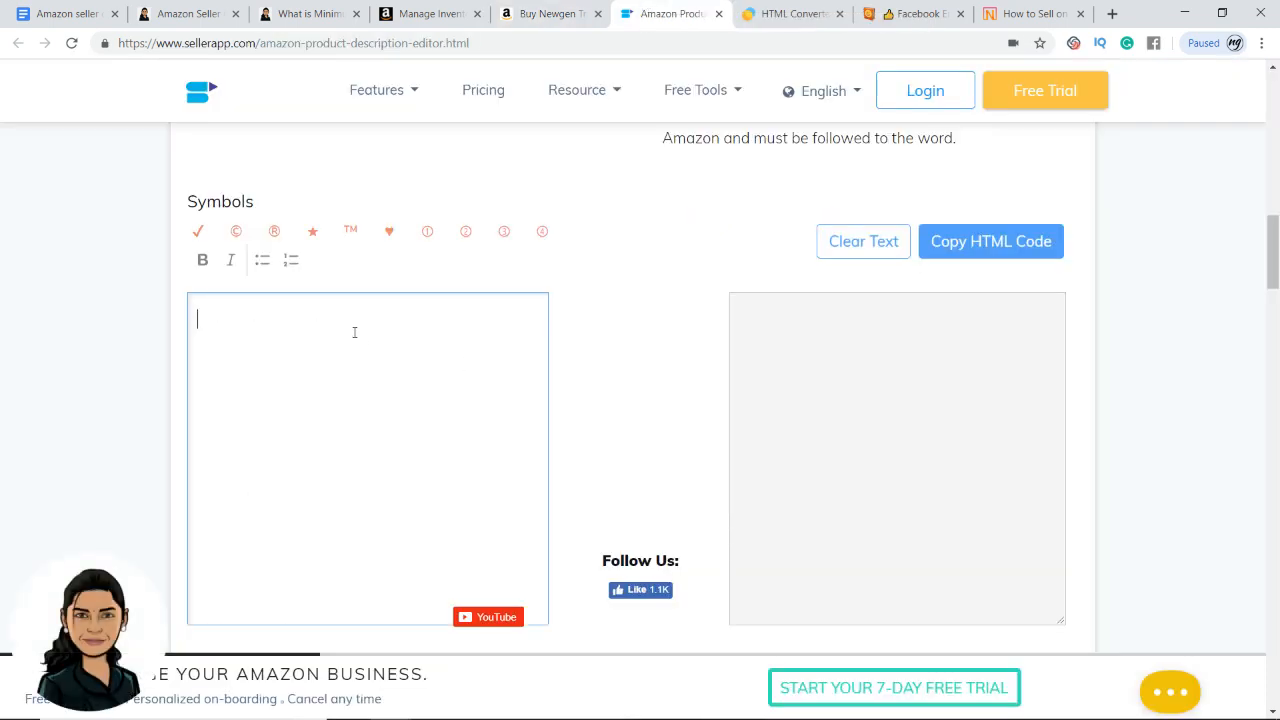
text(This is)
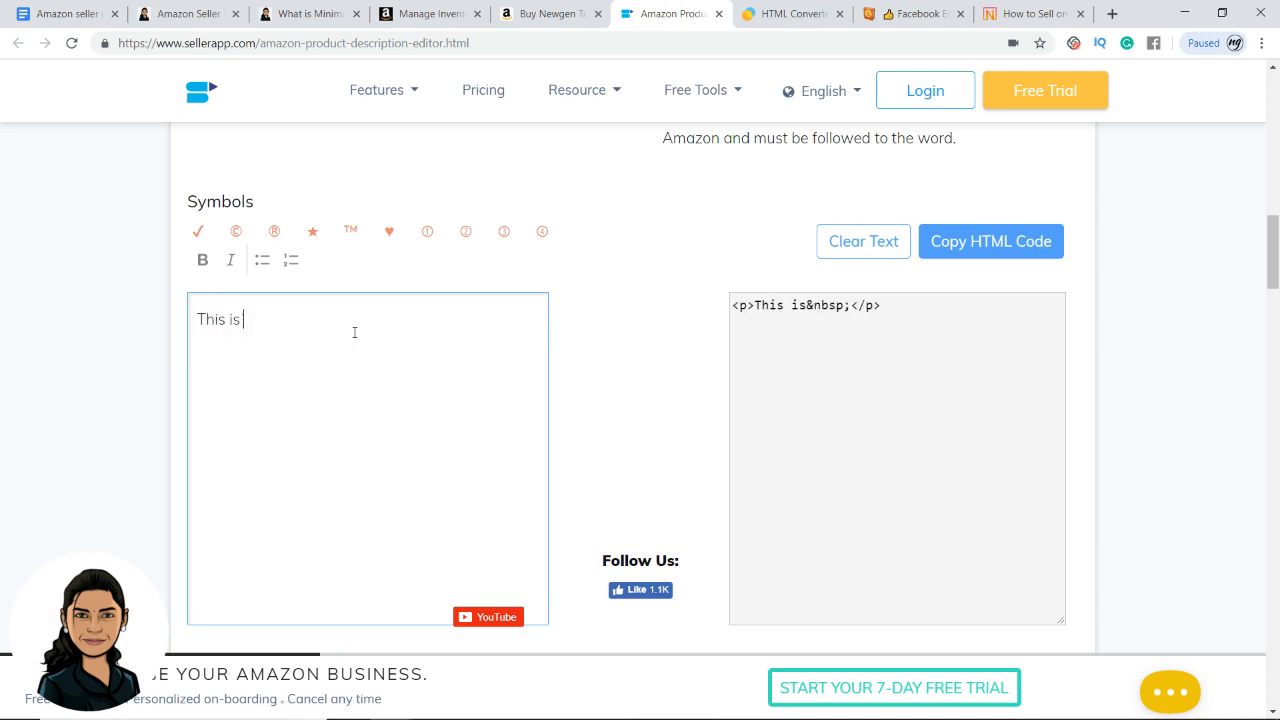
text(a test descrip)
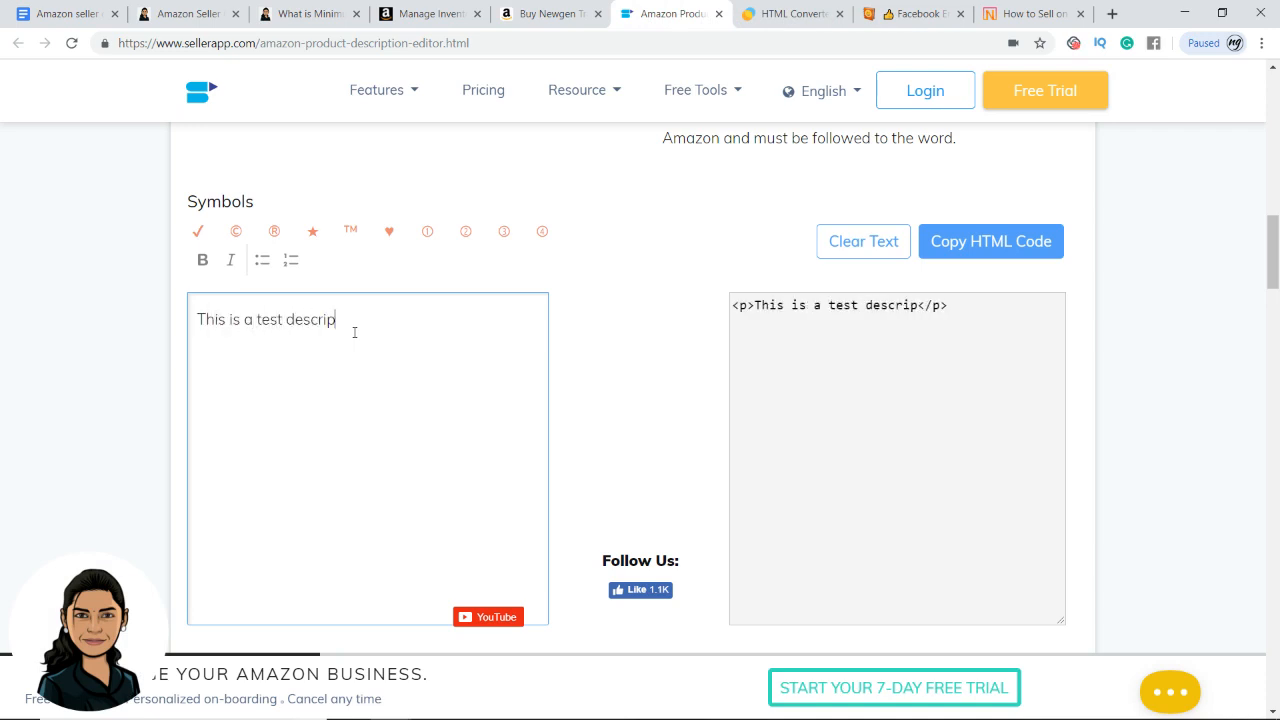
text(tion and below)
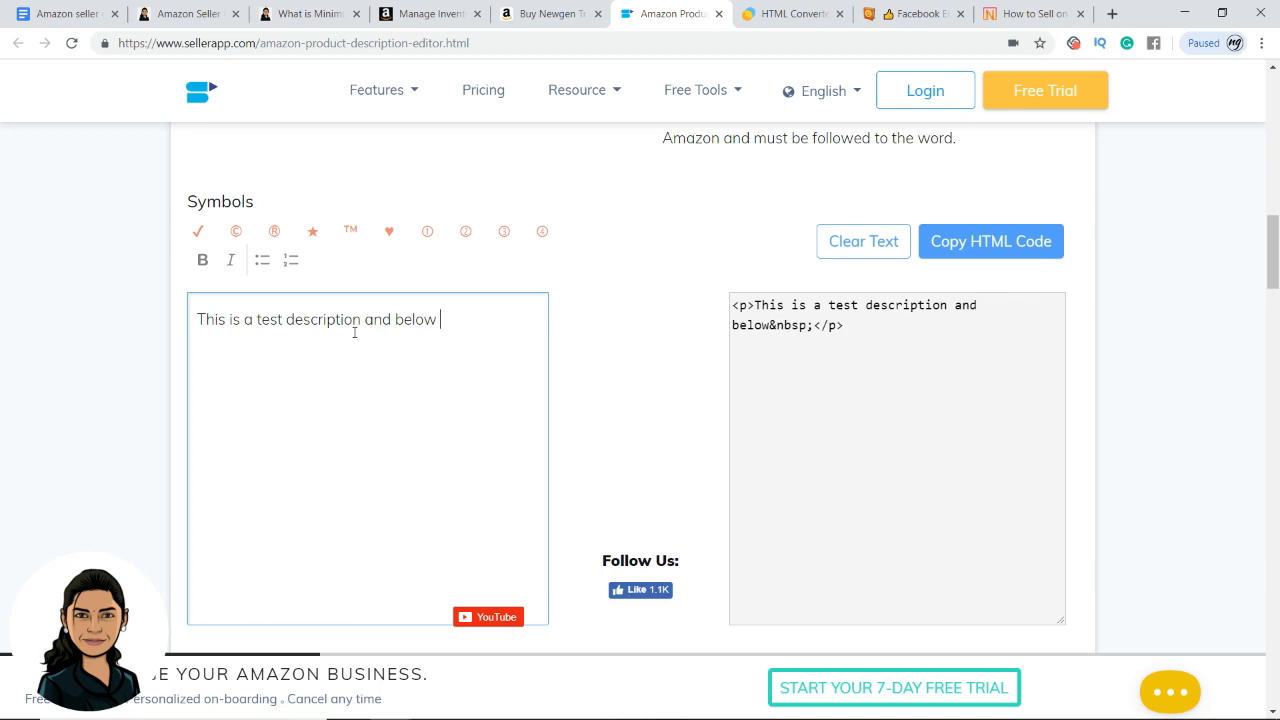
text(are the details covered)
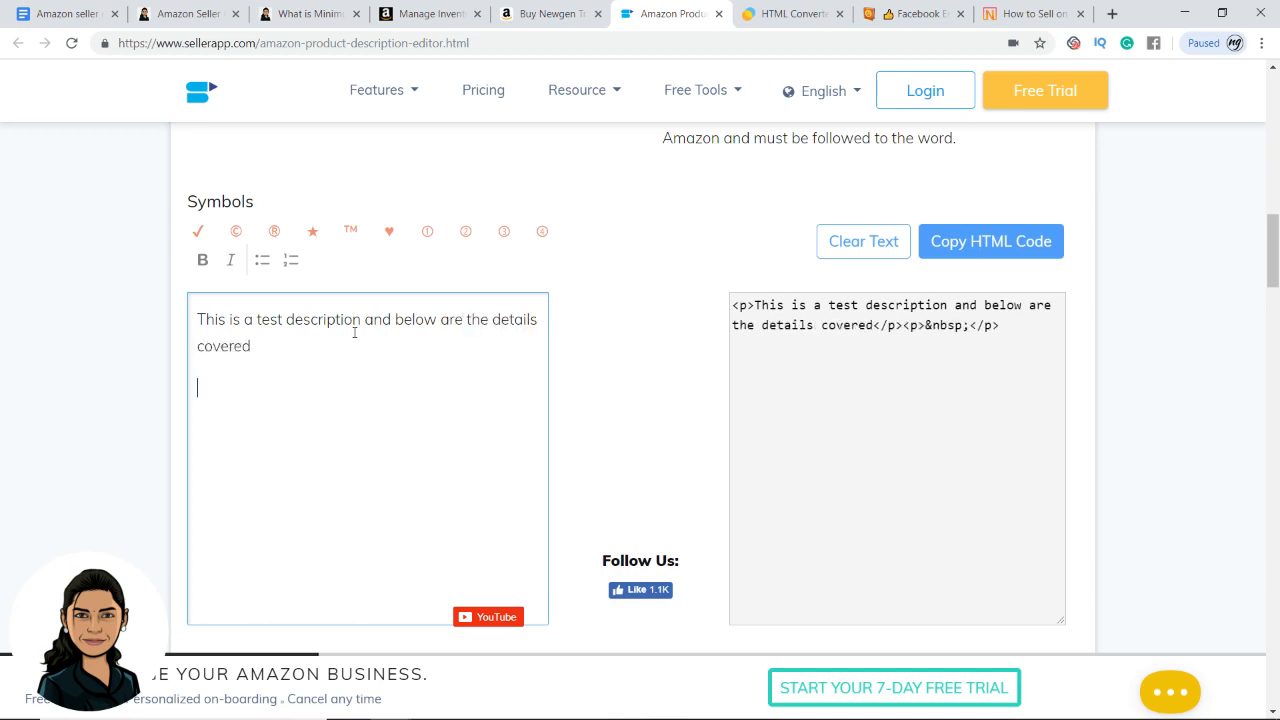
Add bullets 'How to add emoji' and 'How to add html tags'.
click(262, 260)
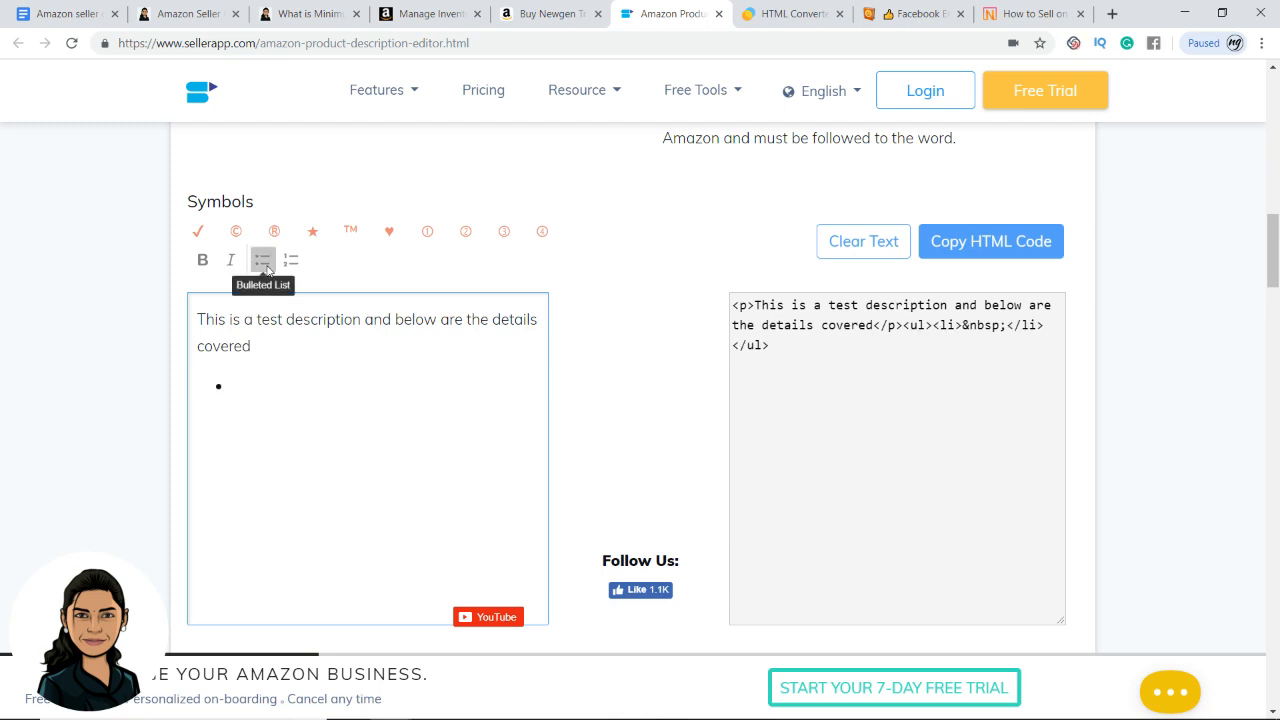
text(How to add)
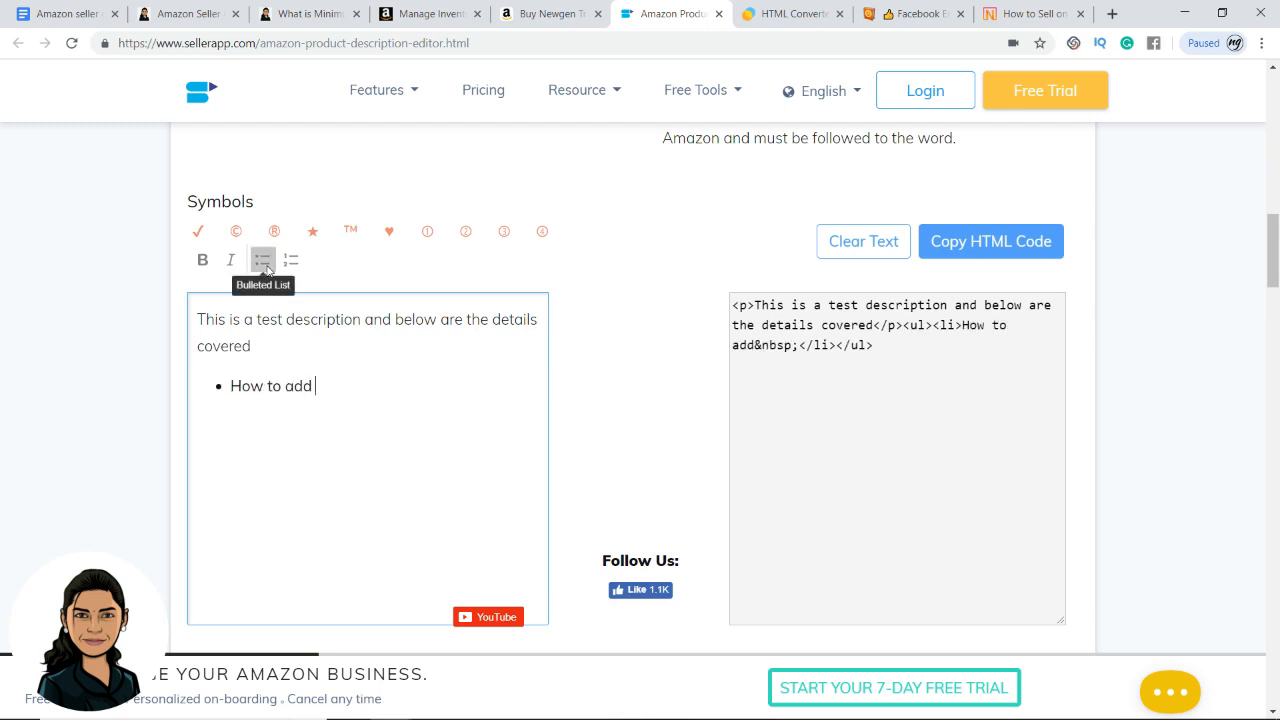
text(emoji)
text(How to a)
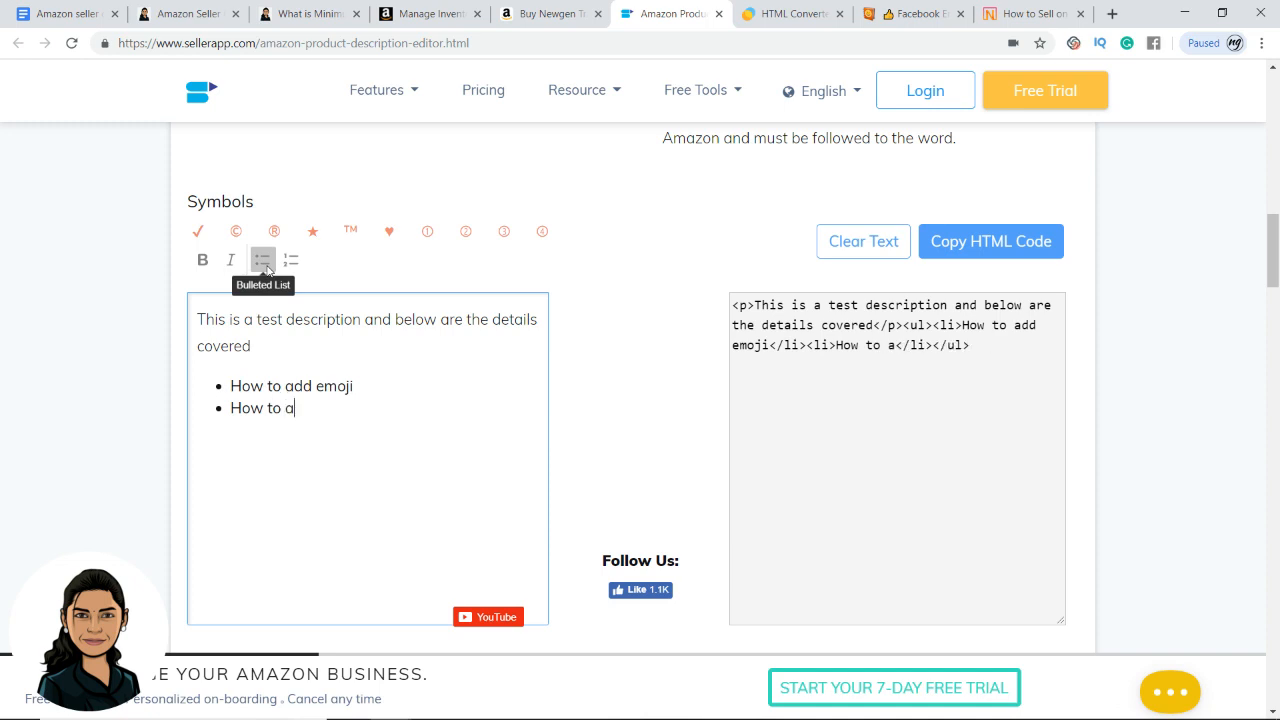
text(dd html tags)
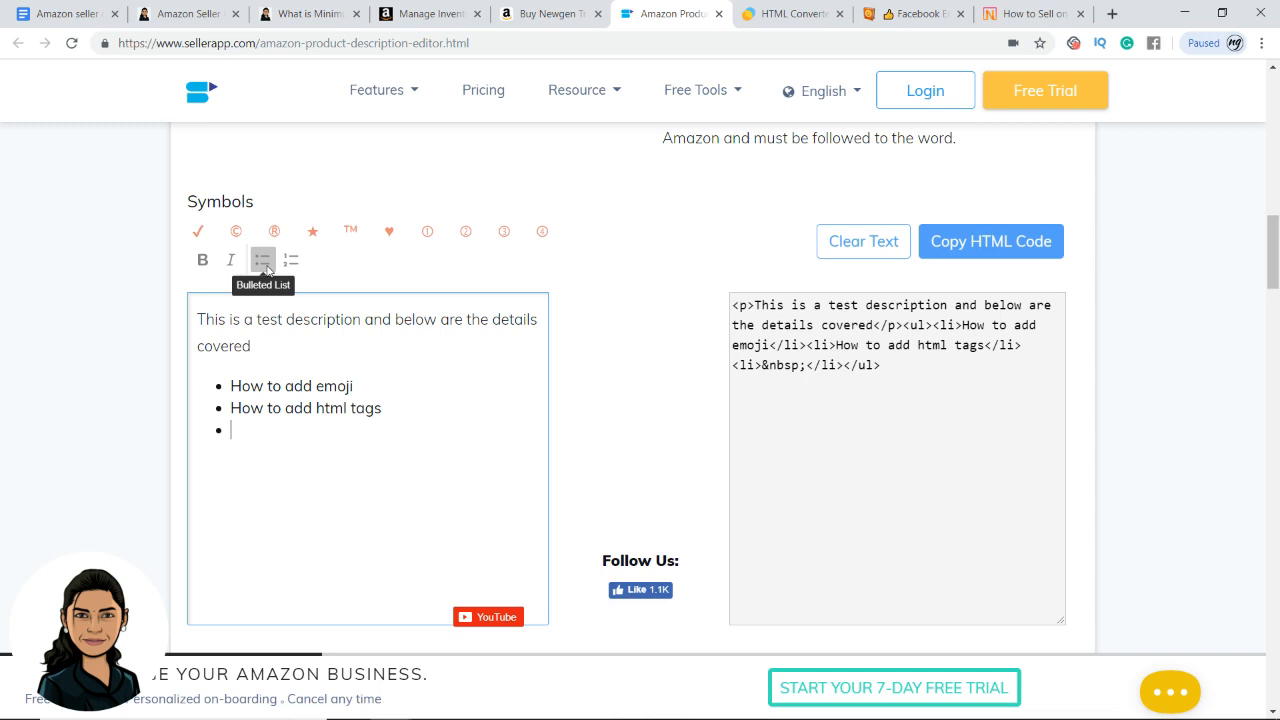
mouse_move(278, 345)
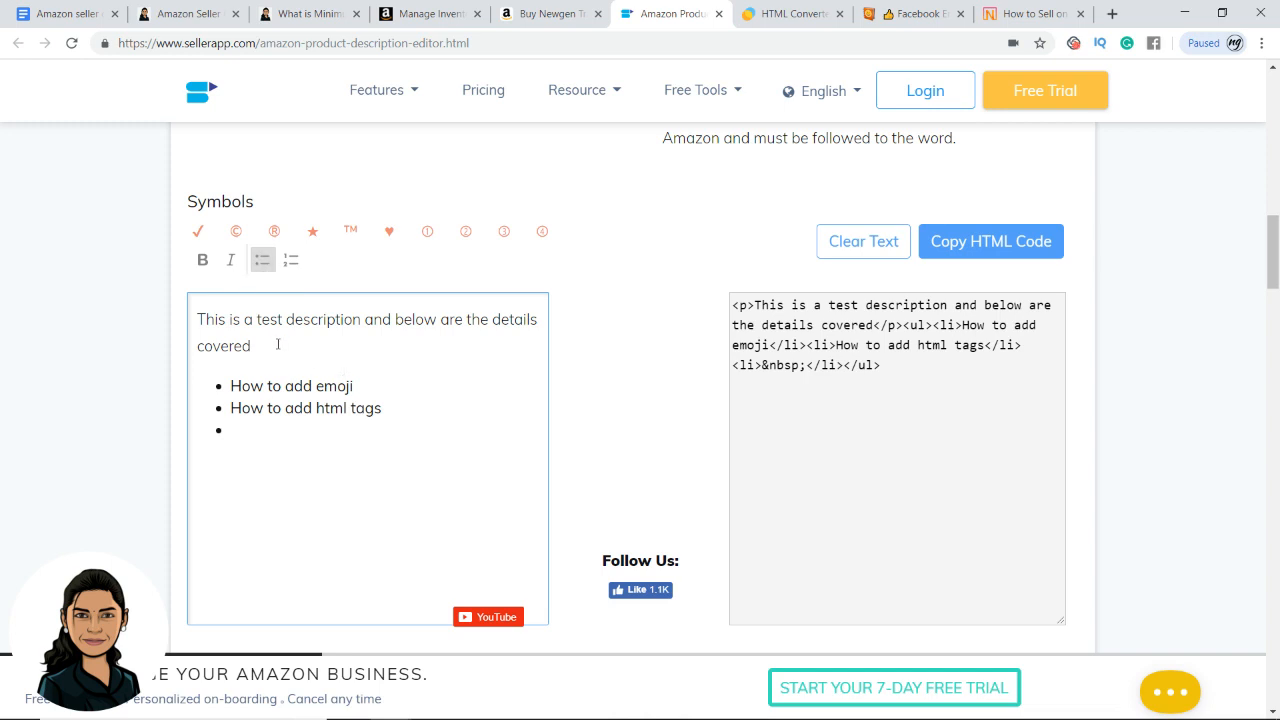
Make the words 'test description' bold and italic.
double_click(283, 319)
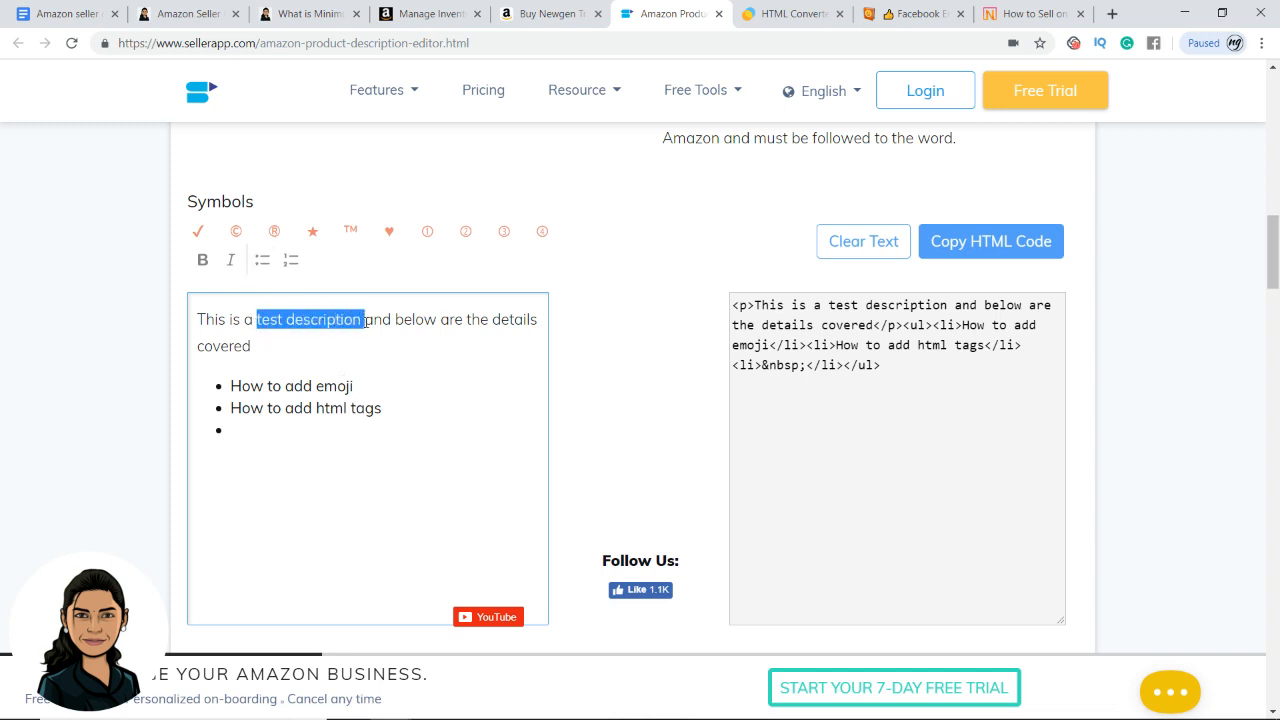
click(202, 260)
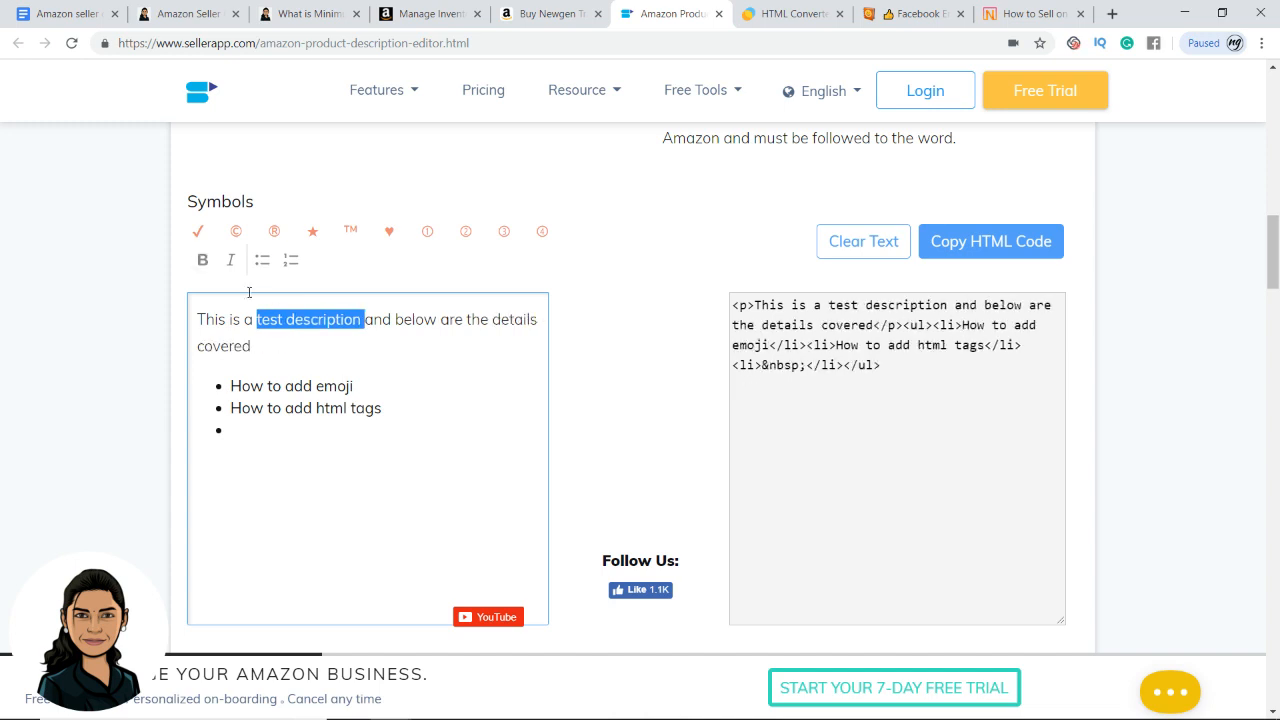
click(230, 260)
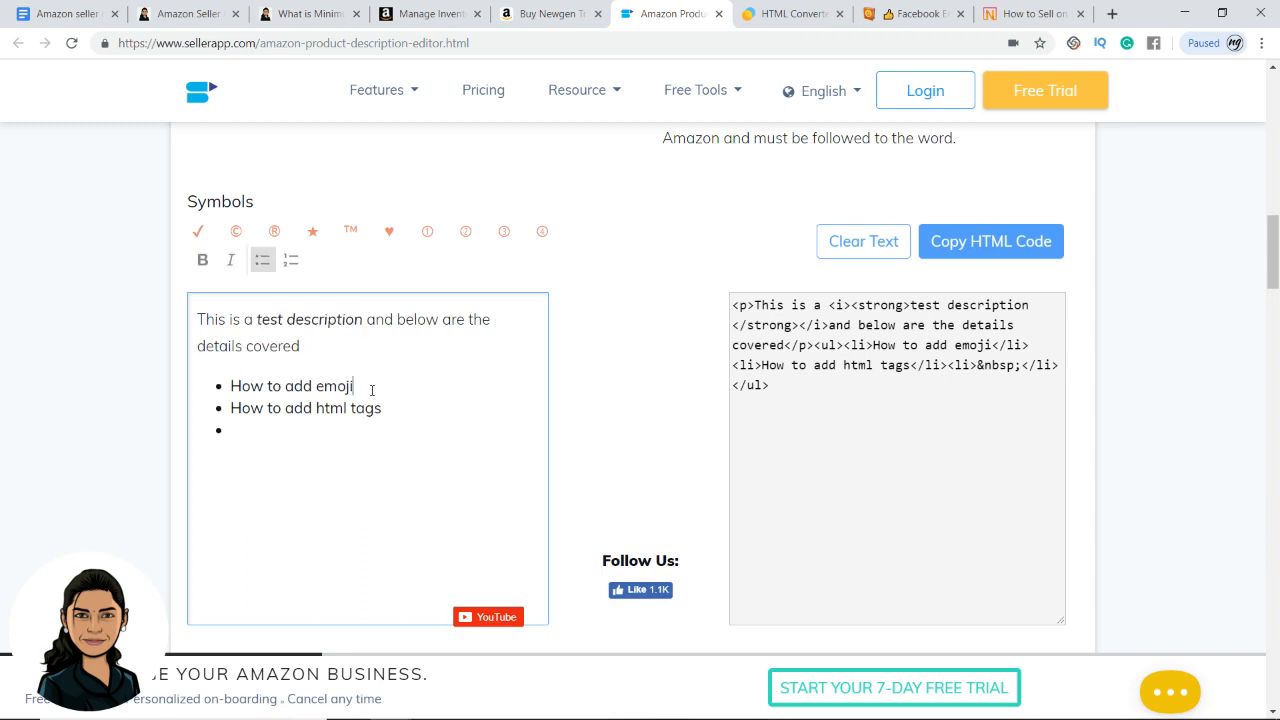
Add bullets 'How to find emoji' and 'What html tags are allowed', then end the list.
text(H)
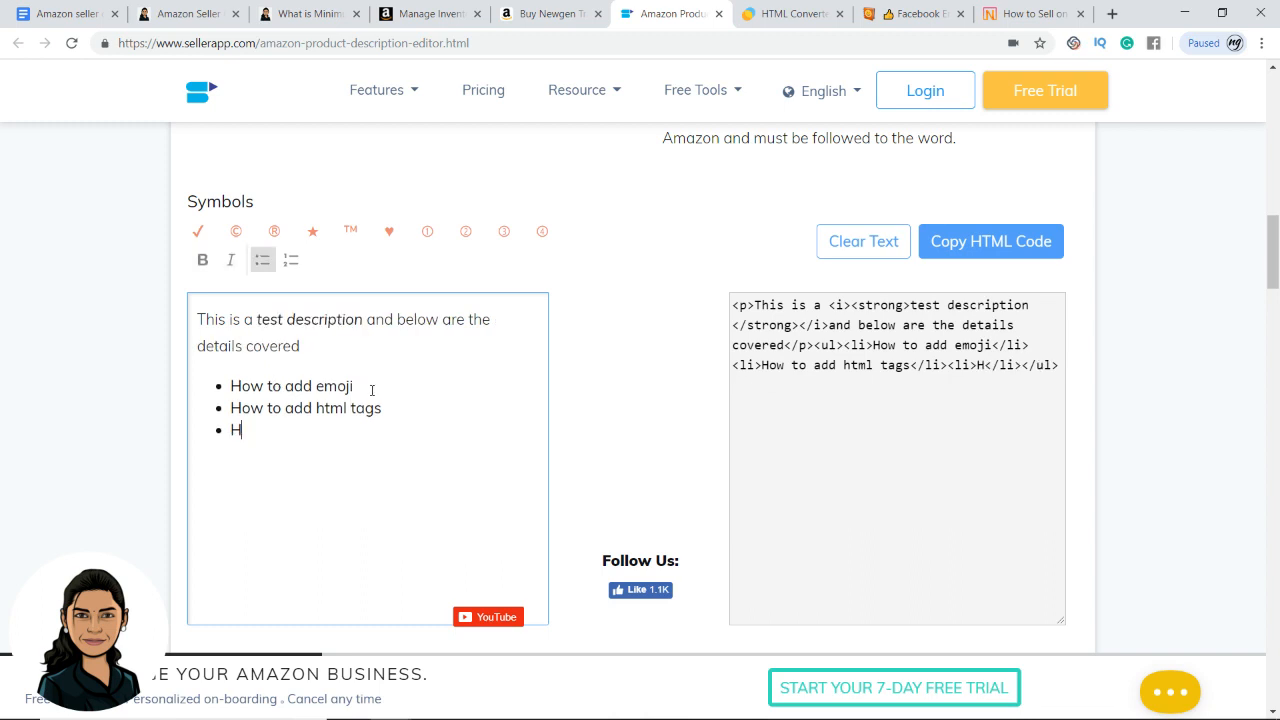
text(ow to find emoji)
text(What html tags are allowed)
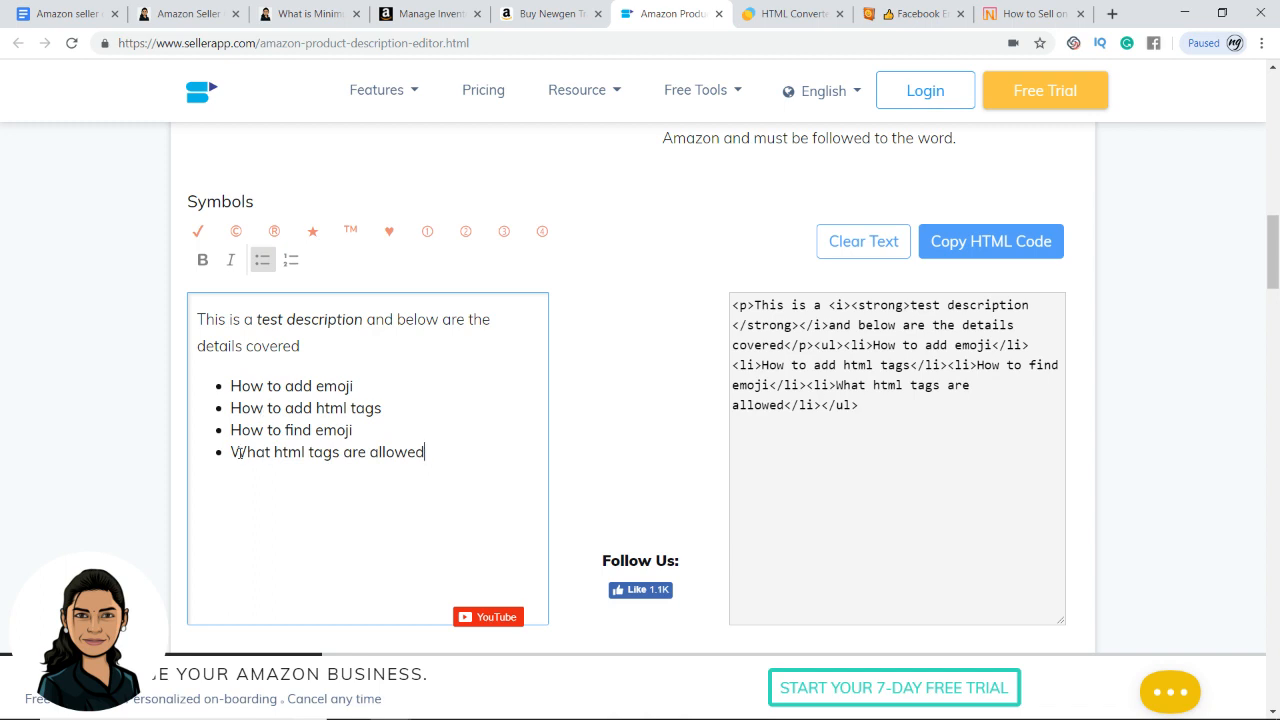
key(Enter)
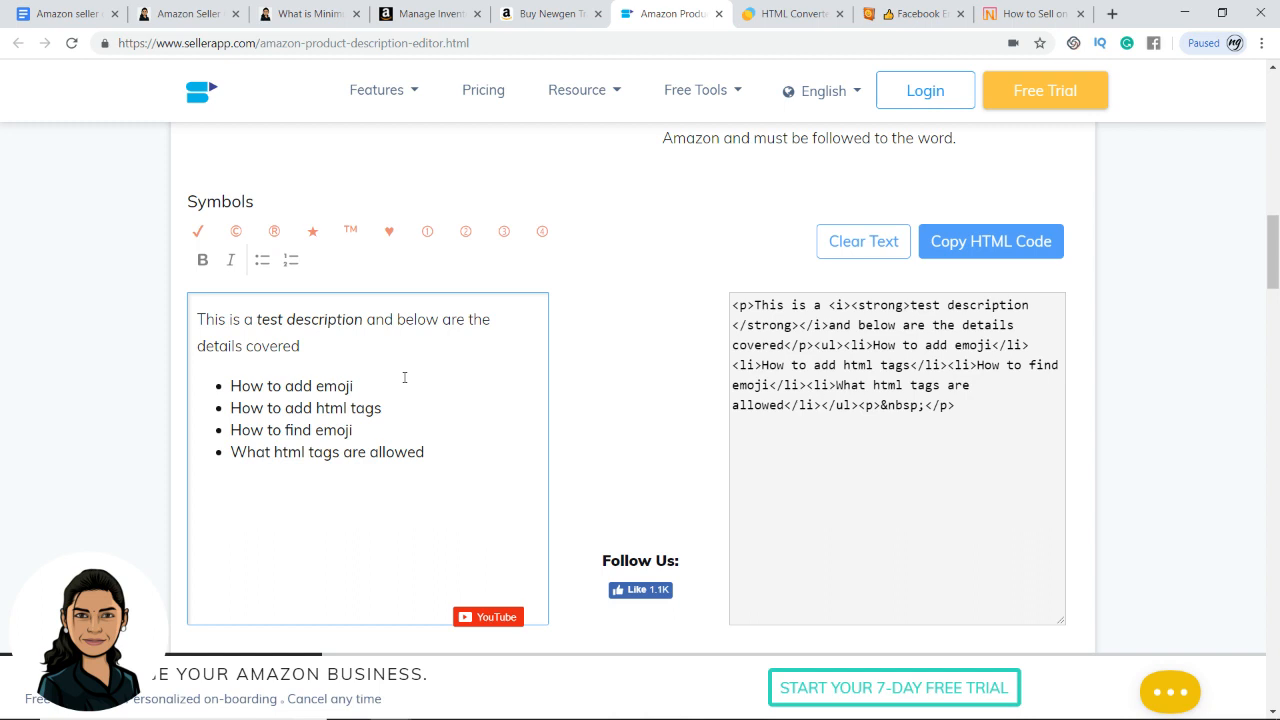
Add a 'Disclaimer:' heading on its own line below the list.
text(Discl)
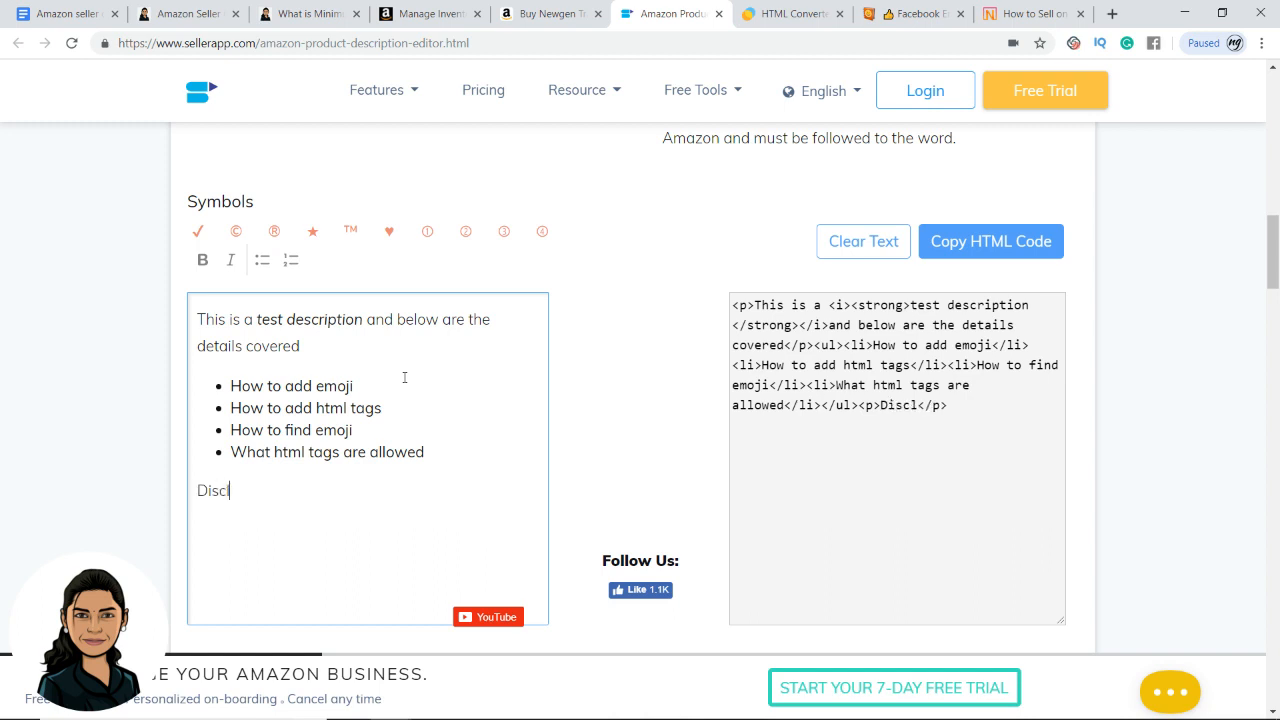
text(aimer:)
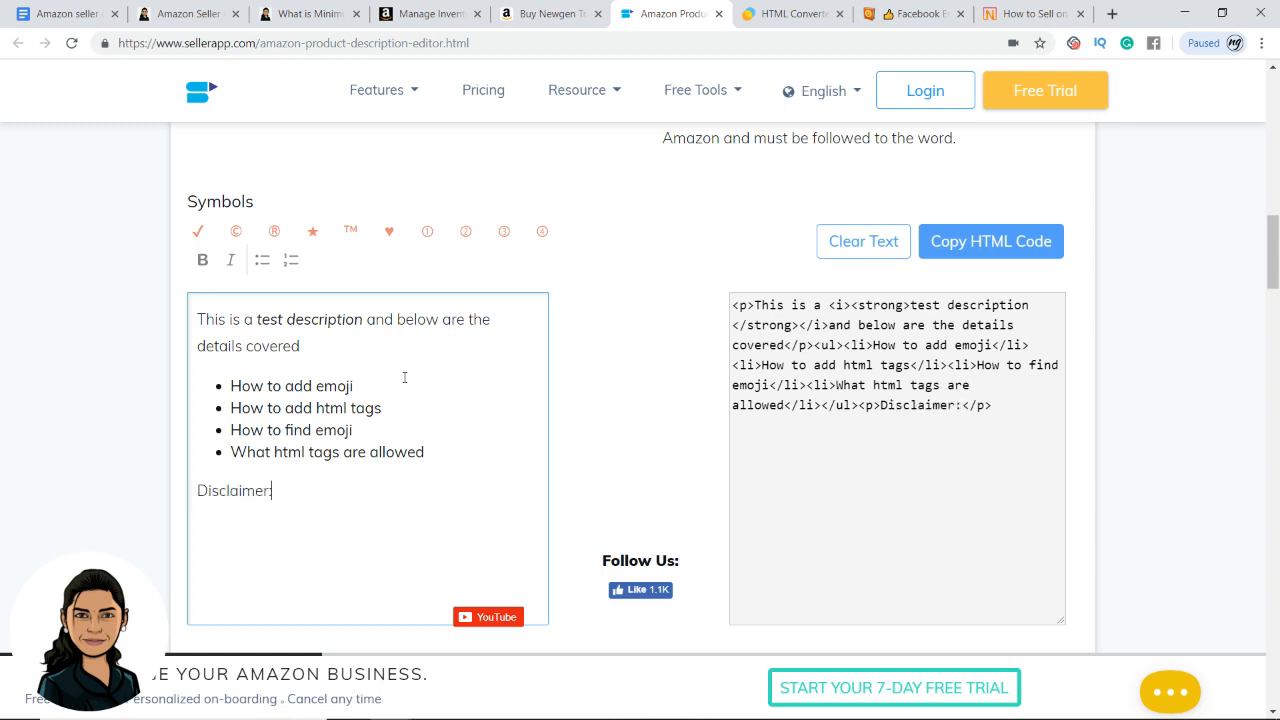
key(Enter)
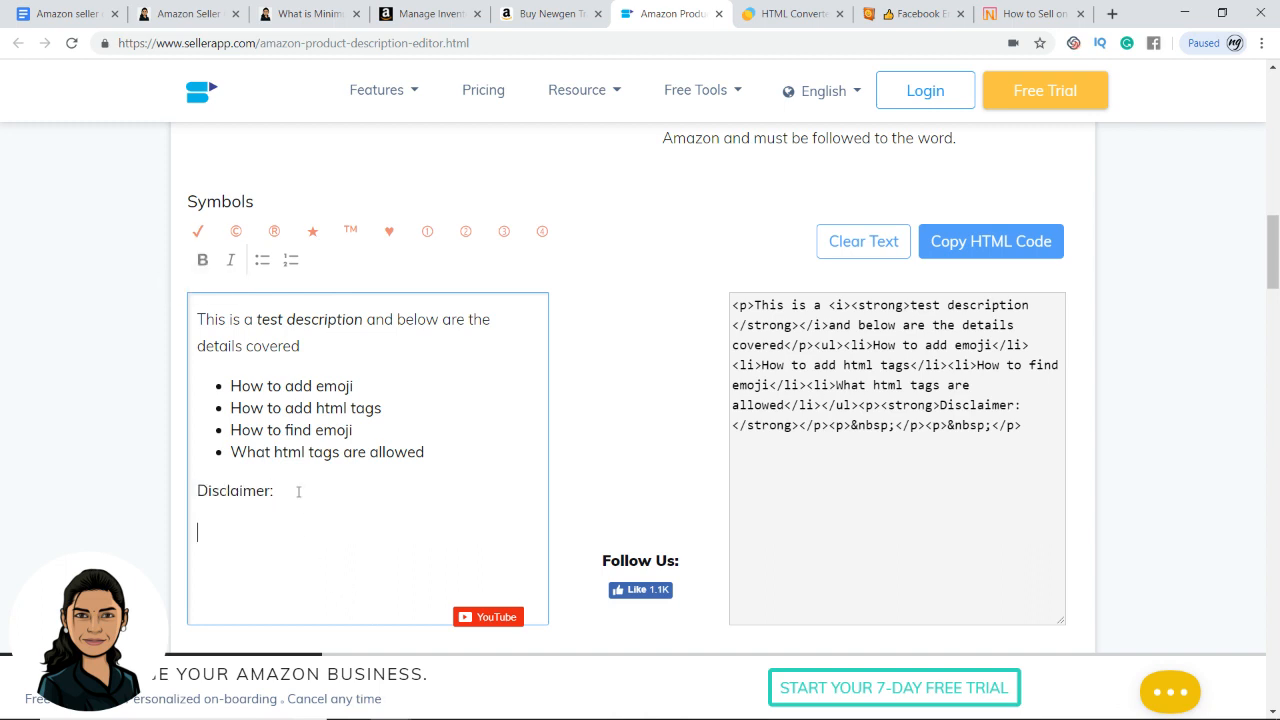
Write that we are authorised to sell Brand so and so® products and other suppliers aren't allowed.
text(We are a)
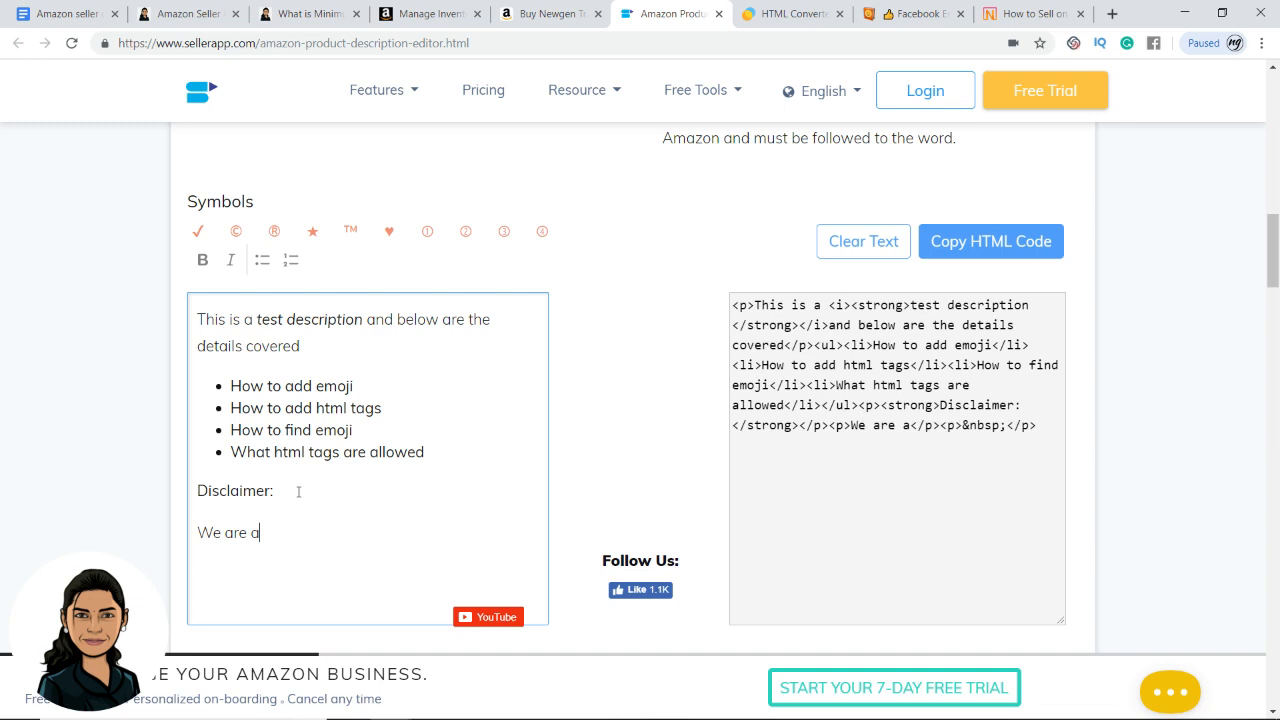
text(uthorised to sell the)
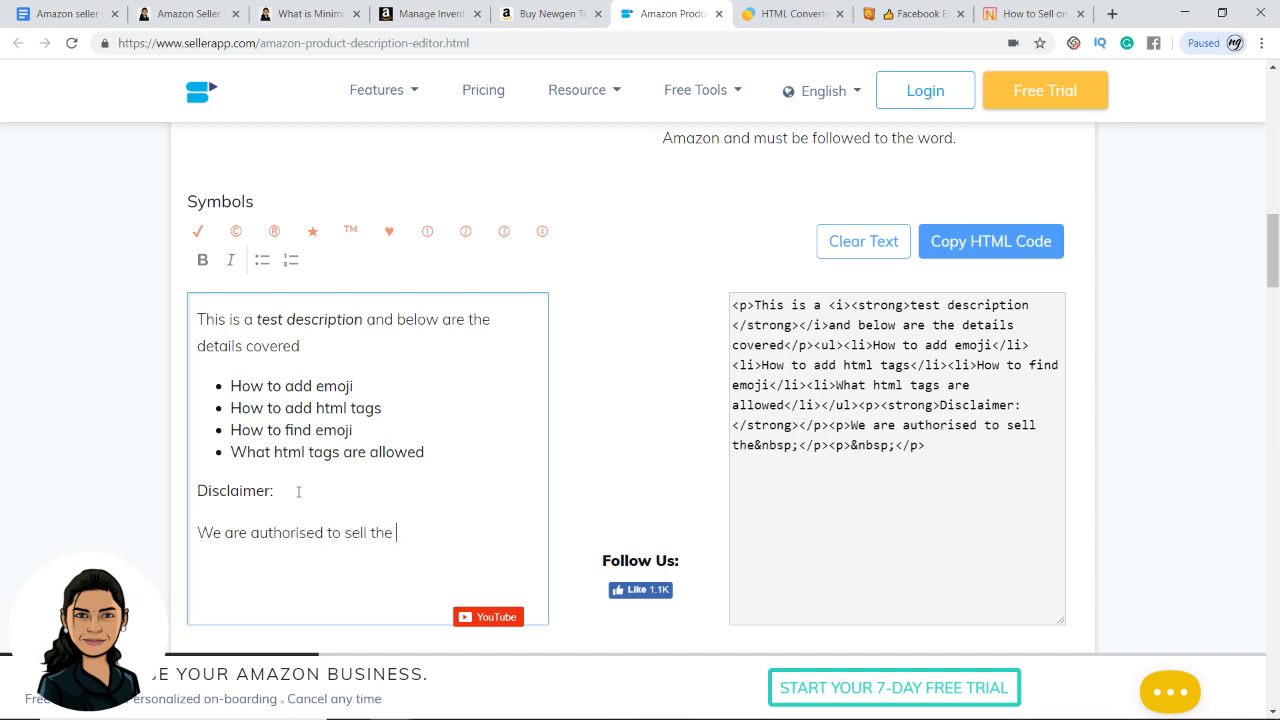
text(Brand so and so® and w)
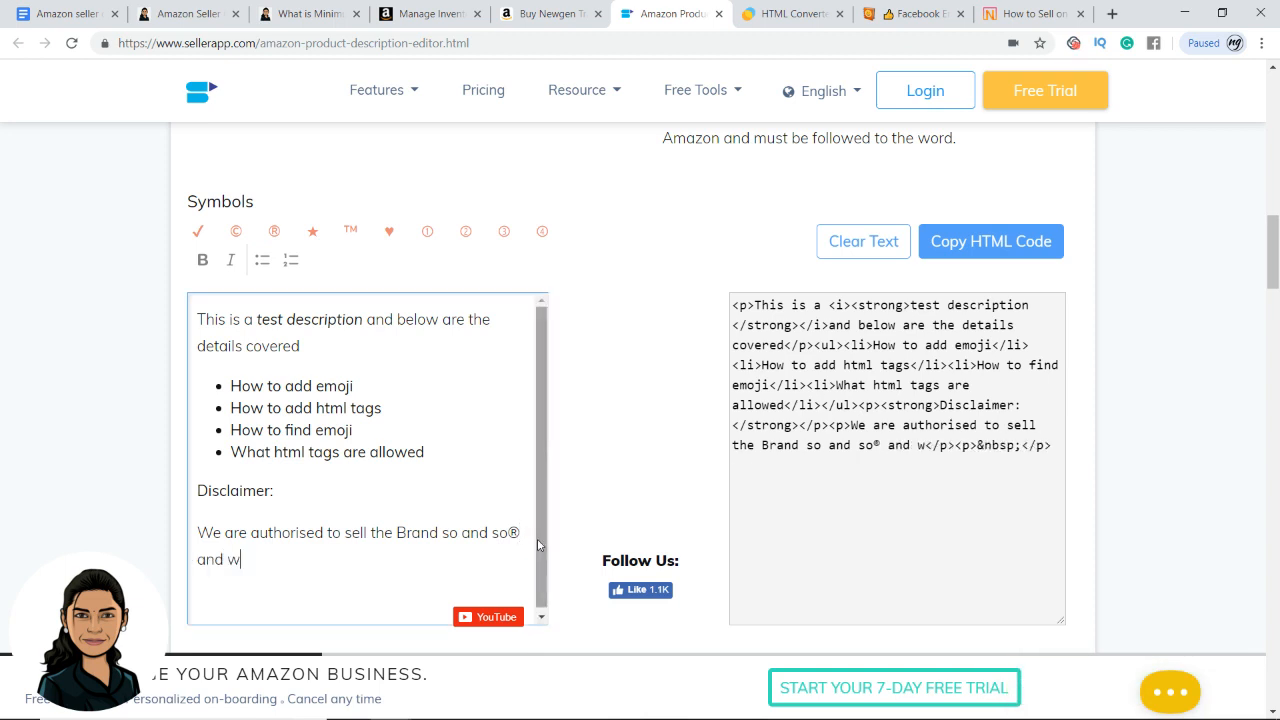
text(e dont allow)
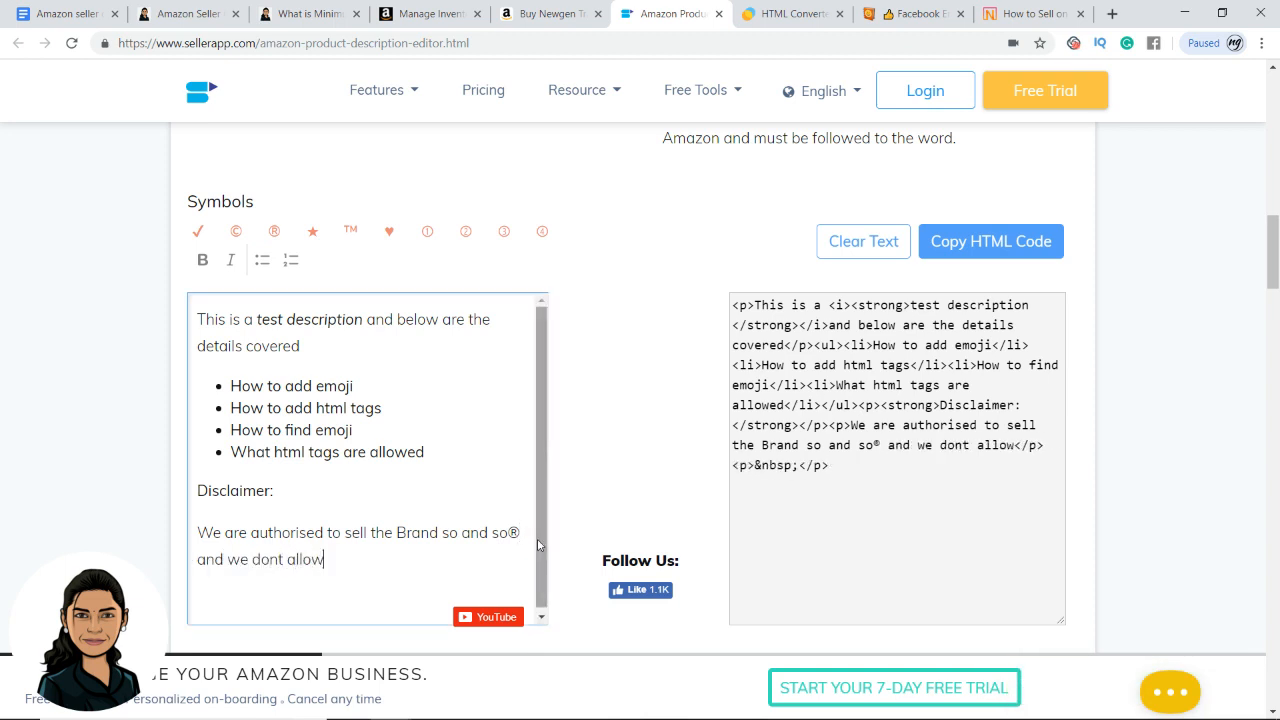
text(other sup)
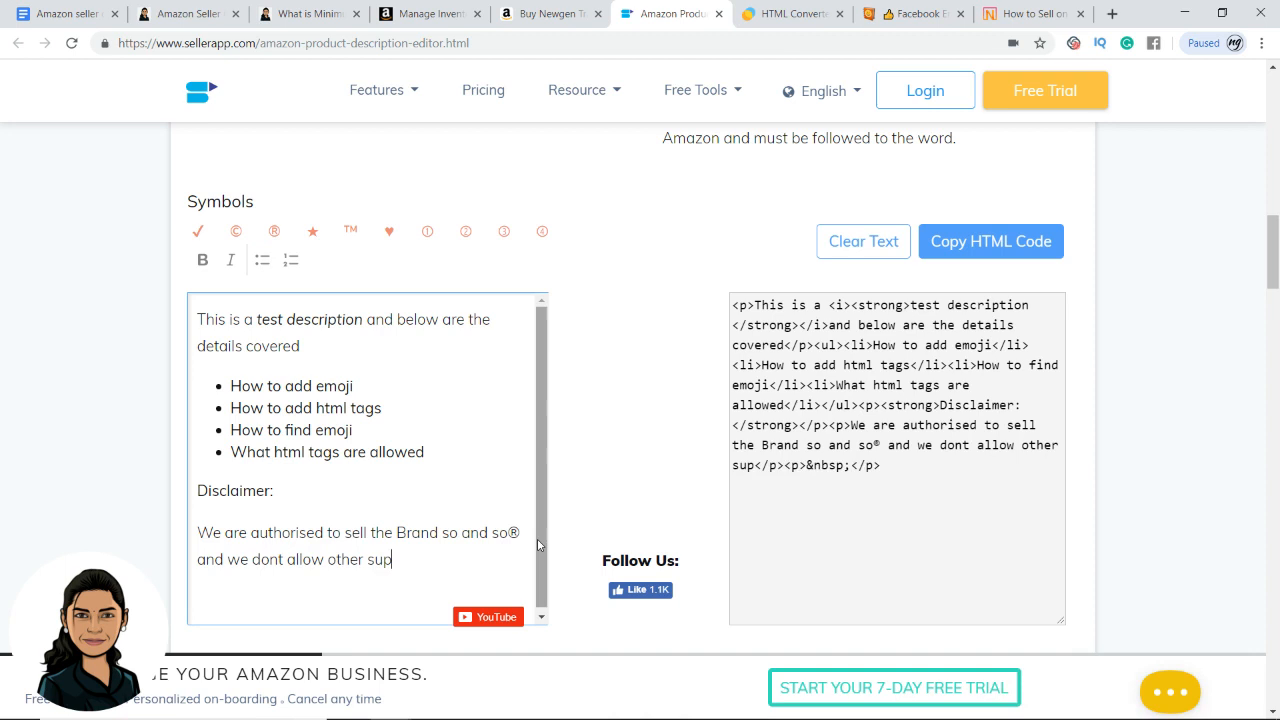
text(pliers to sell)
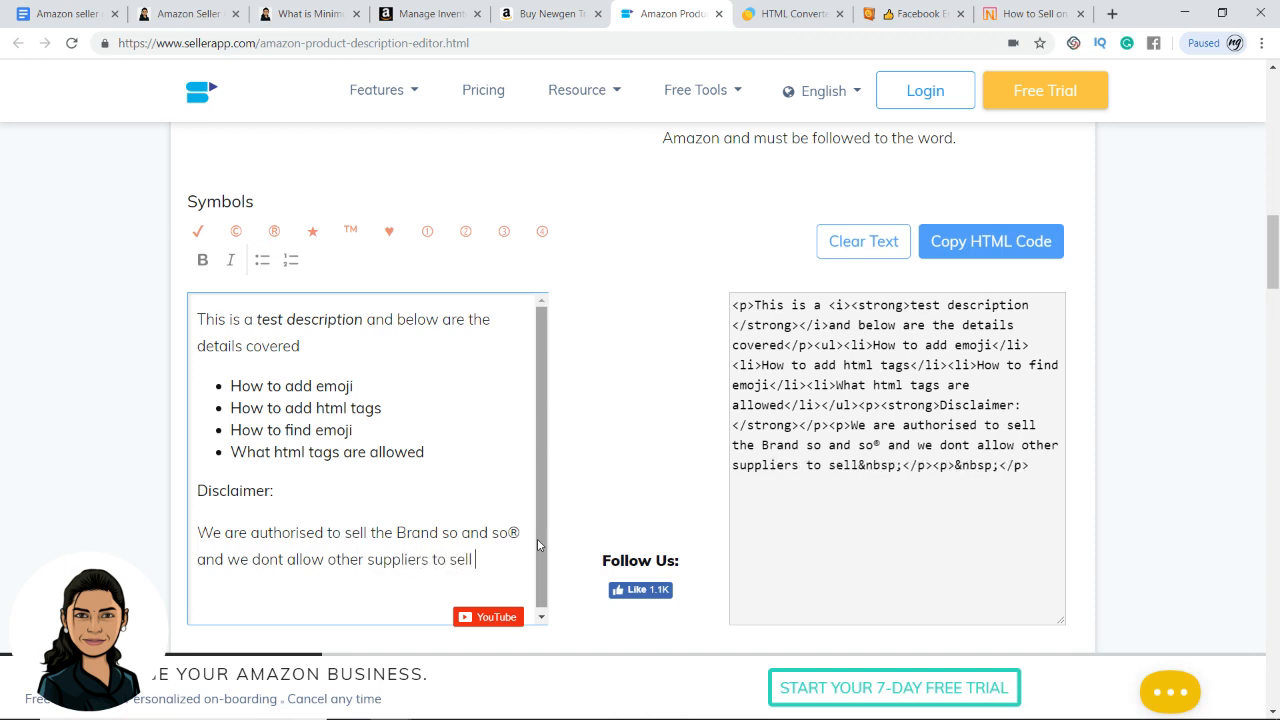
text(our products)
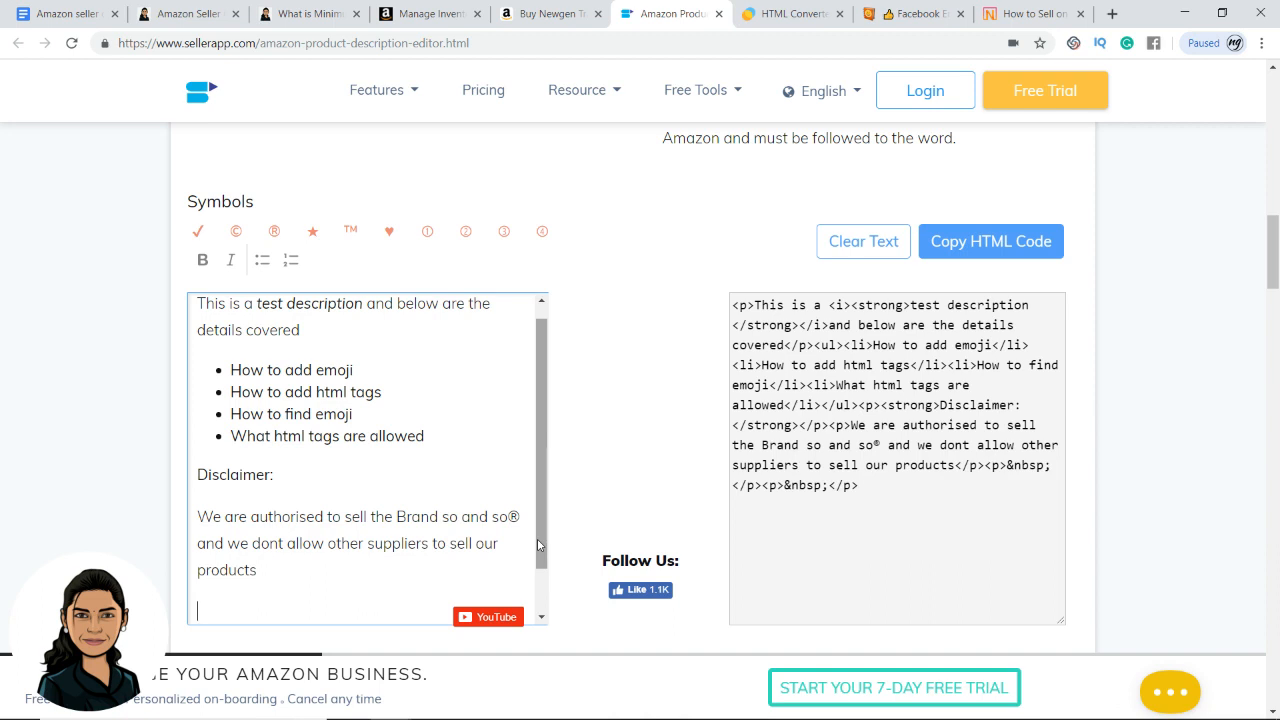
click(426, 231)
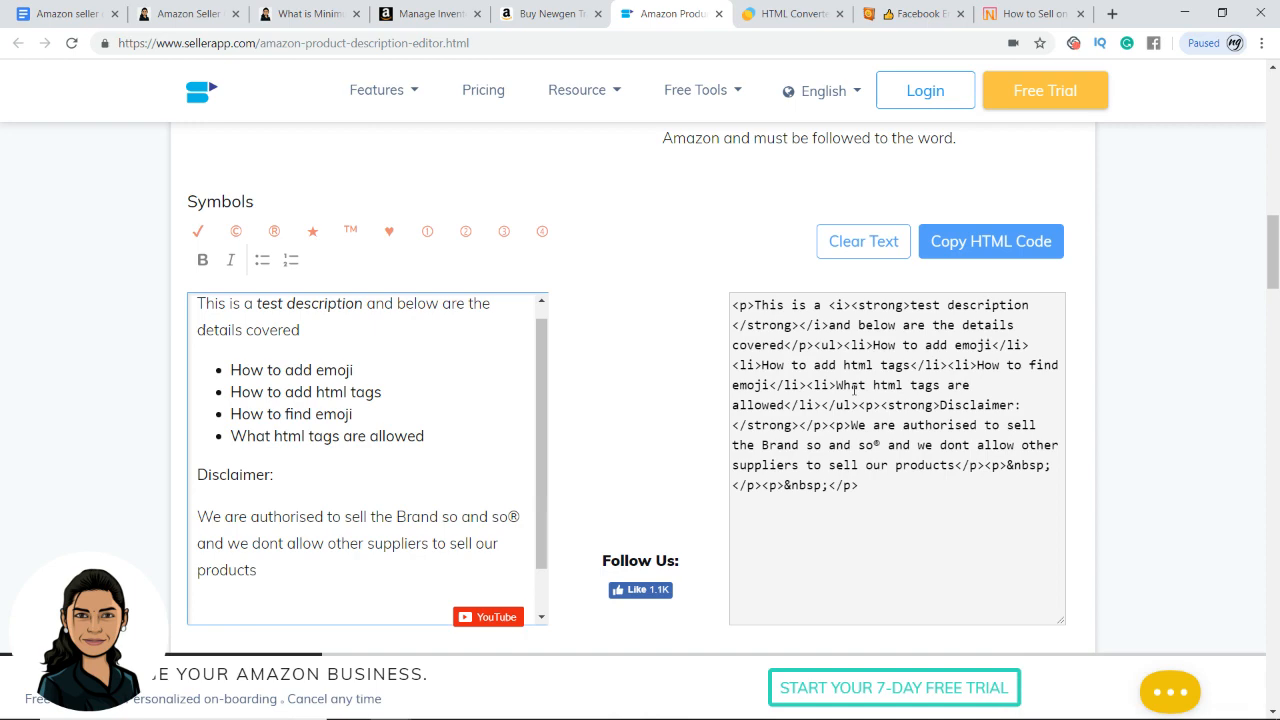
Paste the generated HTML into the Newgen Dancing robo listing's Description and save it.
click(991, 241)
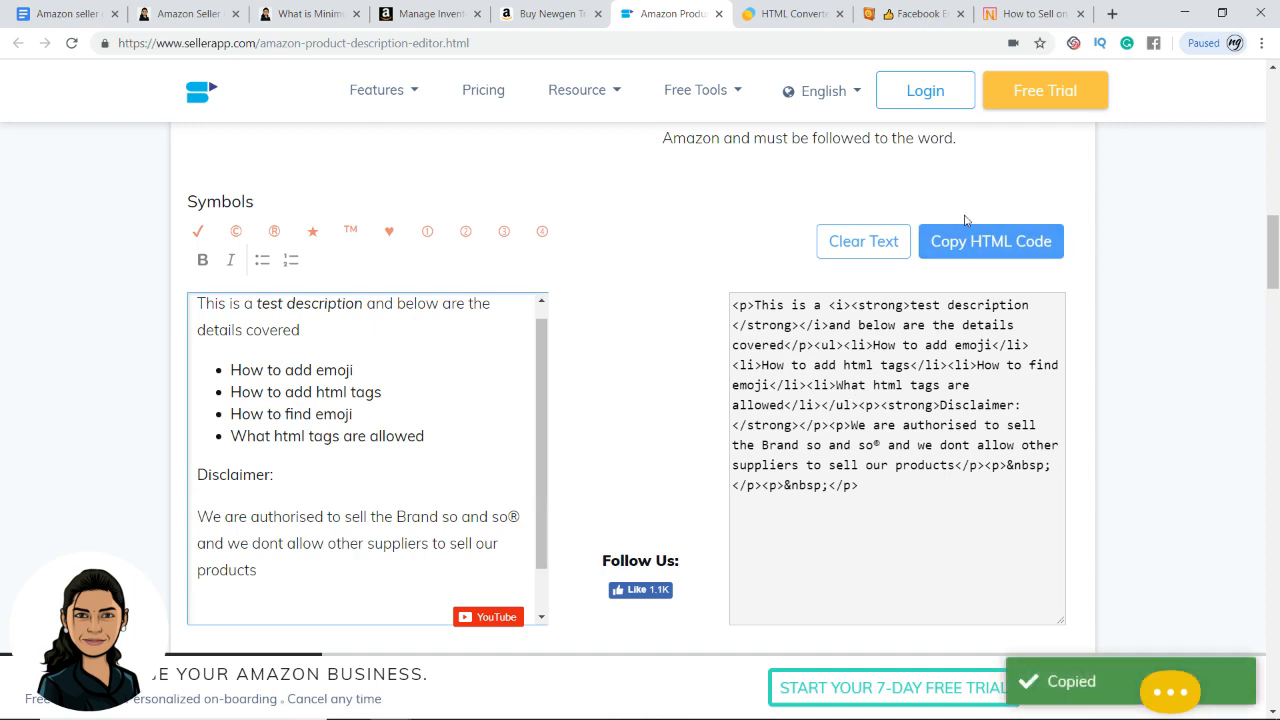
click(429, 13)
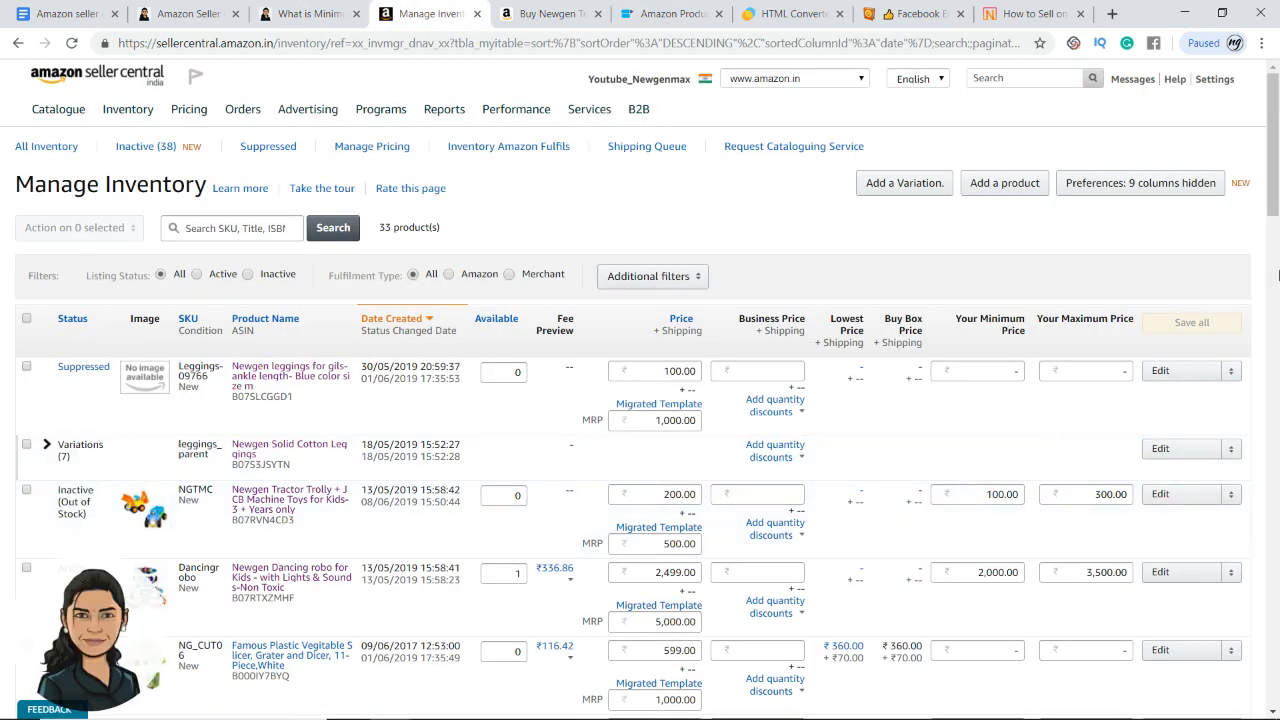
scroll(down, 3)
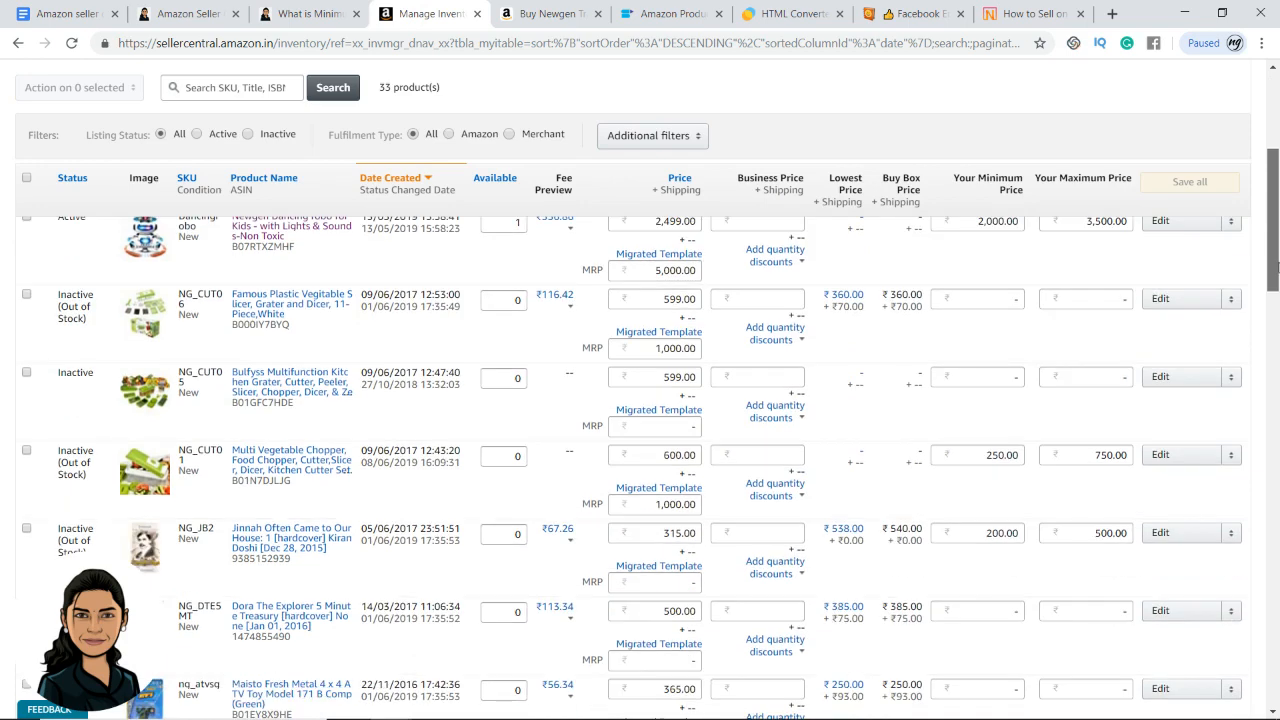
click(1162, 221)
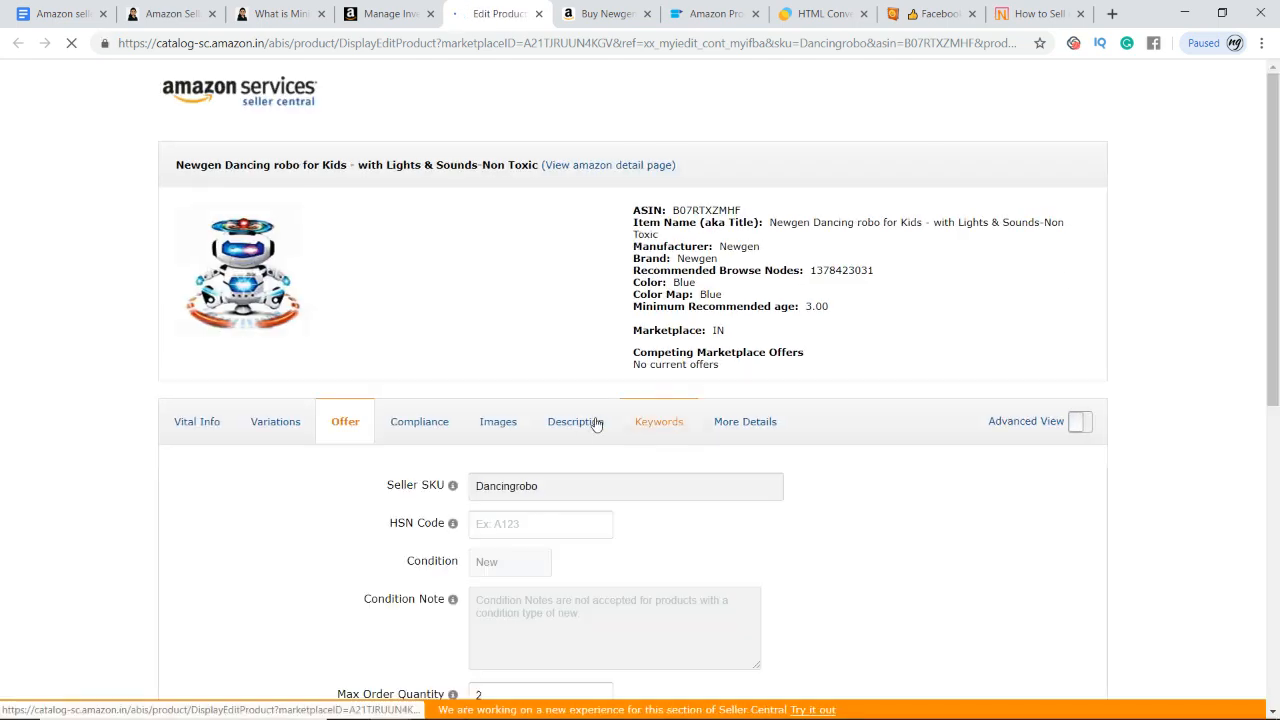
click(574, 422)
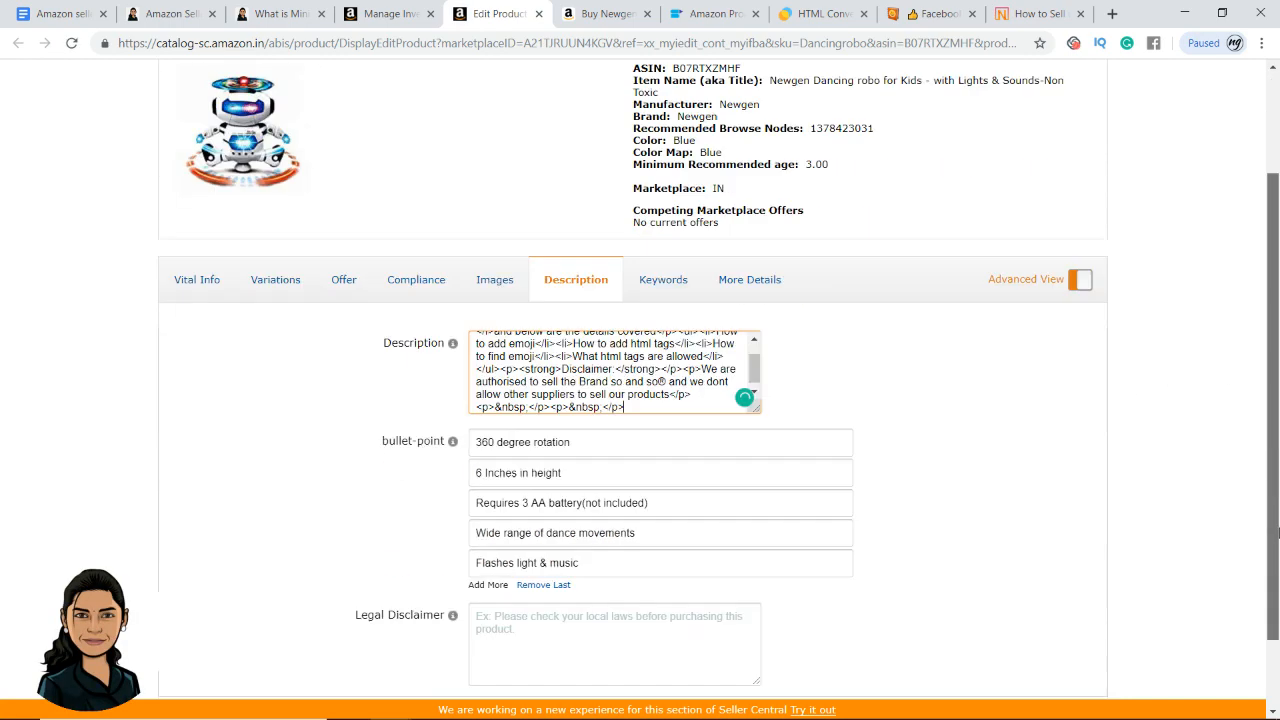
scroll(down, 3)
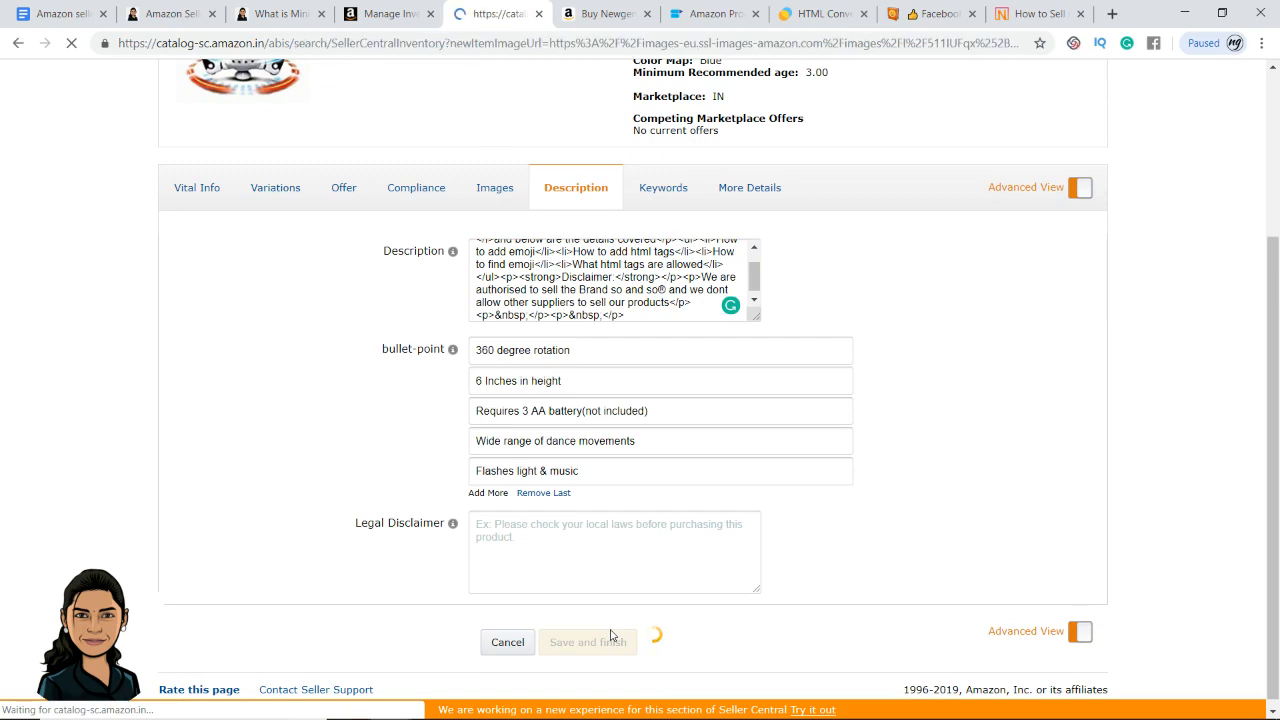
click(587, 642)
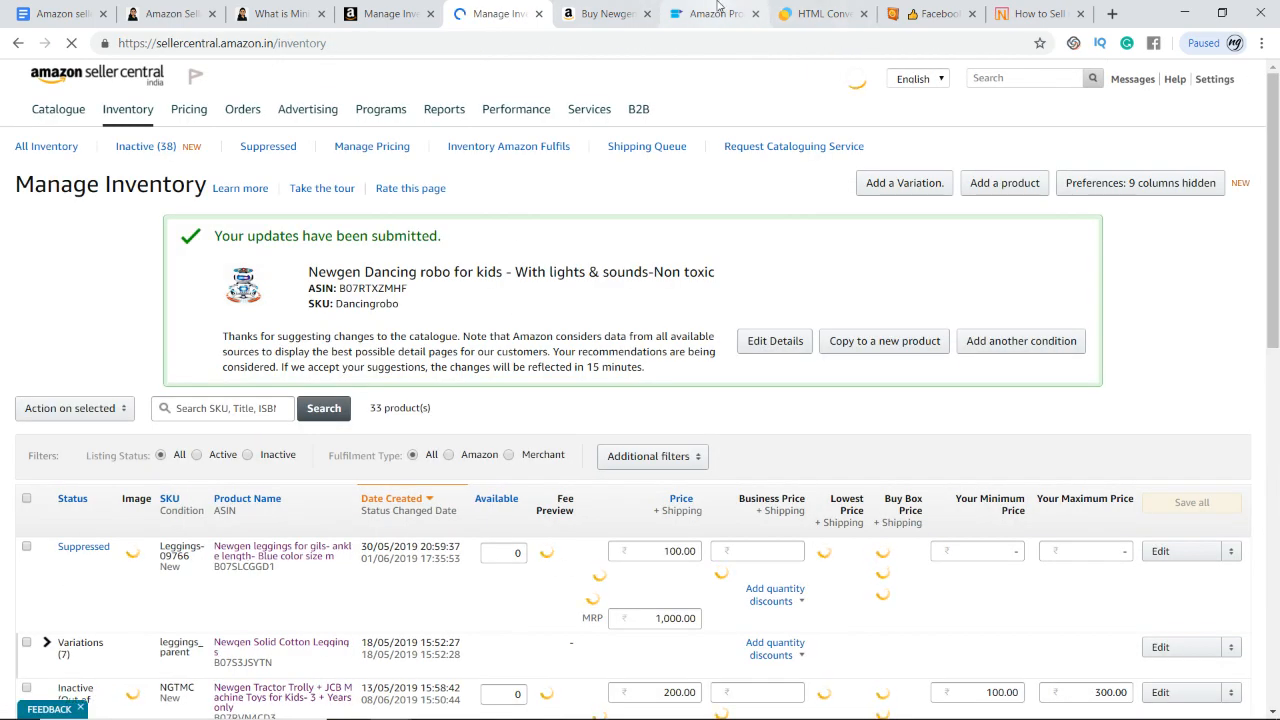
click(712, 13)
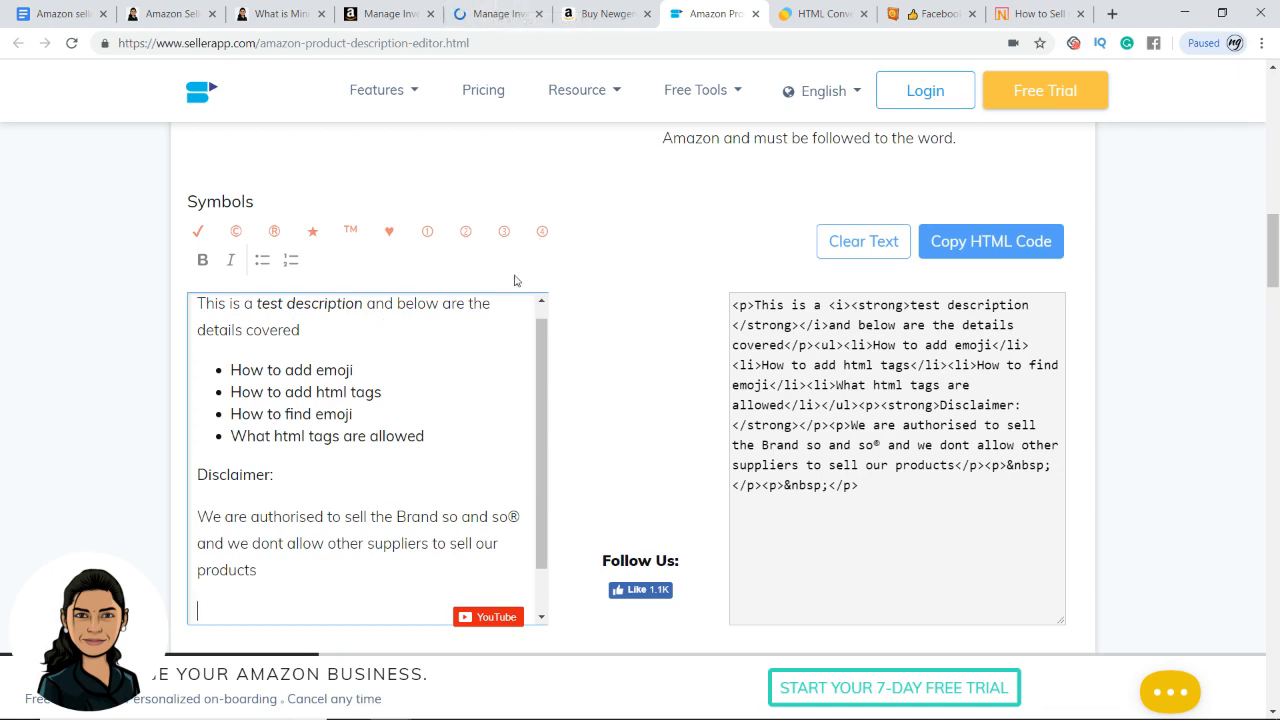
Copy the Light Bulb emoji from an Emojipedia 'lights' search and place it before Disclaimer.
click(929, 13)
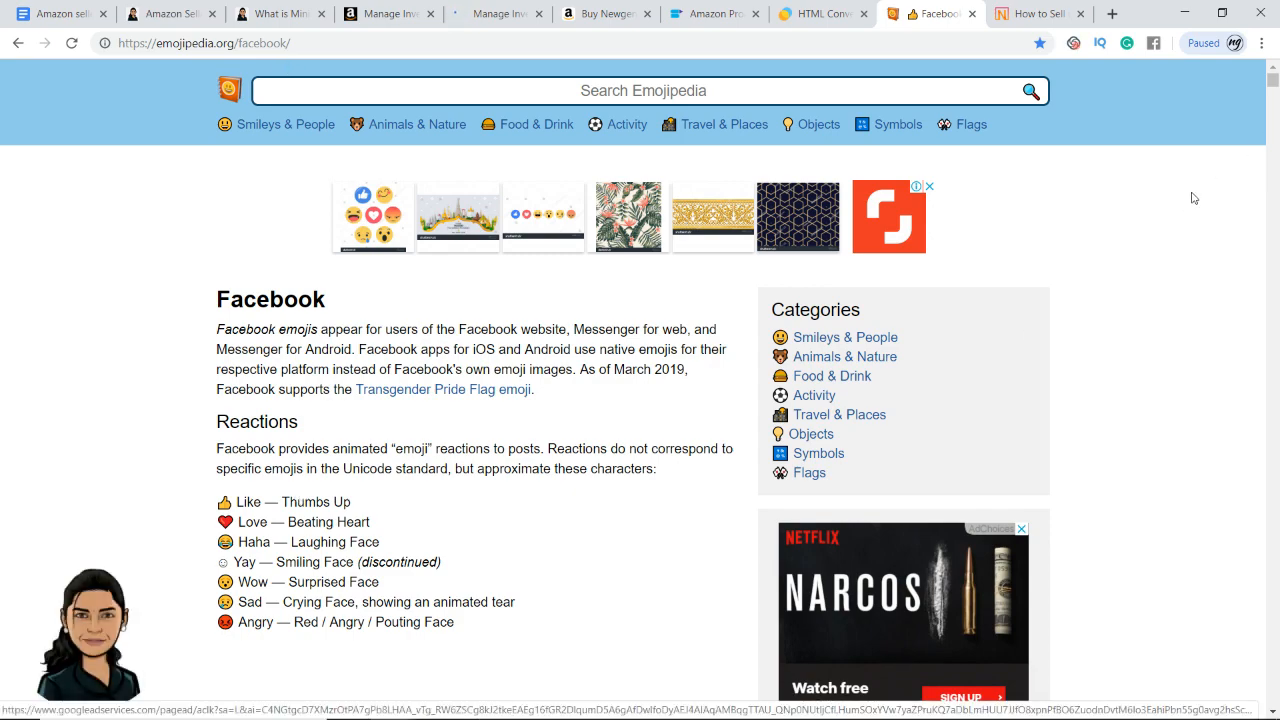
scroll(down, 3)
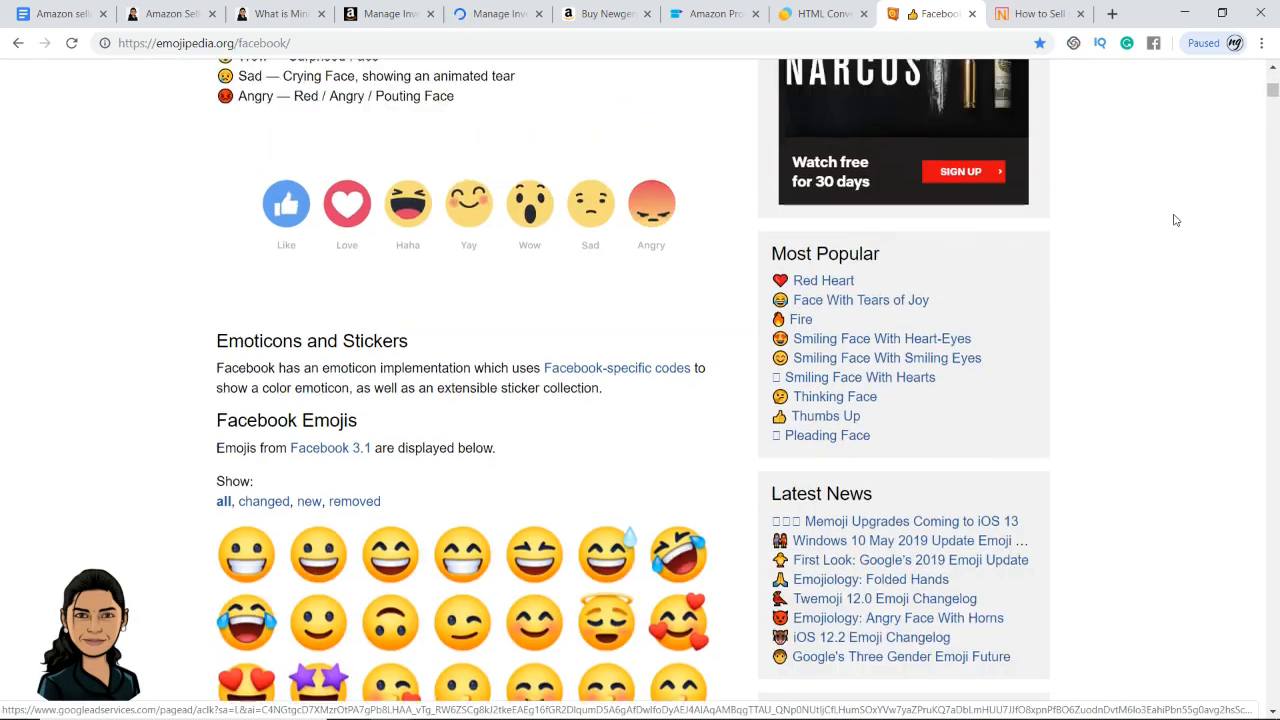
scroll(up, 3)
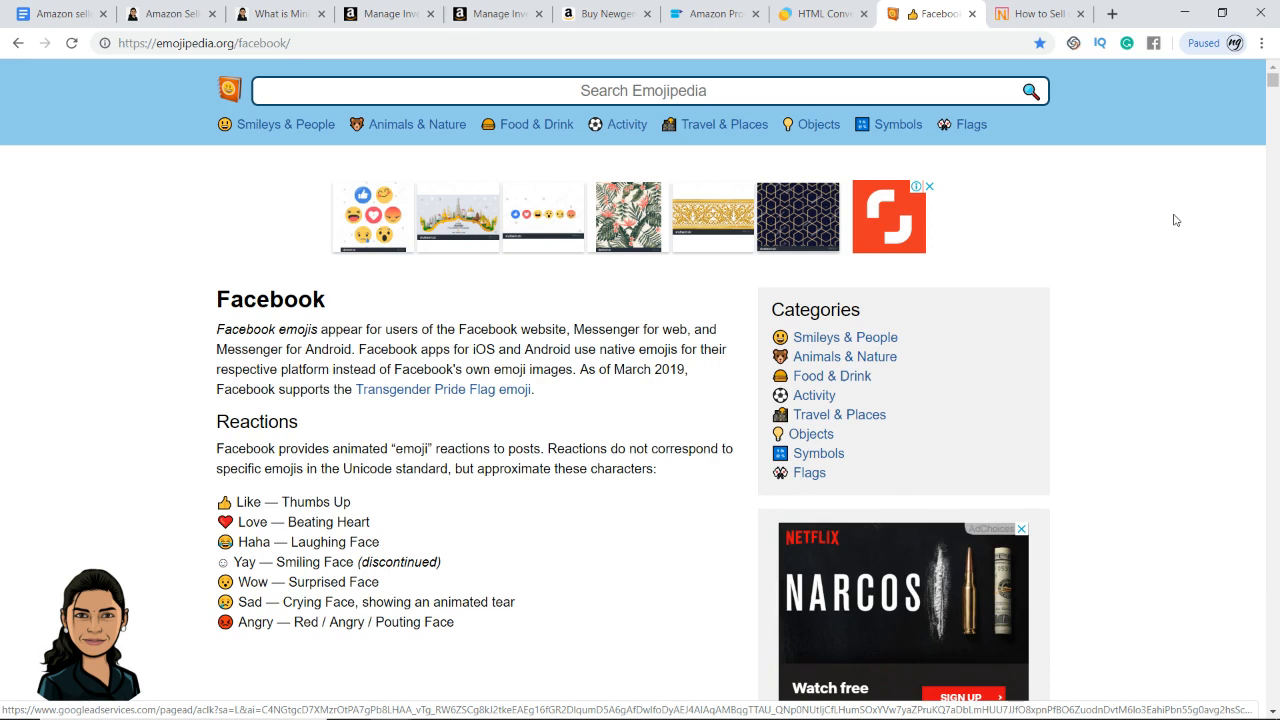
click(647, 90)
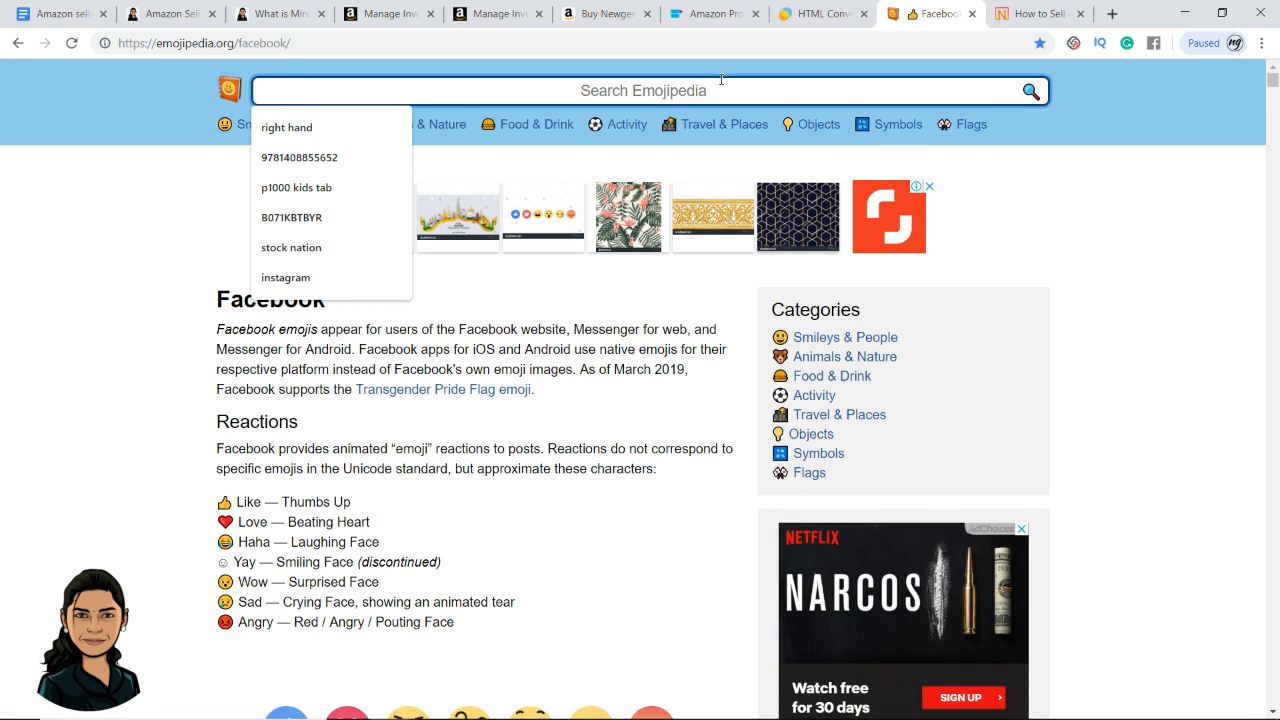
text(lights)
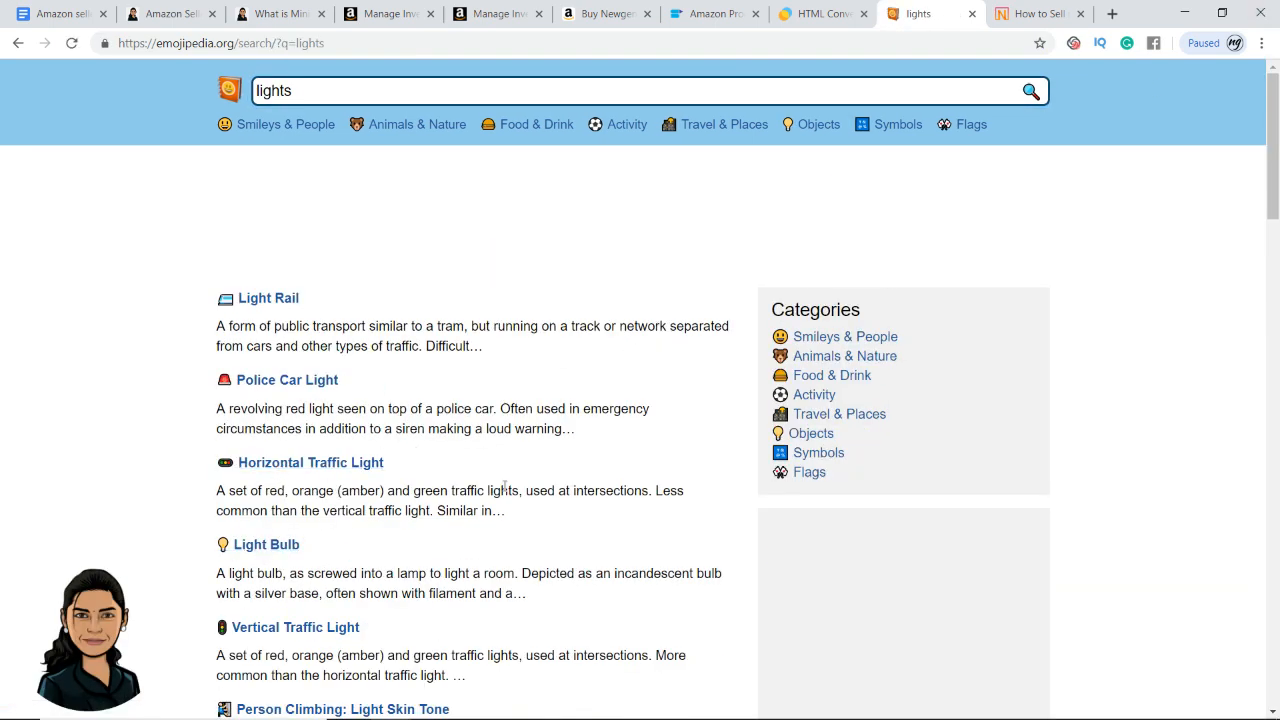
scroll(down, 3)
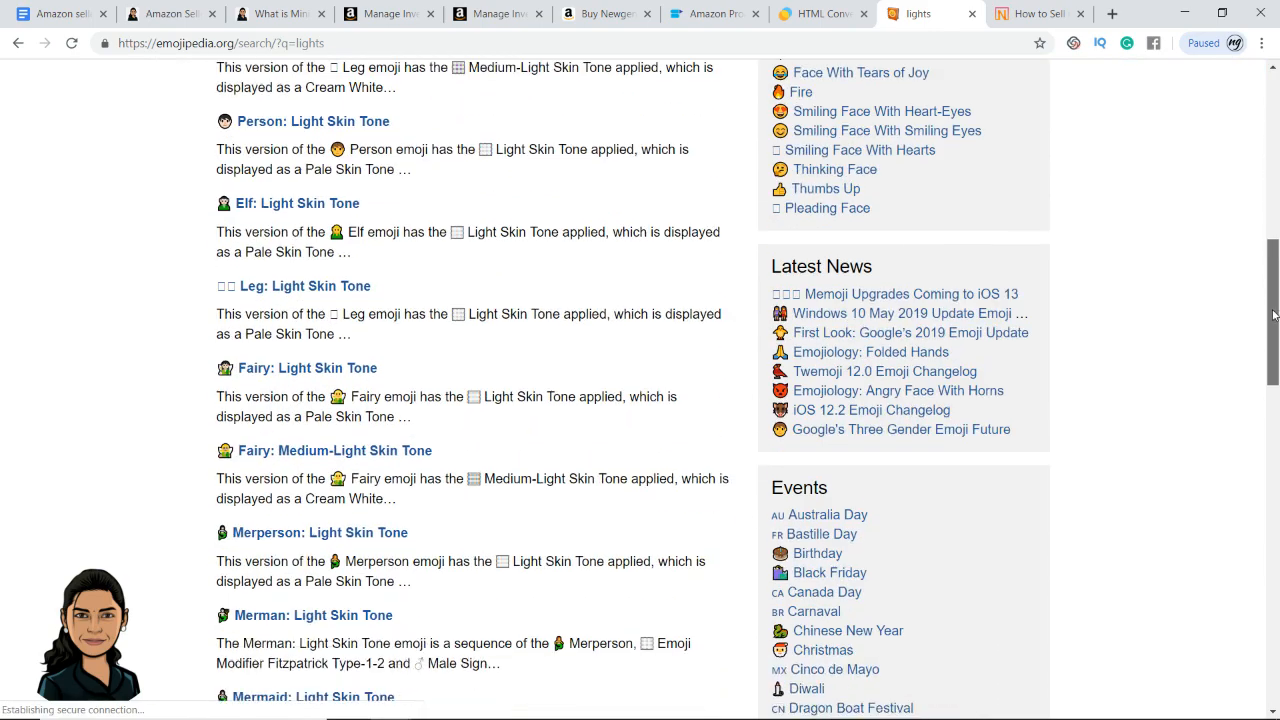
scroll(up, 3)
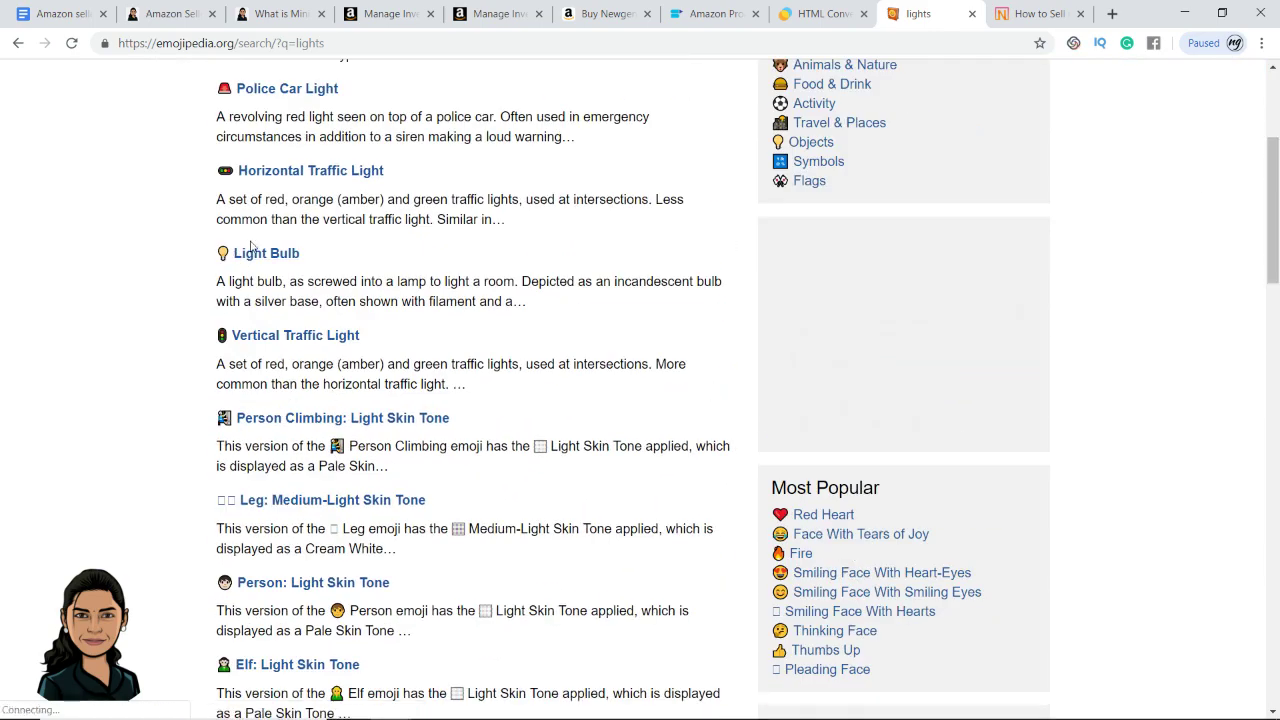
click(266, 253)
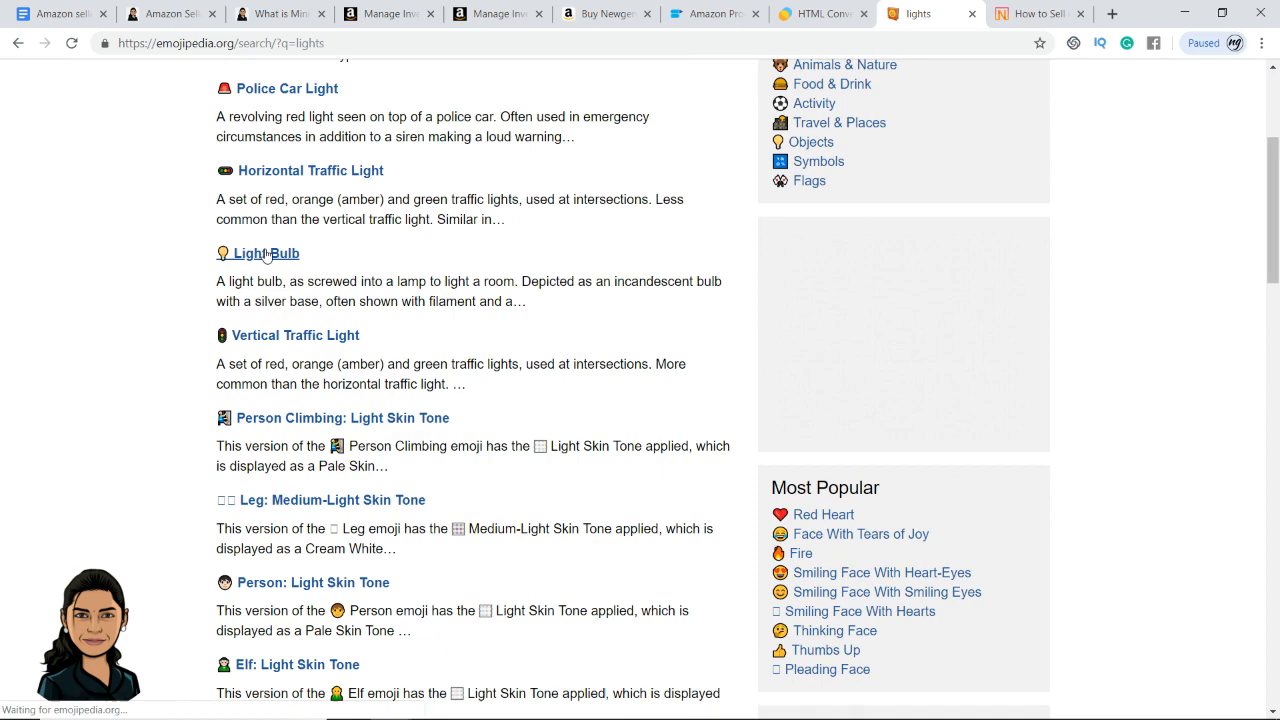
click(266, 253)
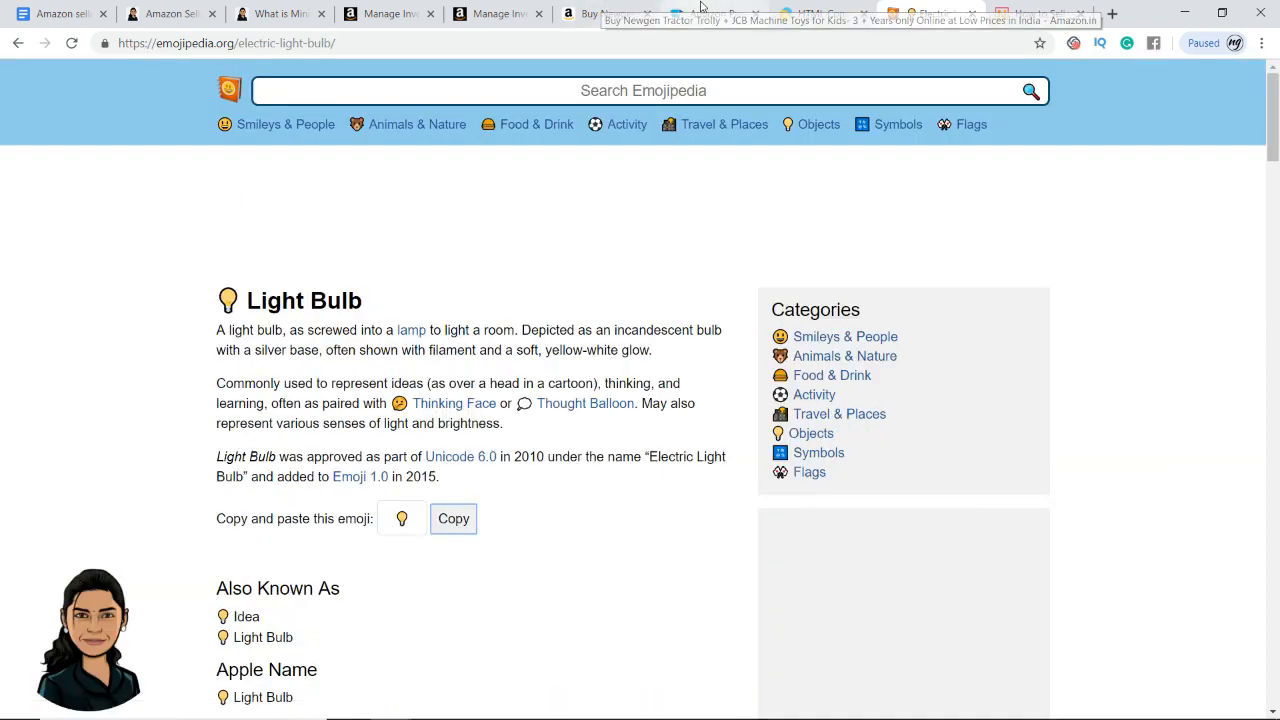
click(712, 13)
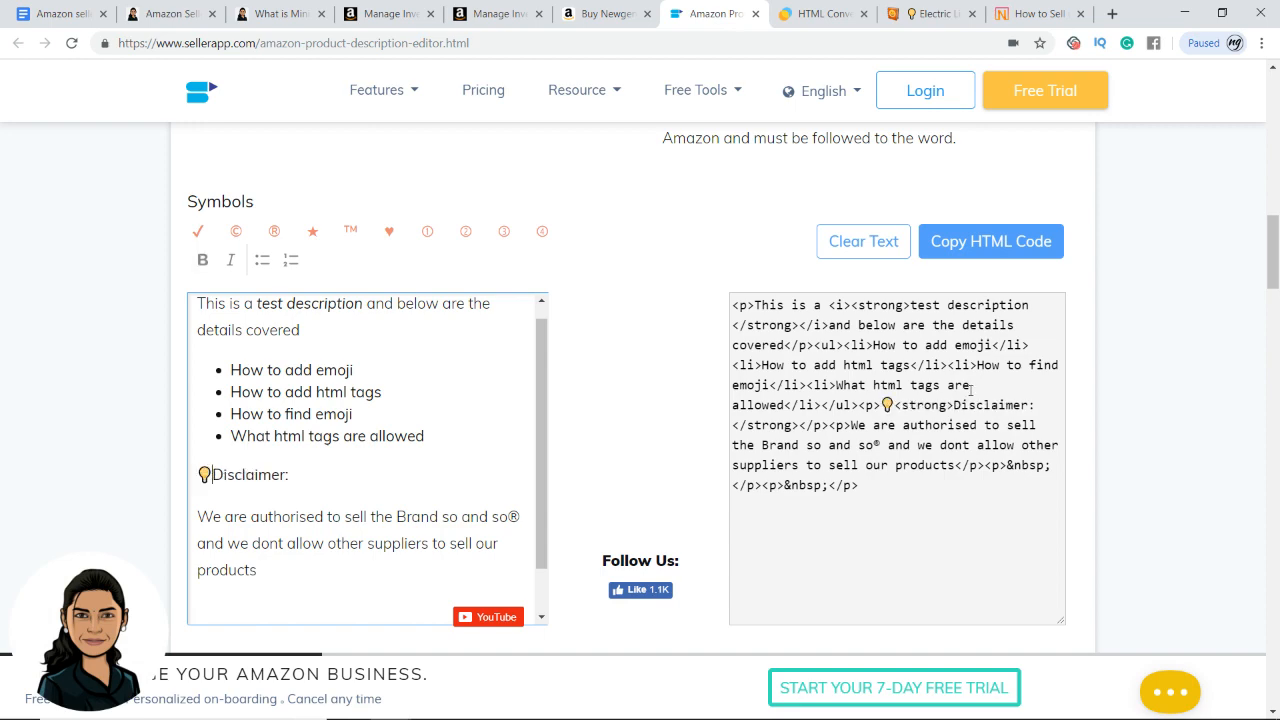
Prefix all five Dancing robo bullet points with the light bulb emoji and save the listing.
click(383, 15)
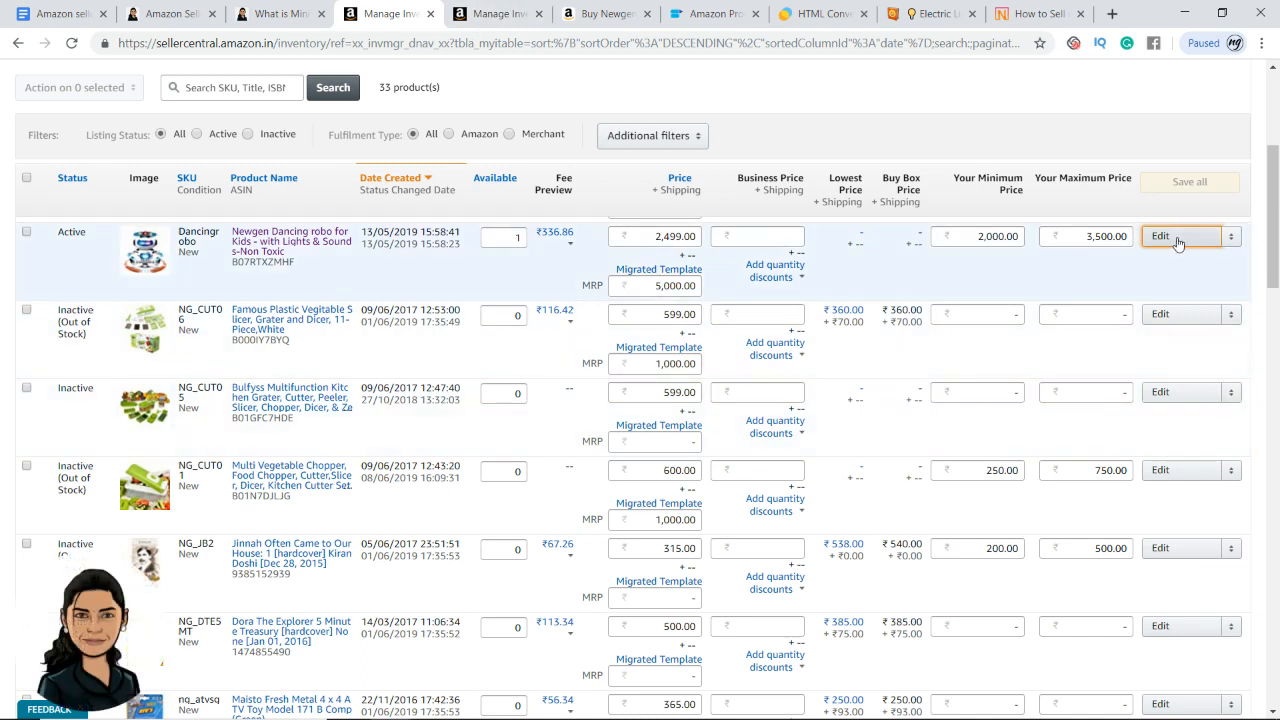
click(1184, 236)
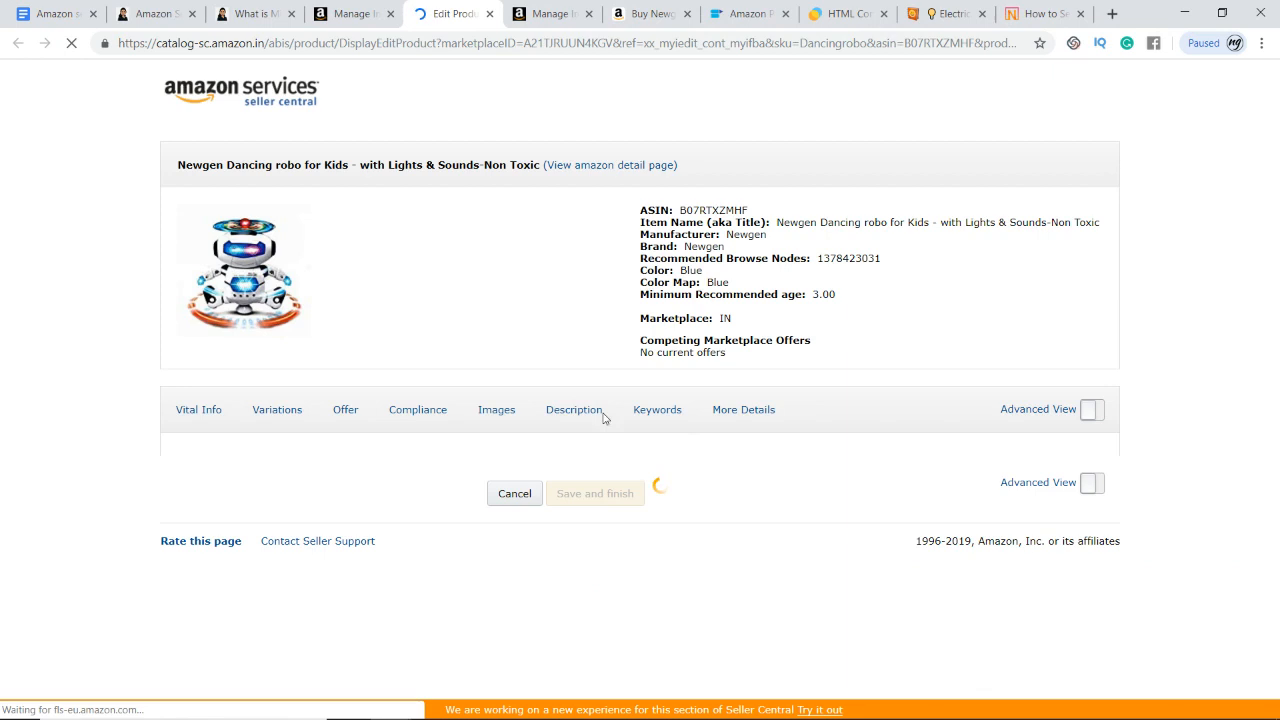
click(345, 410)
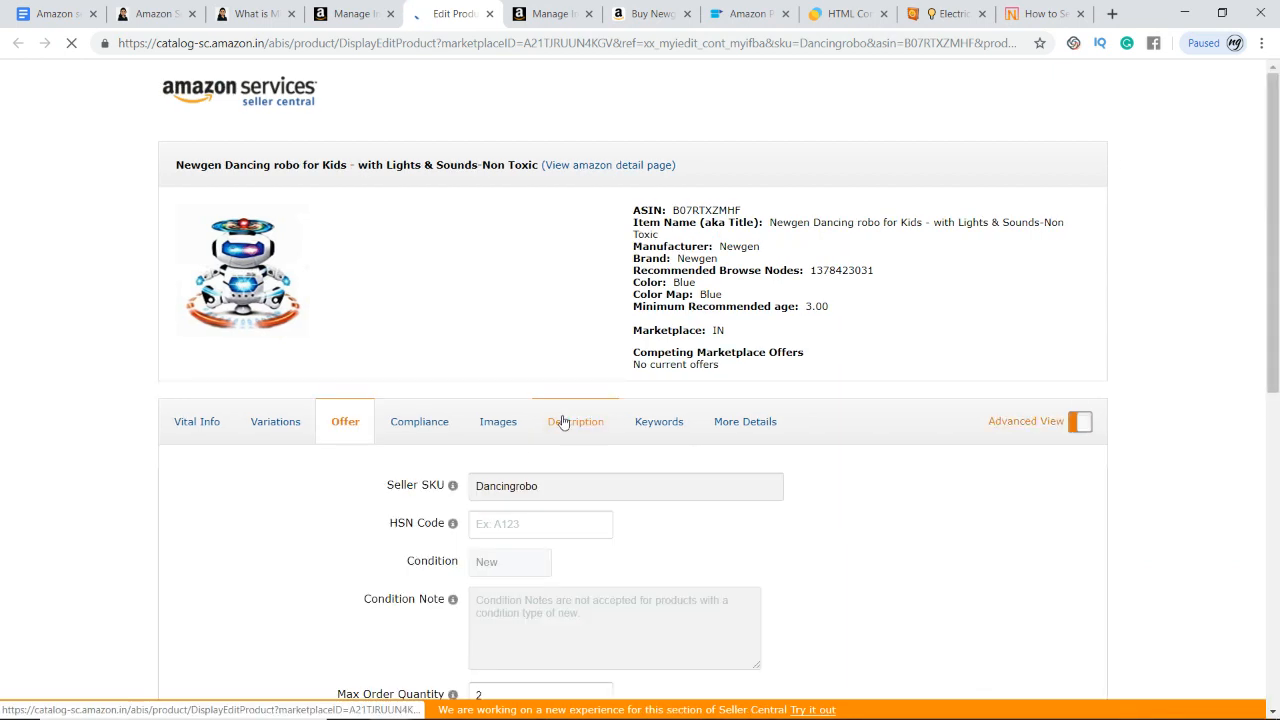
click(575, 421)
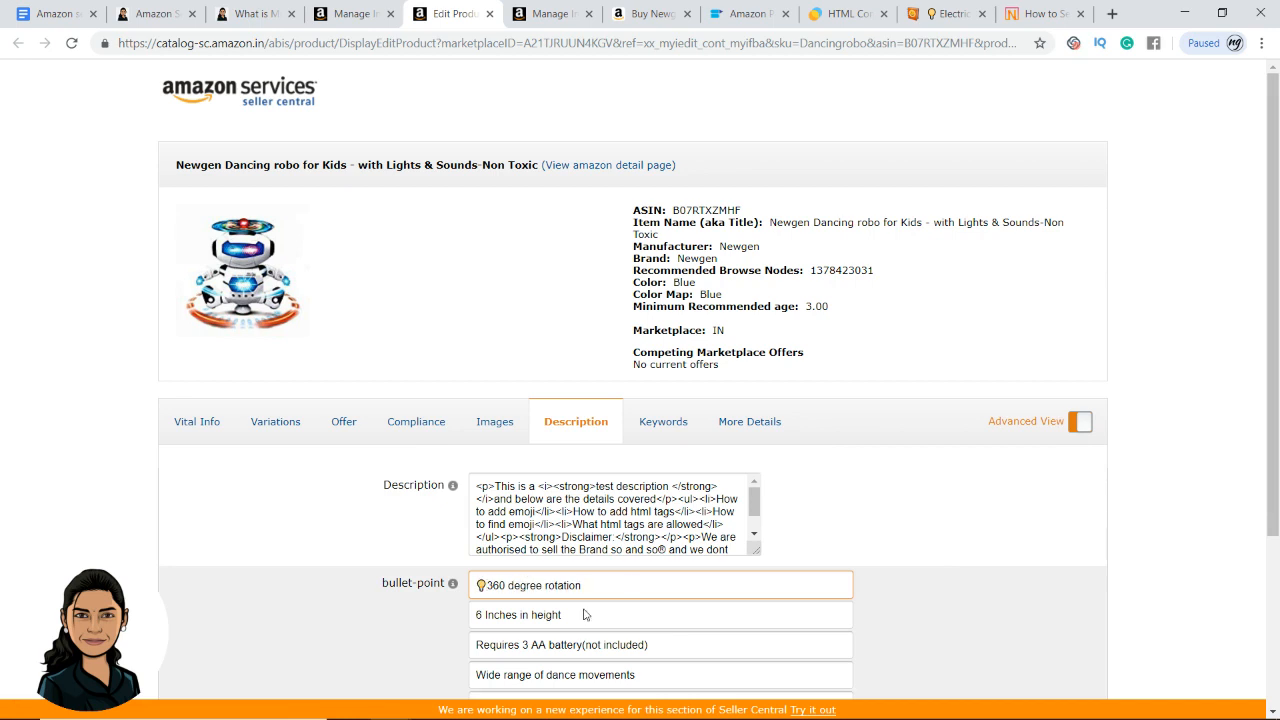
click(585, 615)
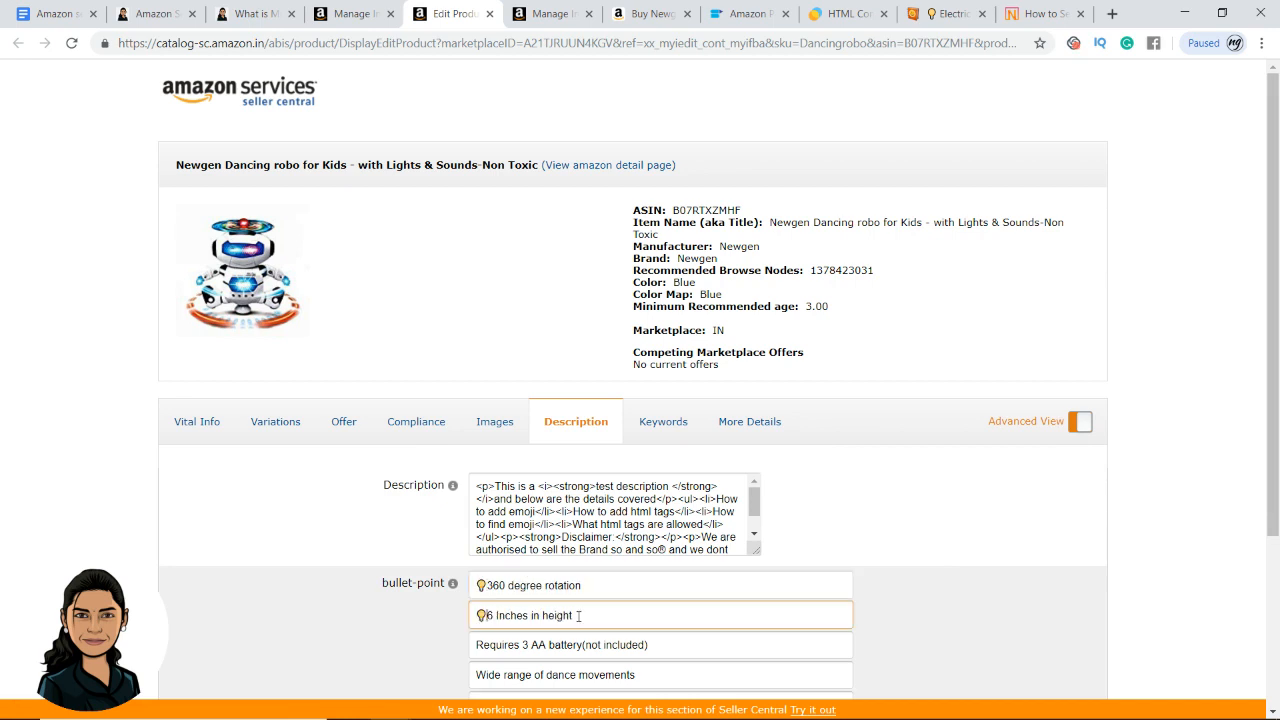
scroll(down, 3)
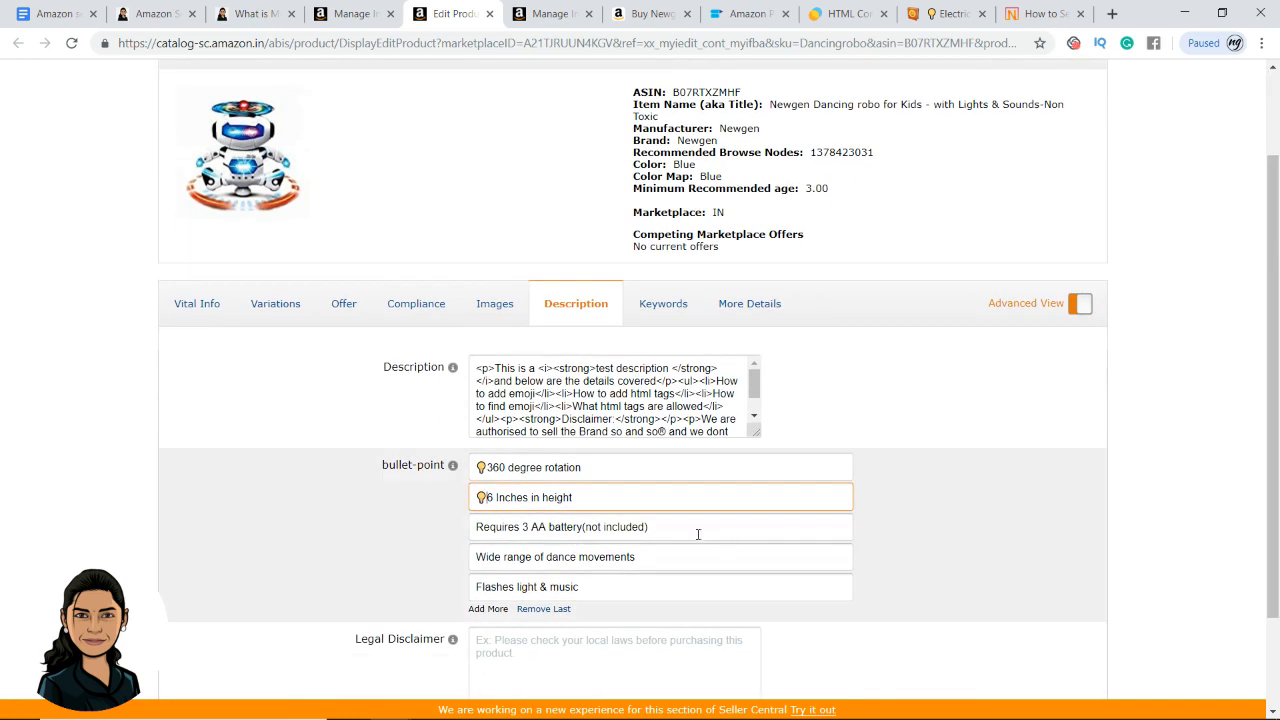
click(660, 527)
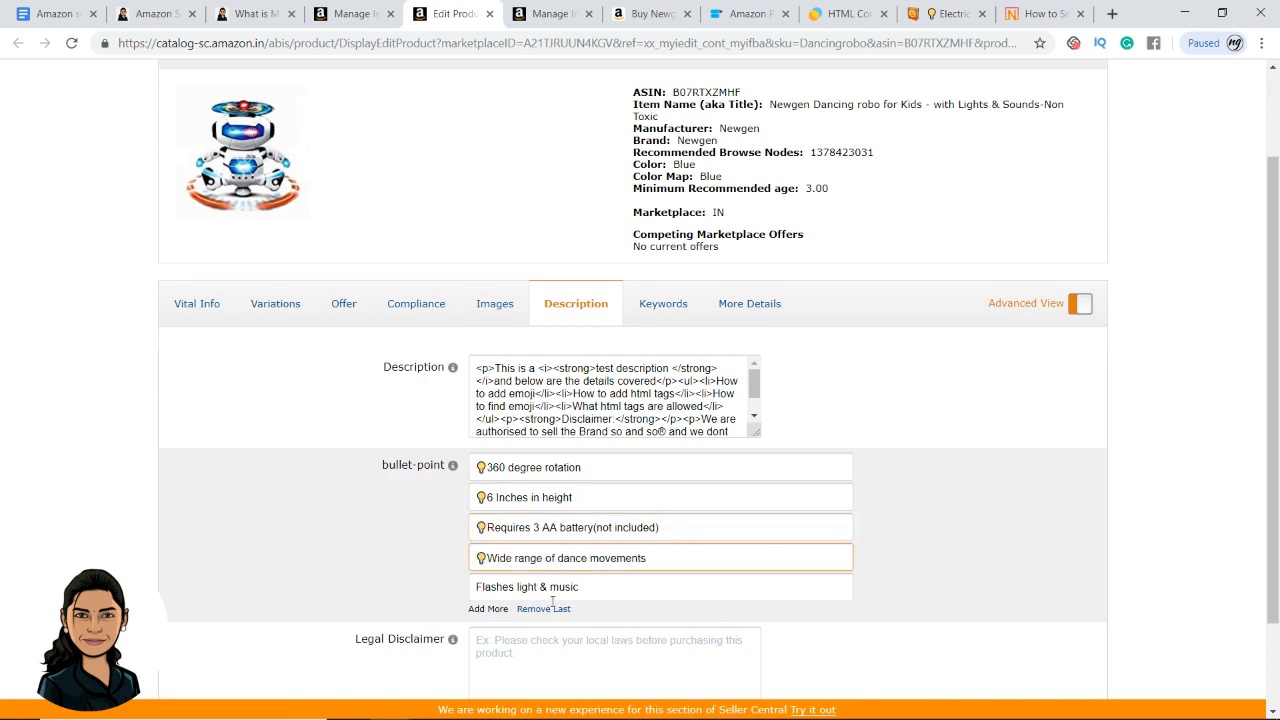
click(660, 588)
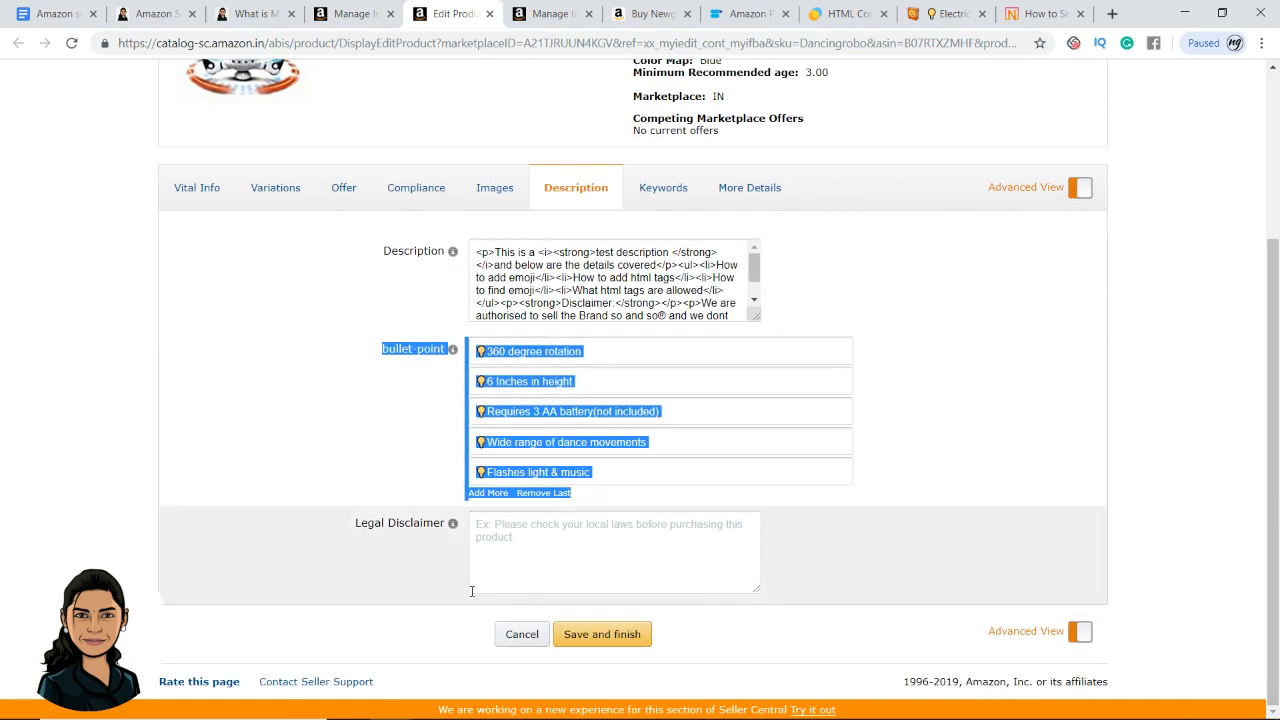
click(602, 634)
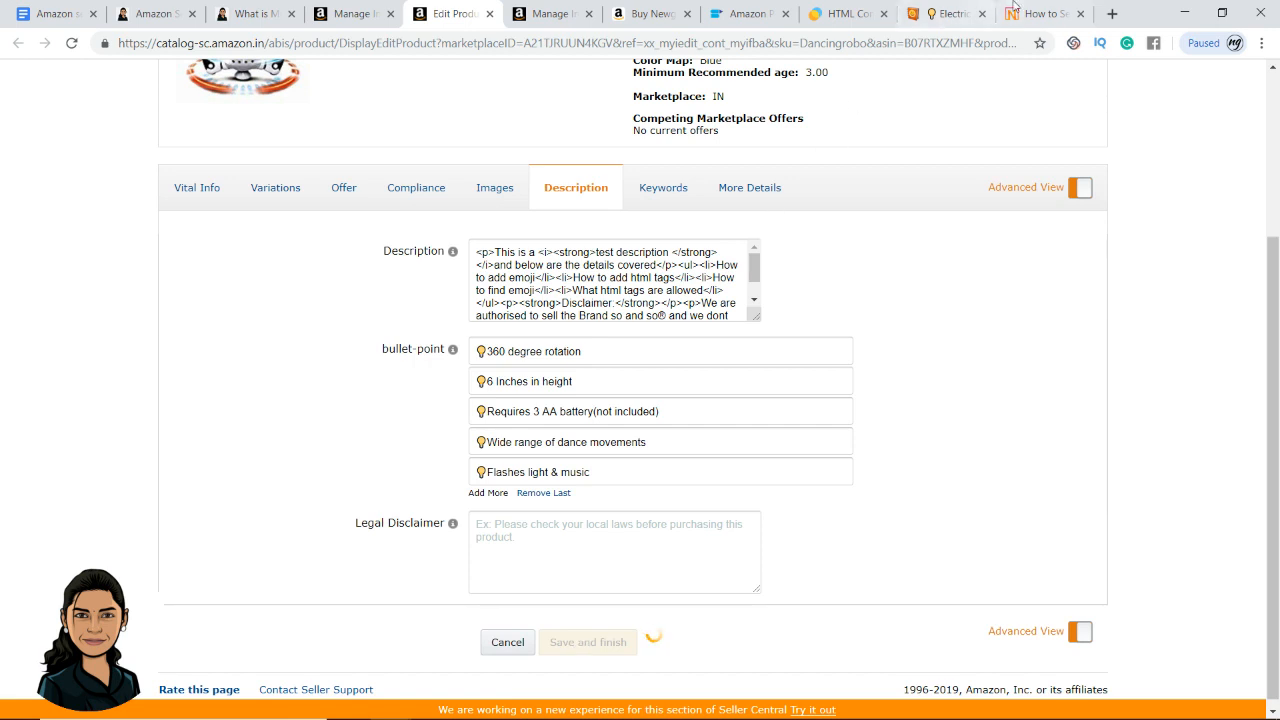
Search Emojipedia for 'tick mark', 'dont', then 'cross symbol' and browse the results.
click(945, 13)
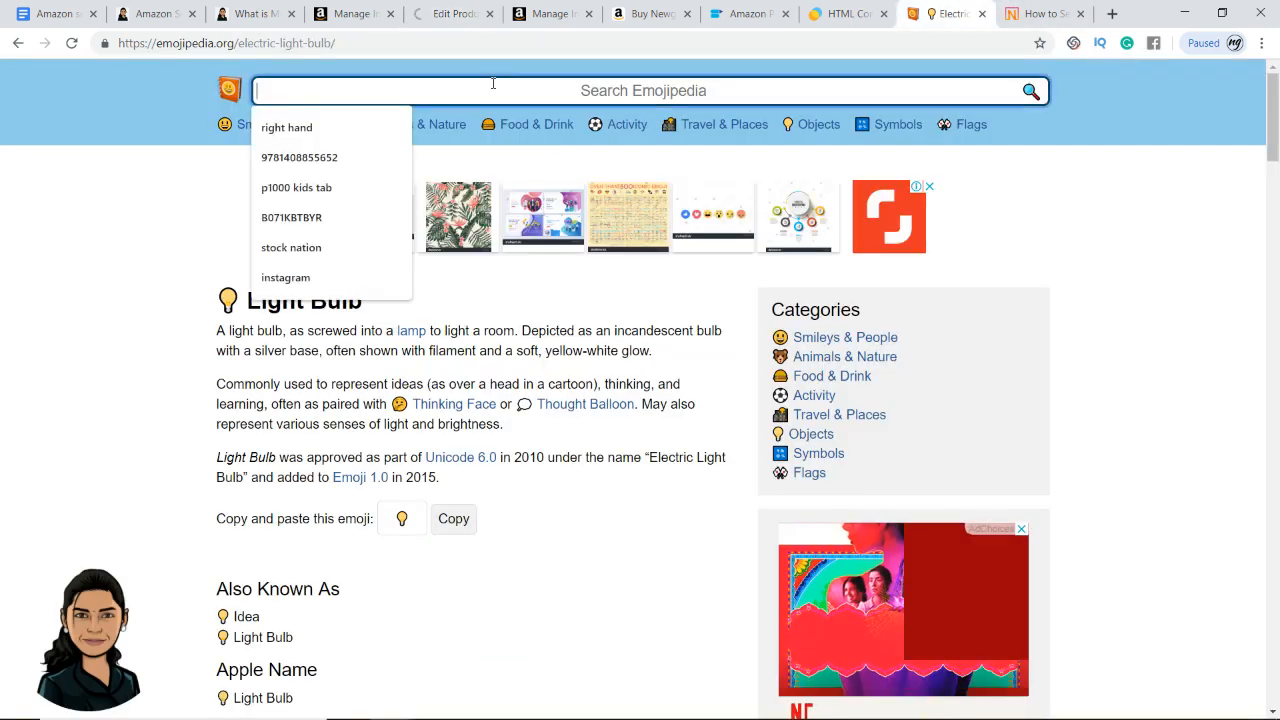
text(tick mark)
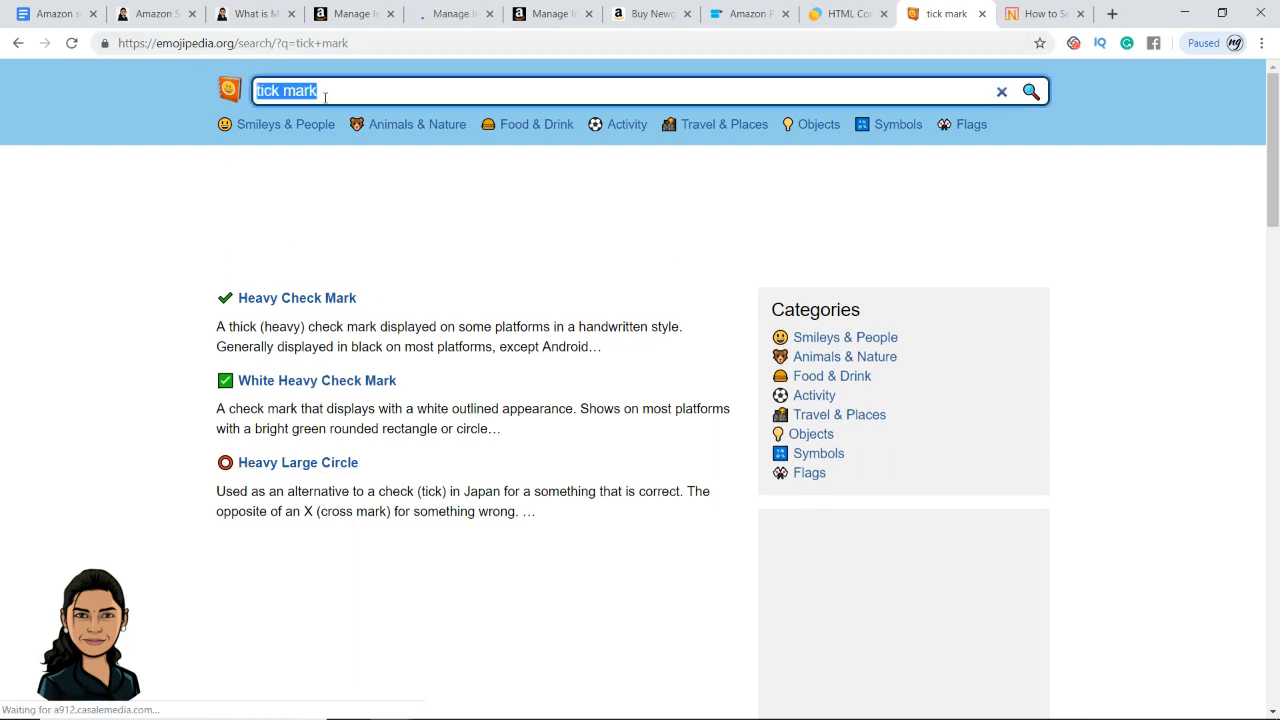
text(dont)
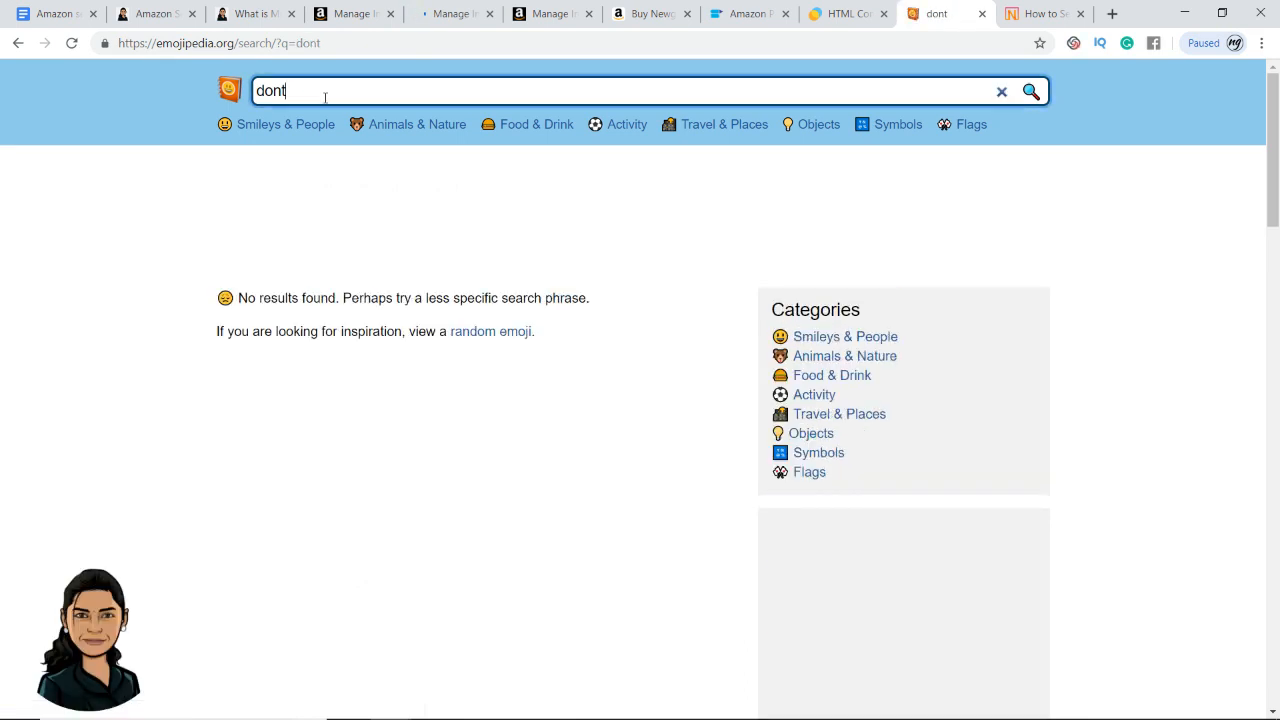
text(cross symbol)
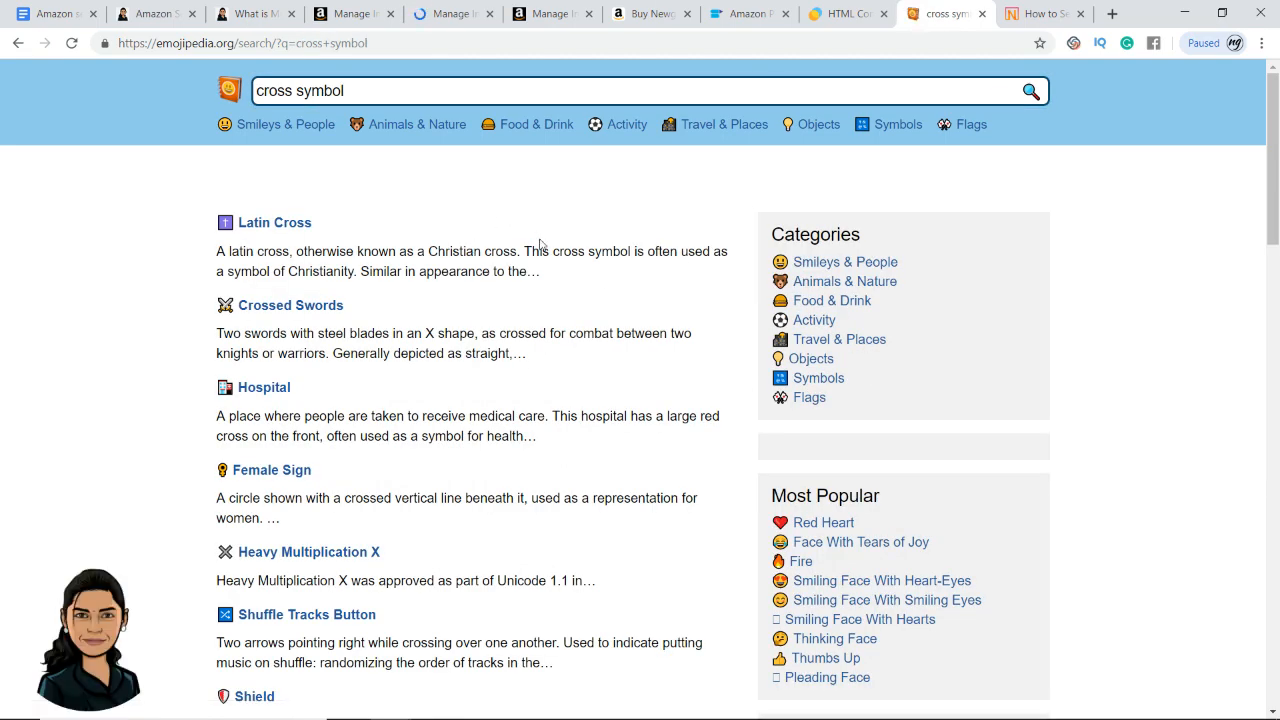
scroll(down, 3)
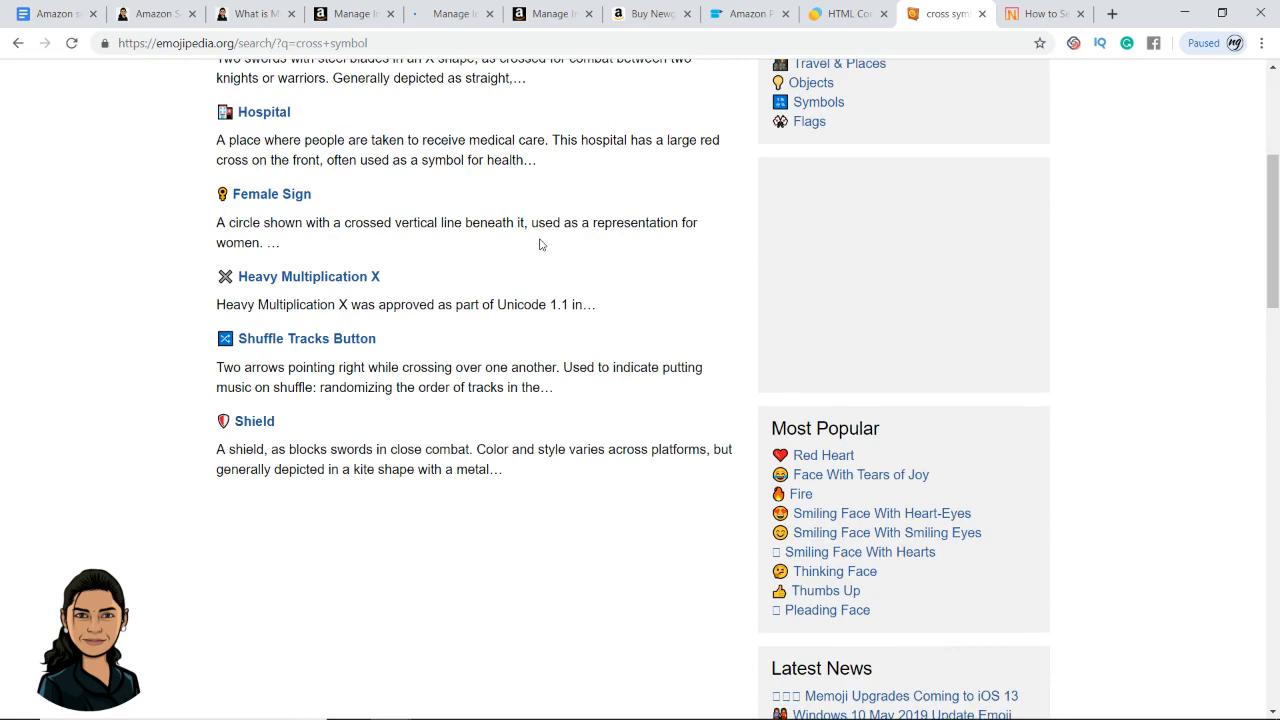
scroll(up, 3)
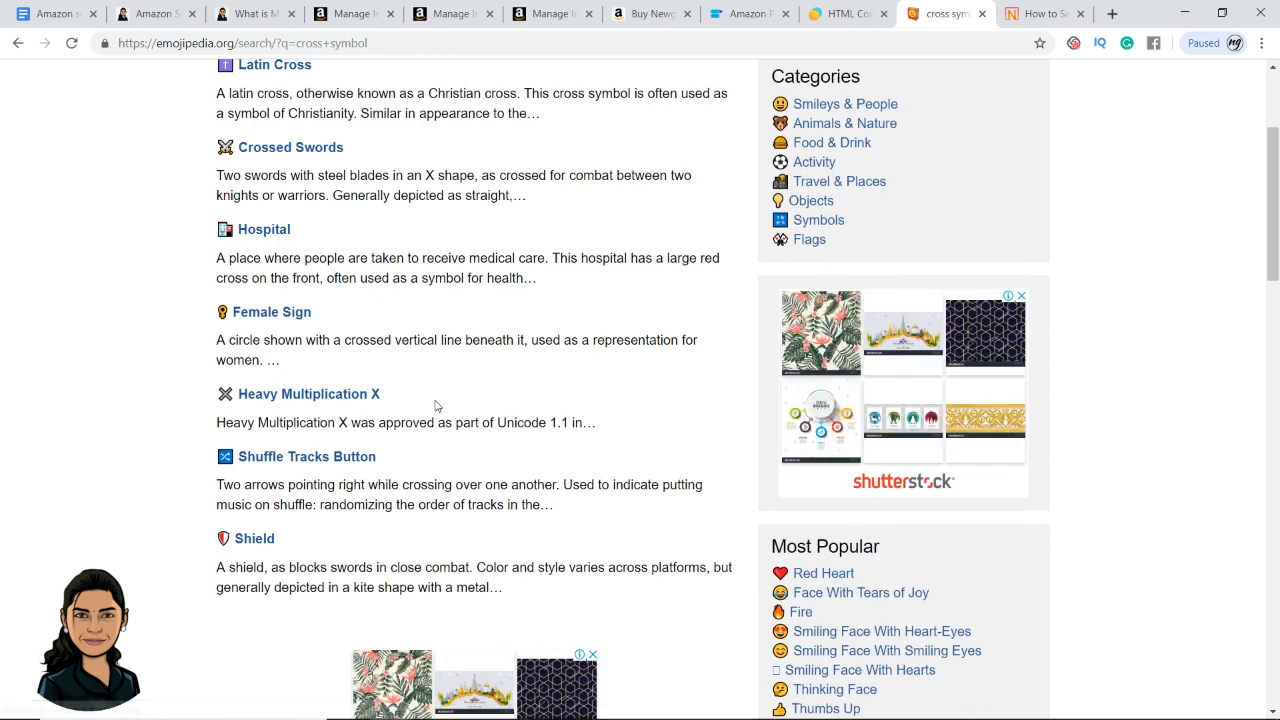
mouse_move(229, 440)
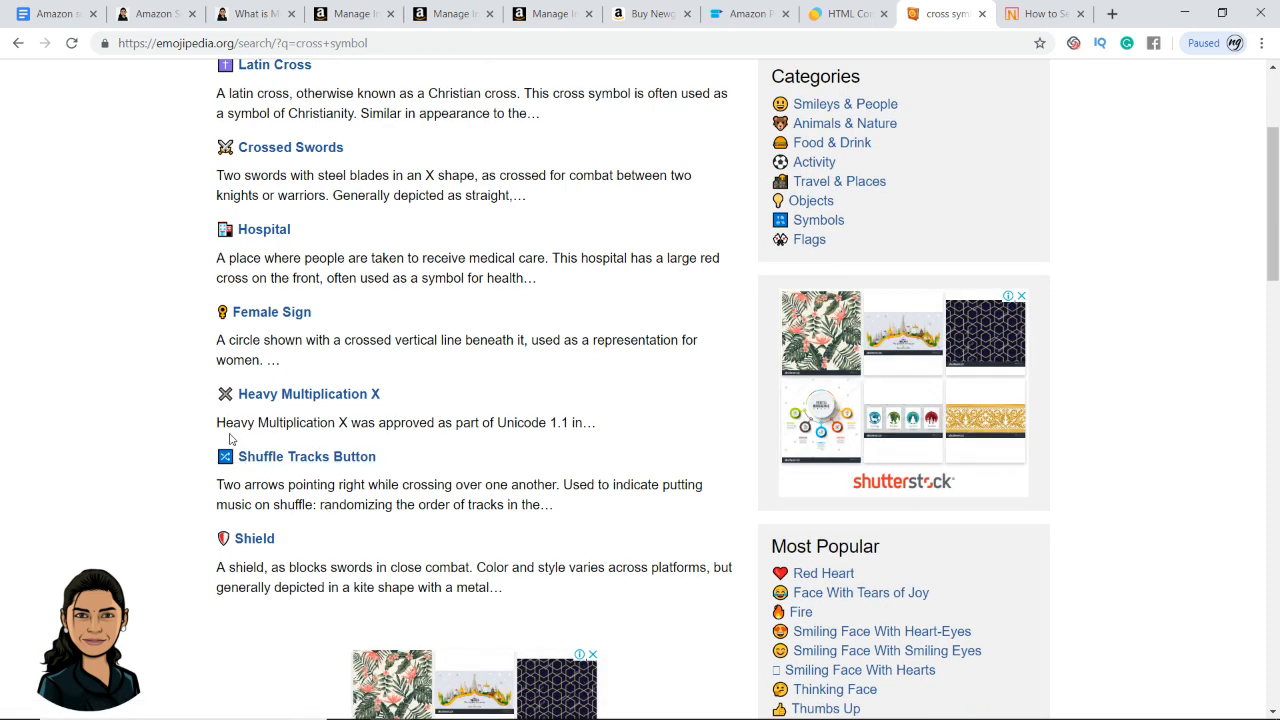
mouse_move(222, 408)
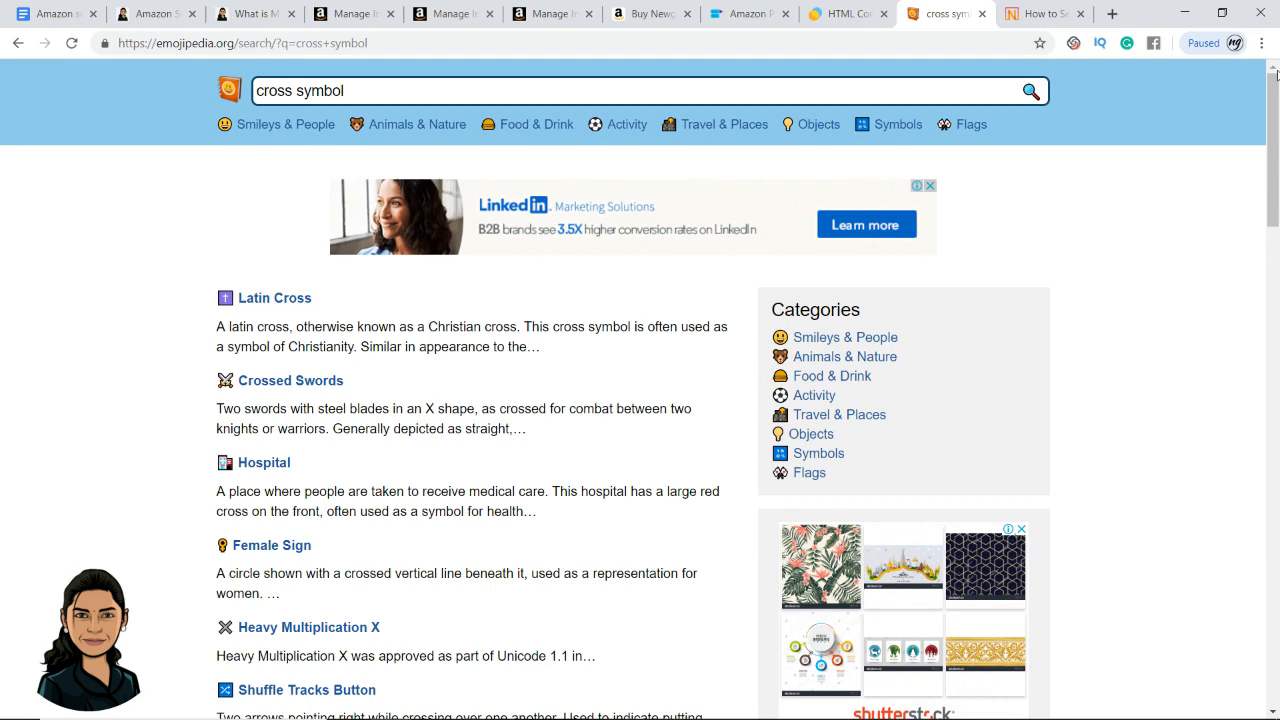
click(650, 13)
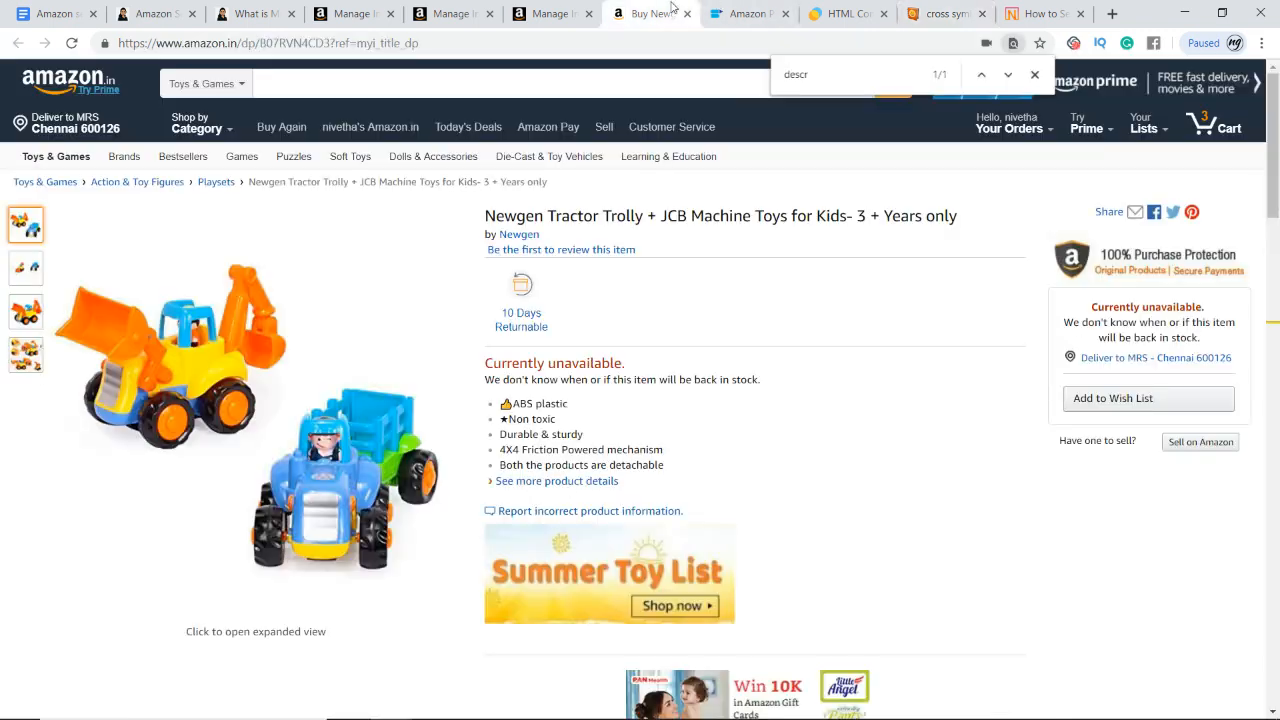
Return to the SellerApp editor after viewing the tractor trolly's warning and star bullets.
click(748, 13)
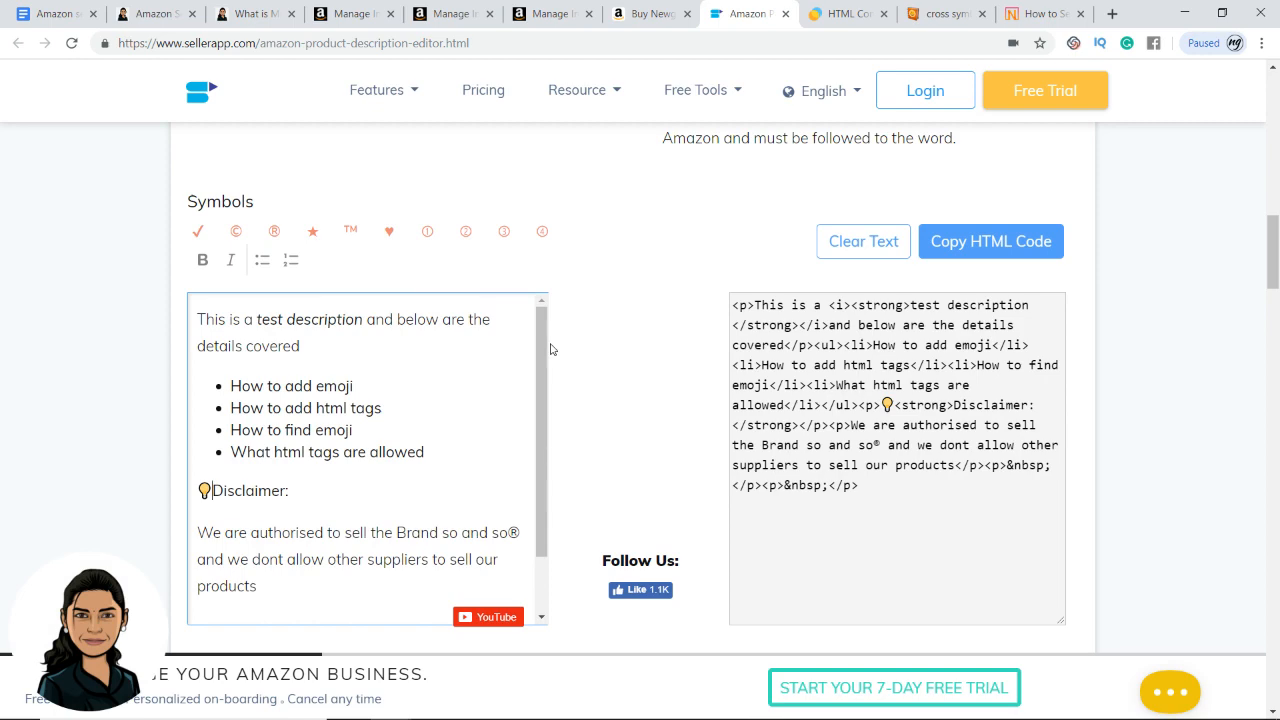
Check the robot update, select a </p> tag in the HTML, then open the Tractor Trolly edit page.
click(350, 13)
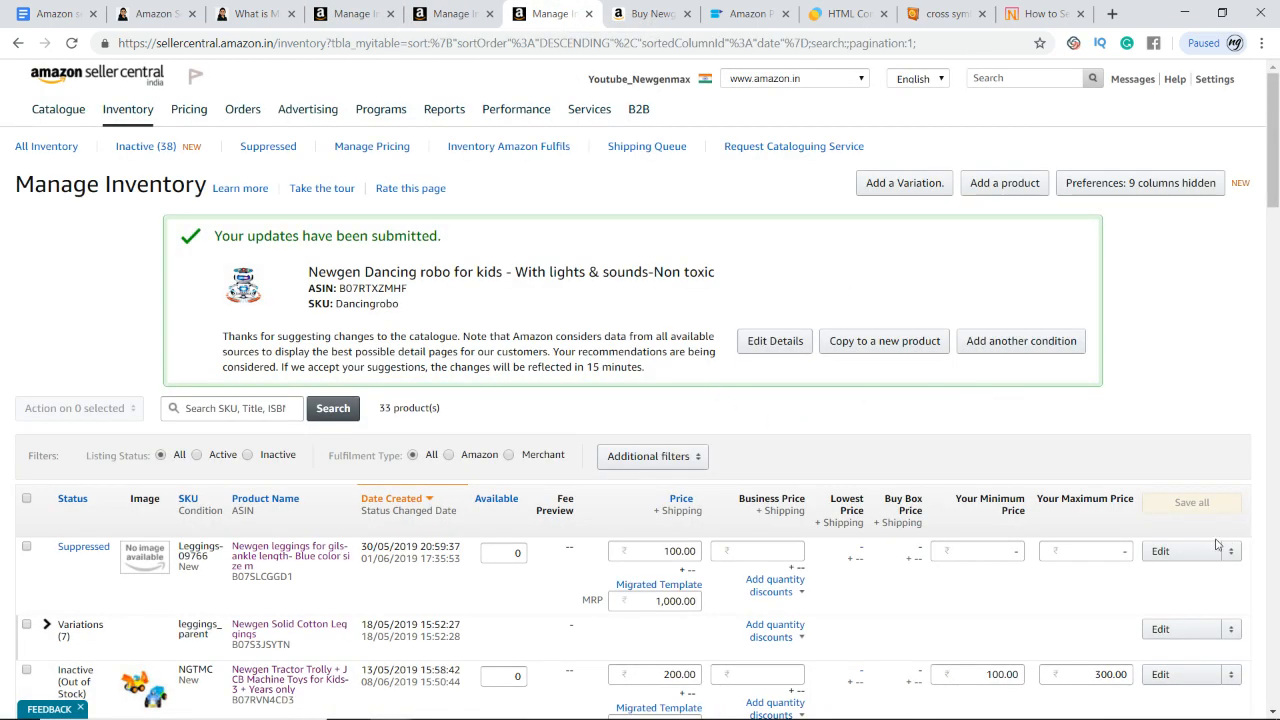
click(770, 13)
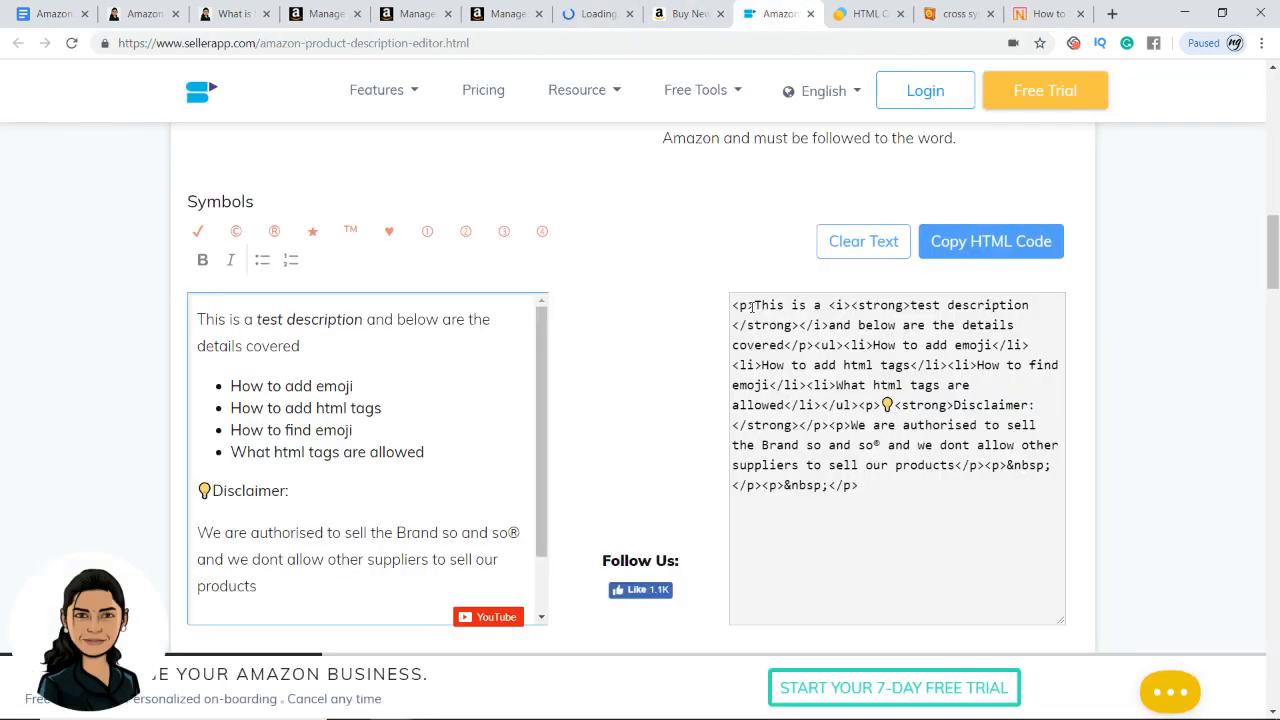
double_click(743, 305)
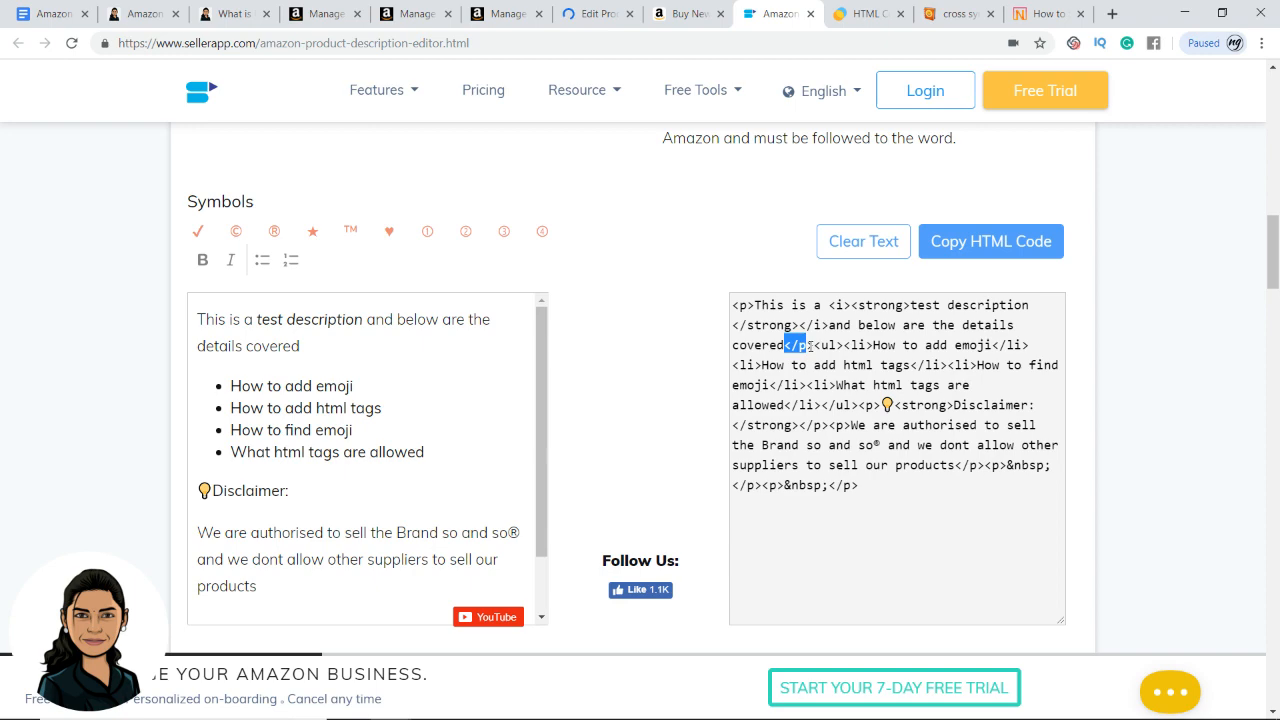
click(595, 13)
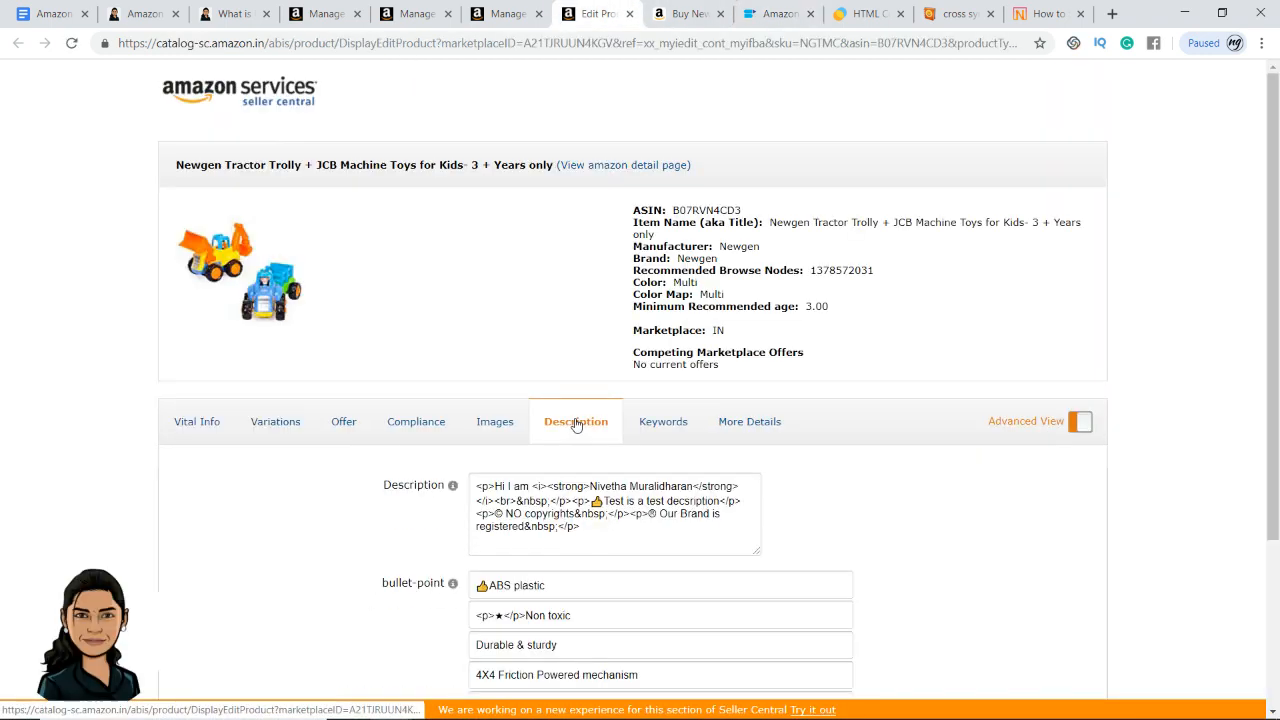
Delete the closing </strong> tag after the name in the Tractor Trolly description and save.
scroll(down, 3)
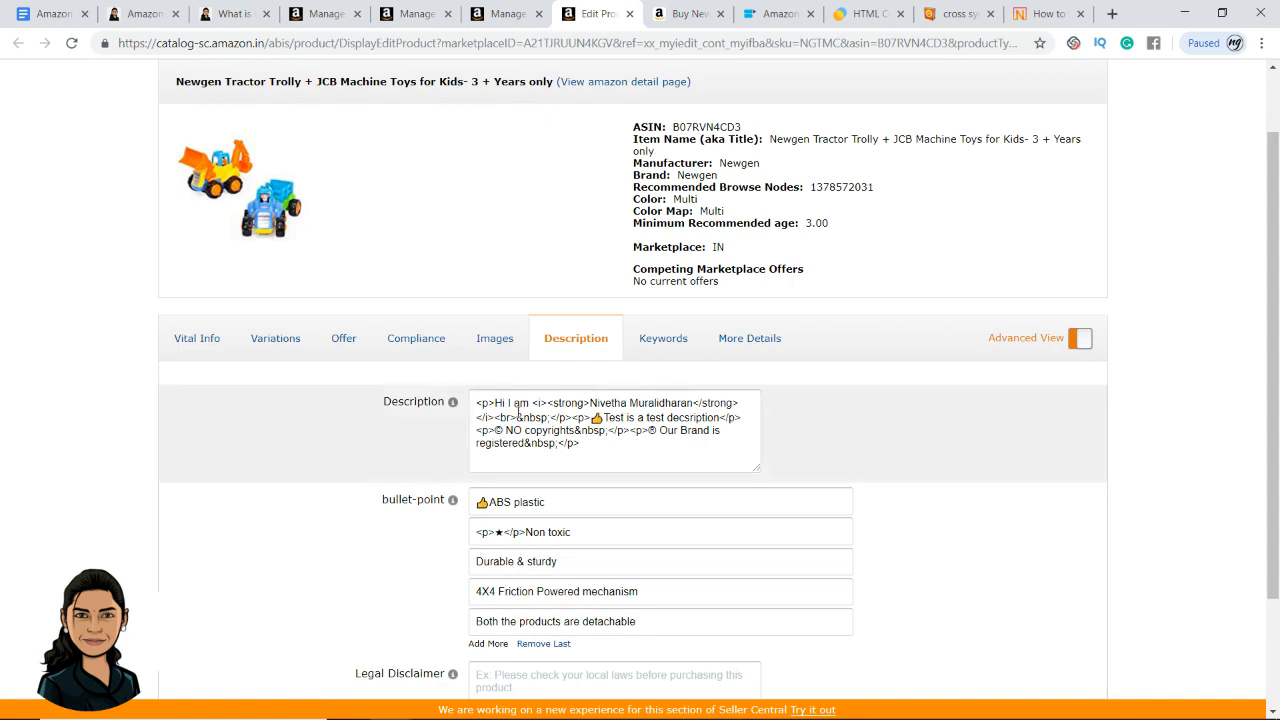
mouse_move(504, 418)
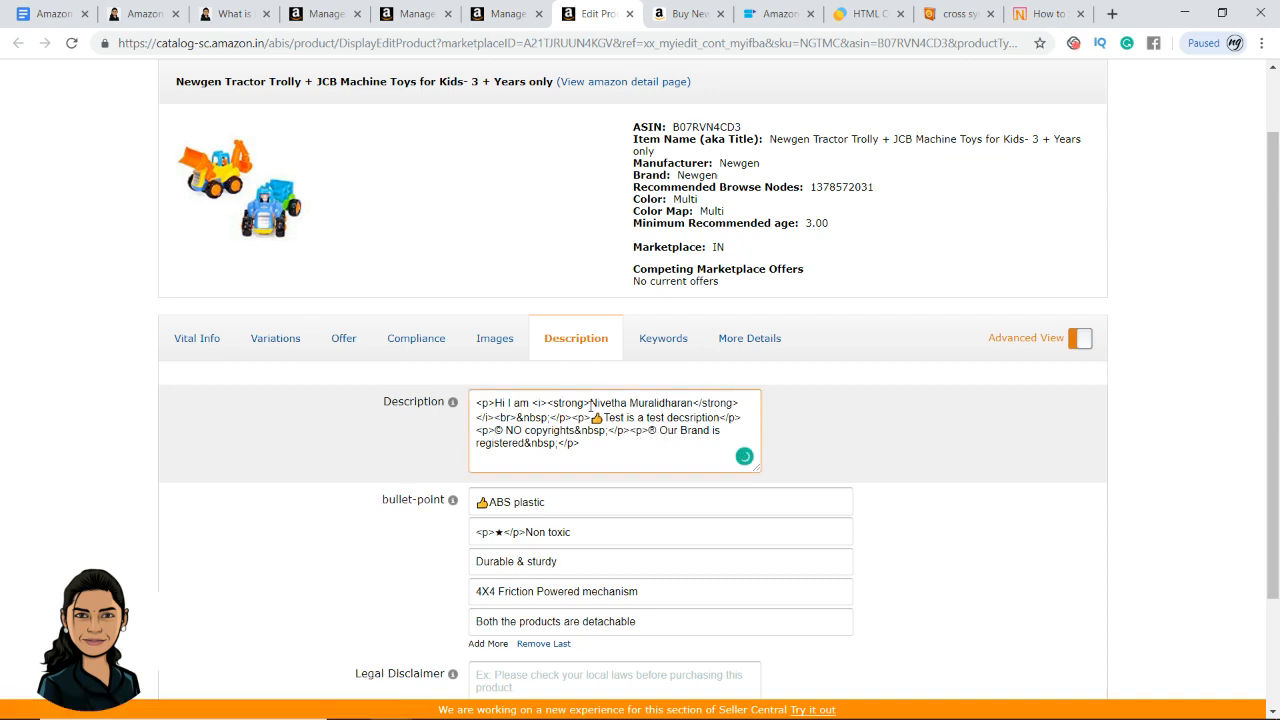
double_click(567, 402)
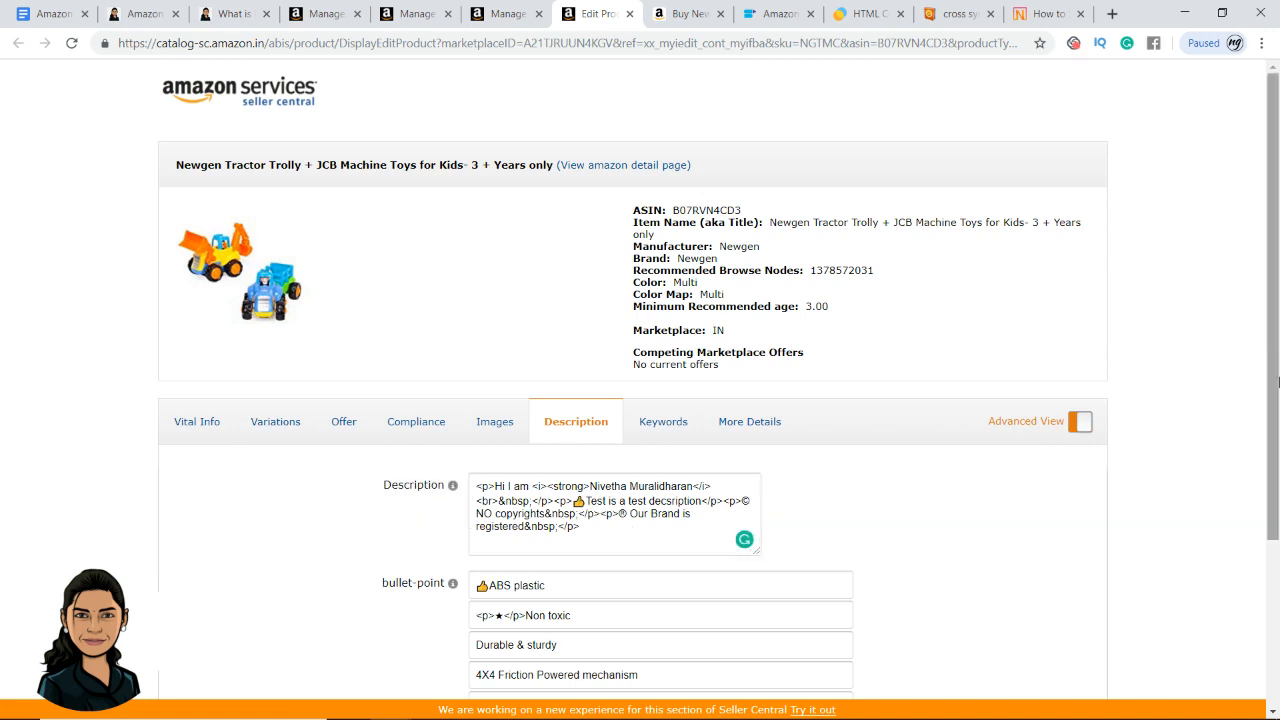
scroll(down, 3)
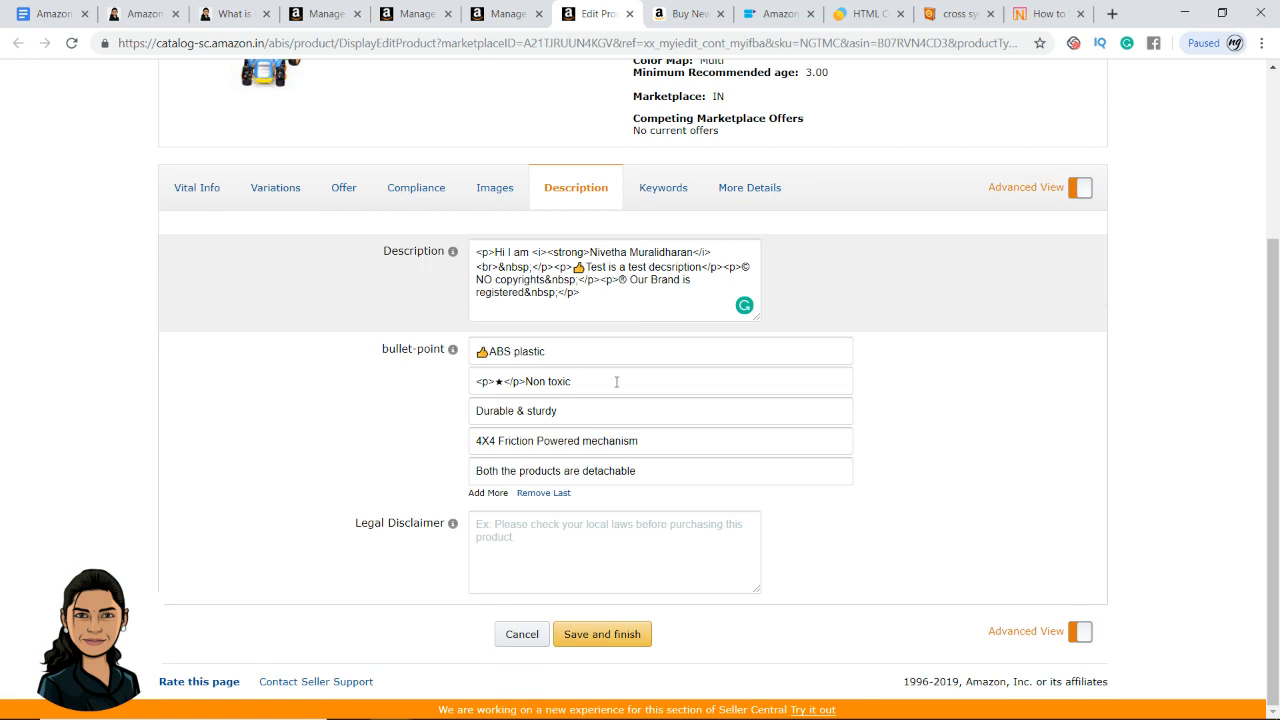
click(602, 634)
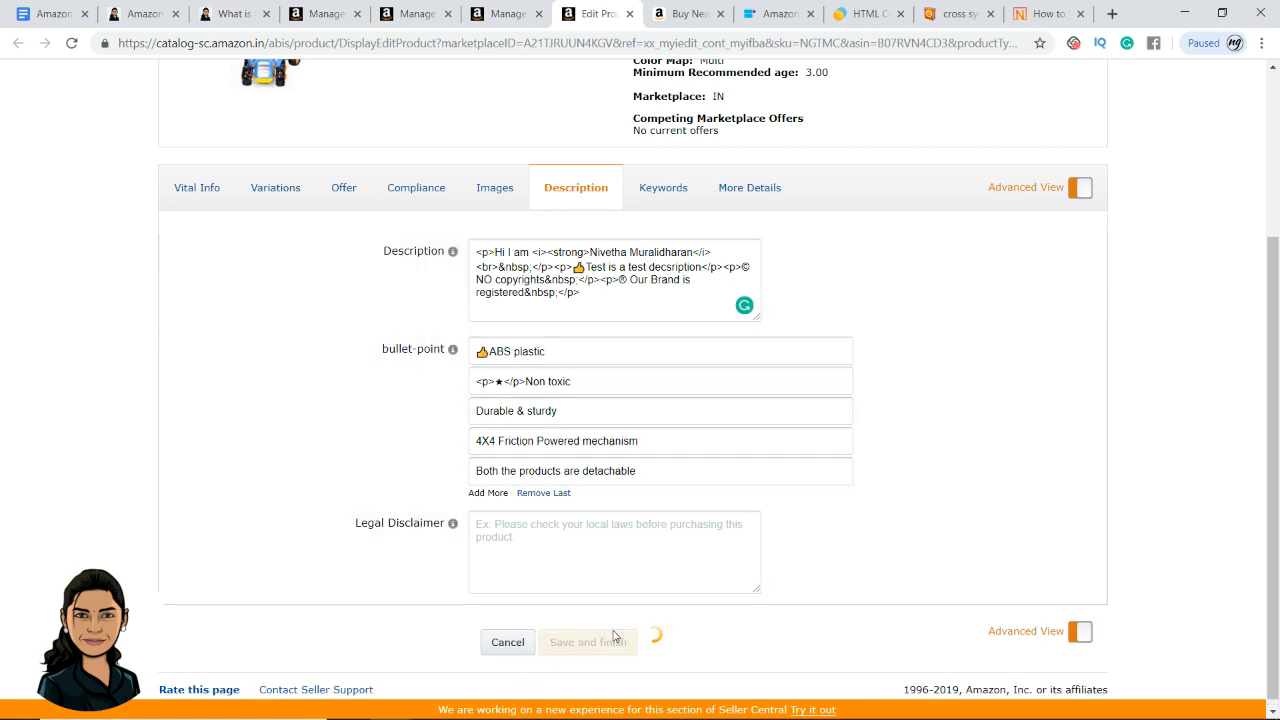
click(775, 14)
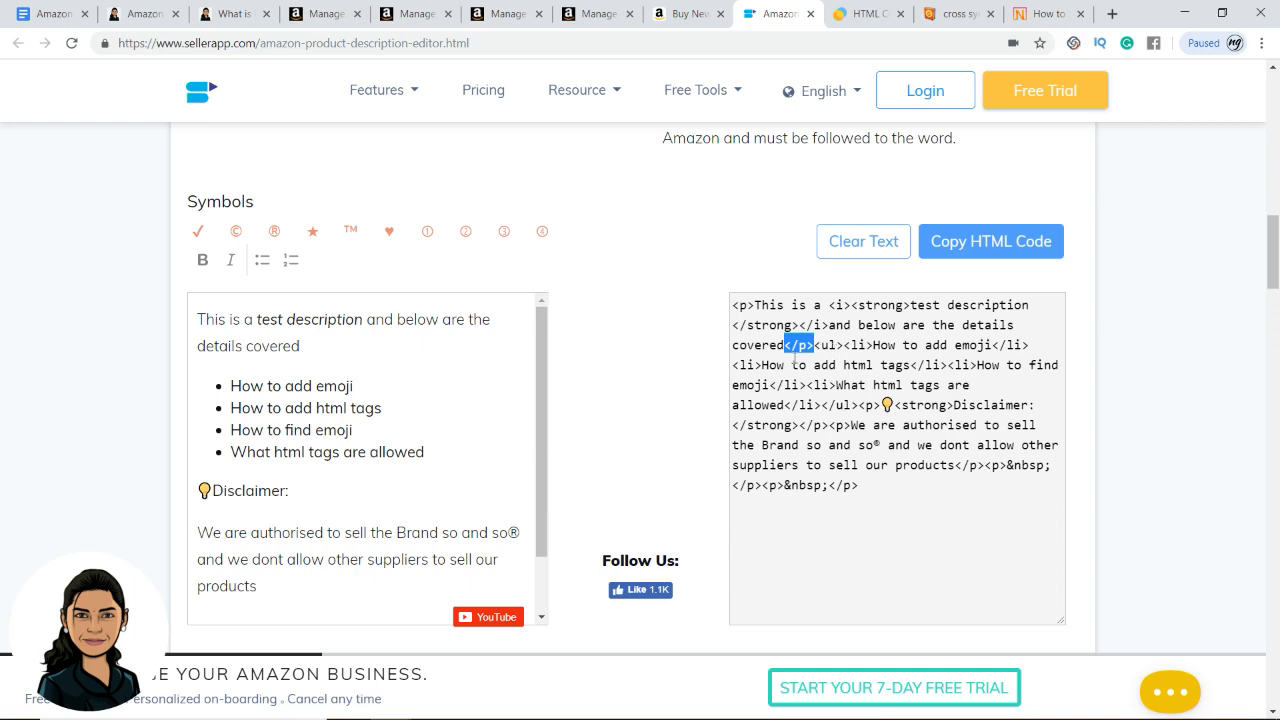
Confirm the Tractor Trolly update was submitted, then edit the Dora The Explorer 5 Minute Treasury listing.
click(590, 13)
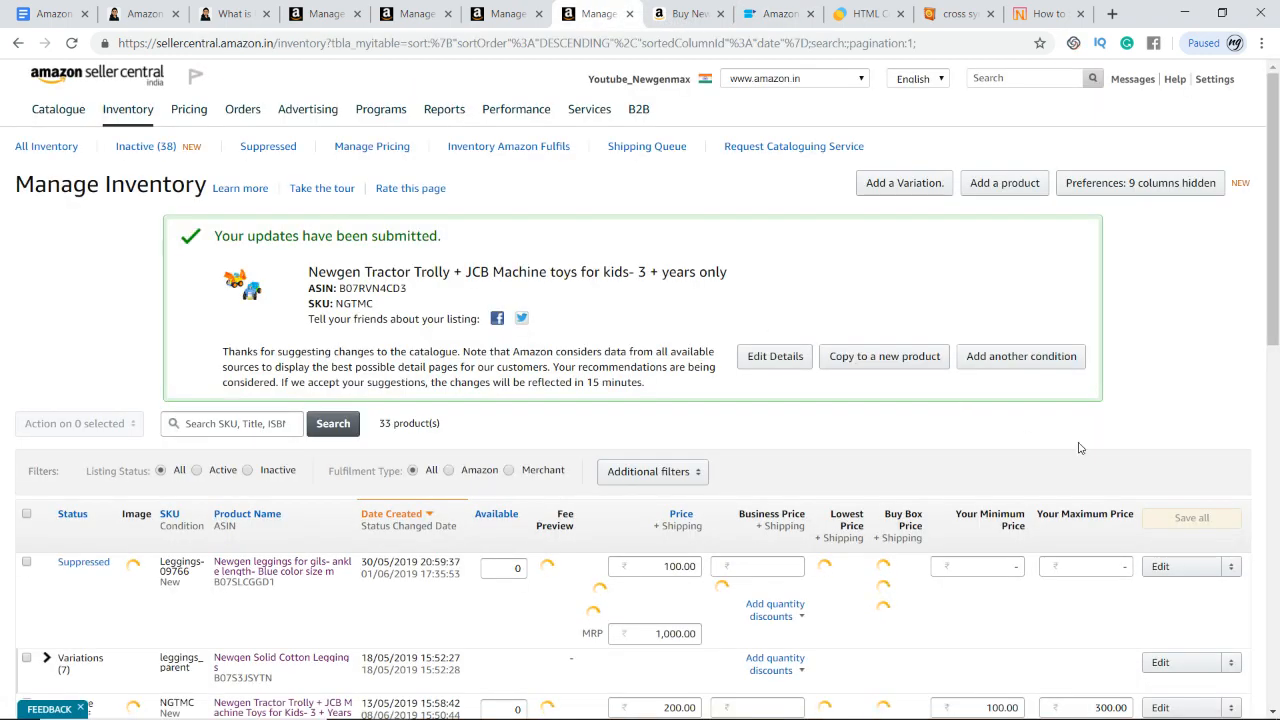
scroll(down, 3)
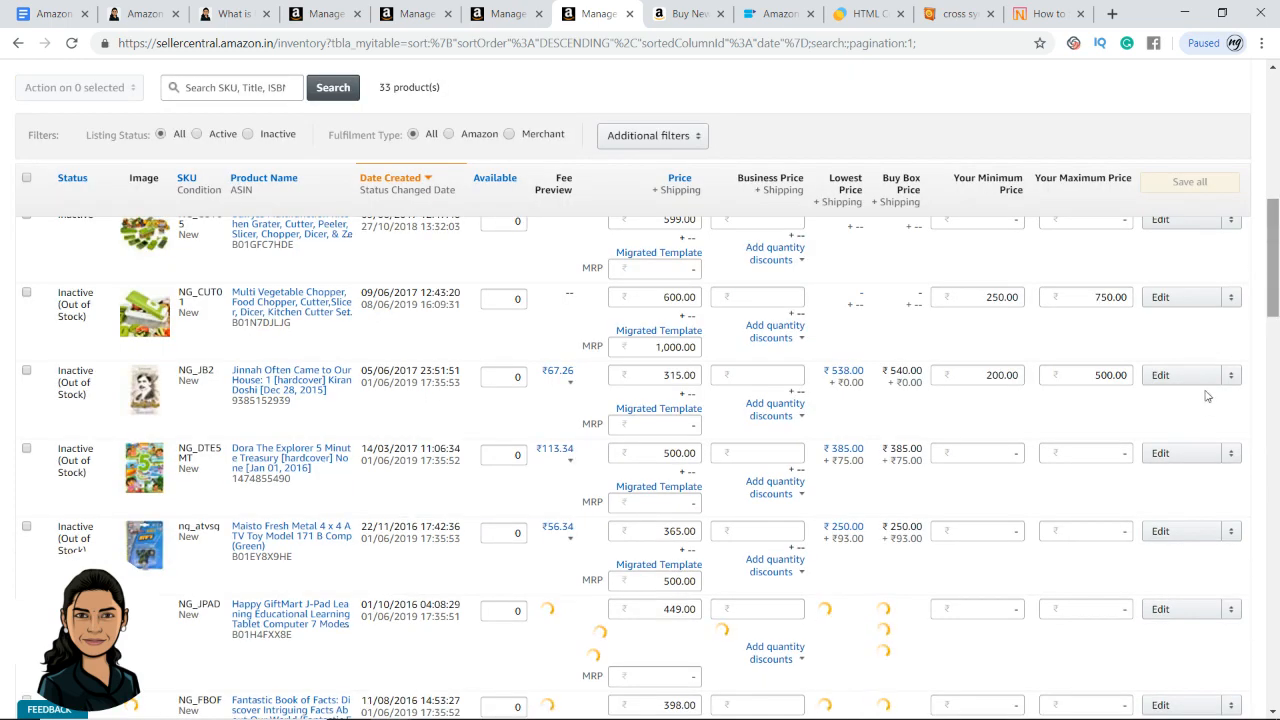
click(1164, 453)
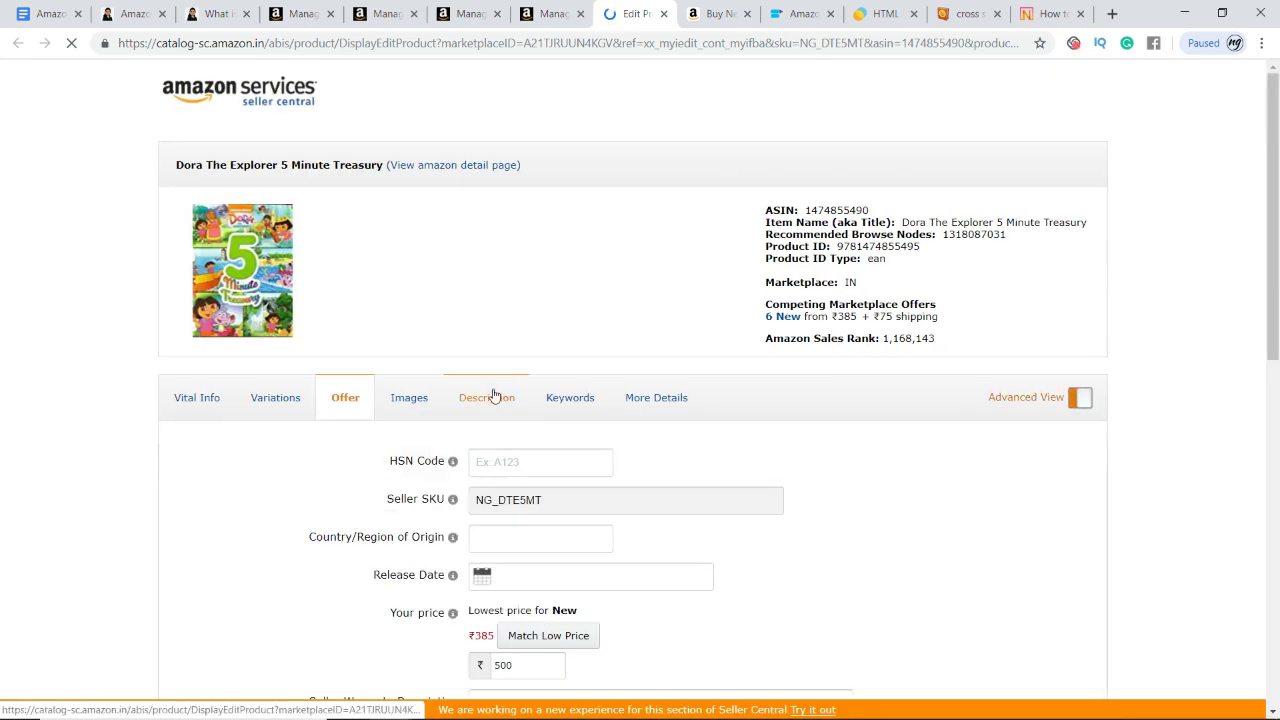
Enter '<h1> Heading </h1>' as the Dora book description and try saving, getting an invalid-value error.
click(488, 397)
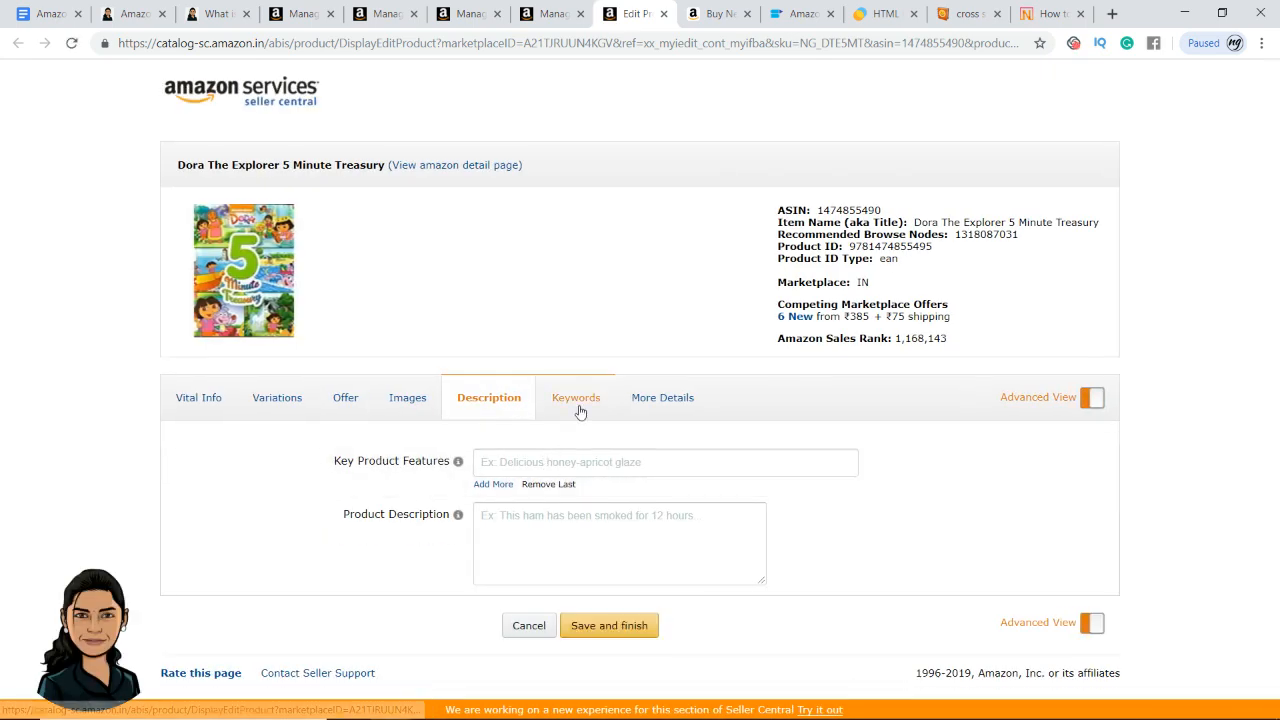
click(619, 543)
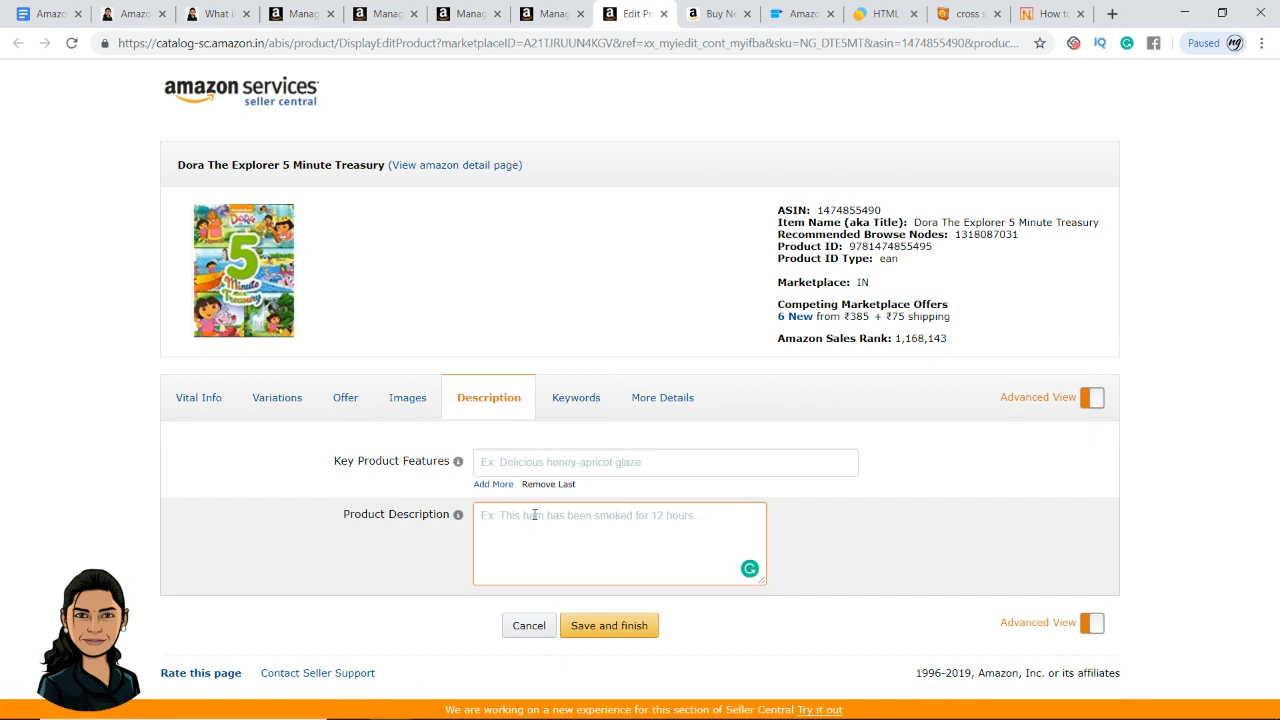
text(<h1)
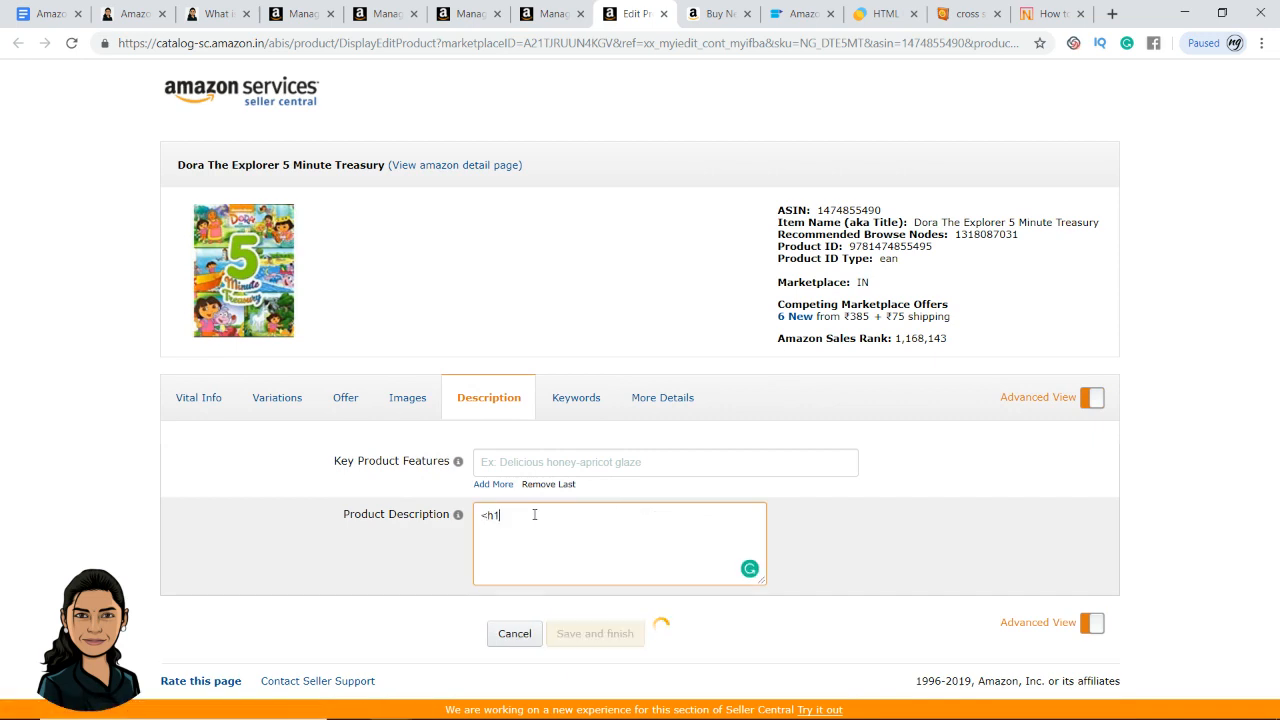
text(Heading </h1)
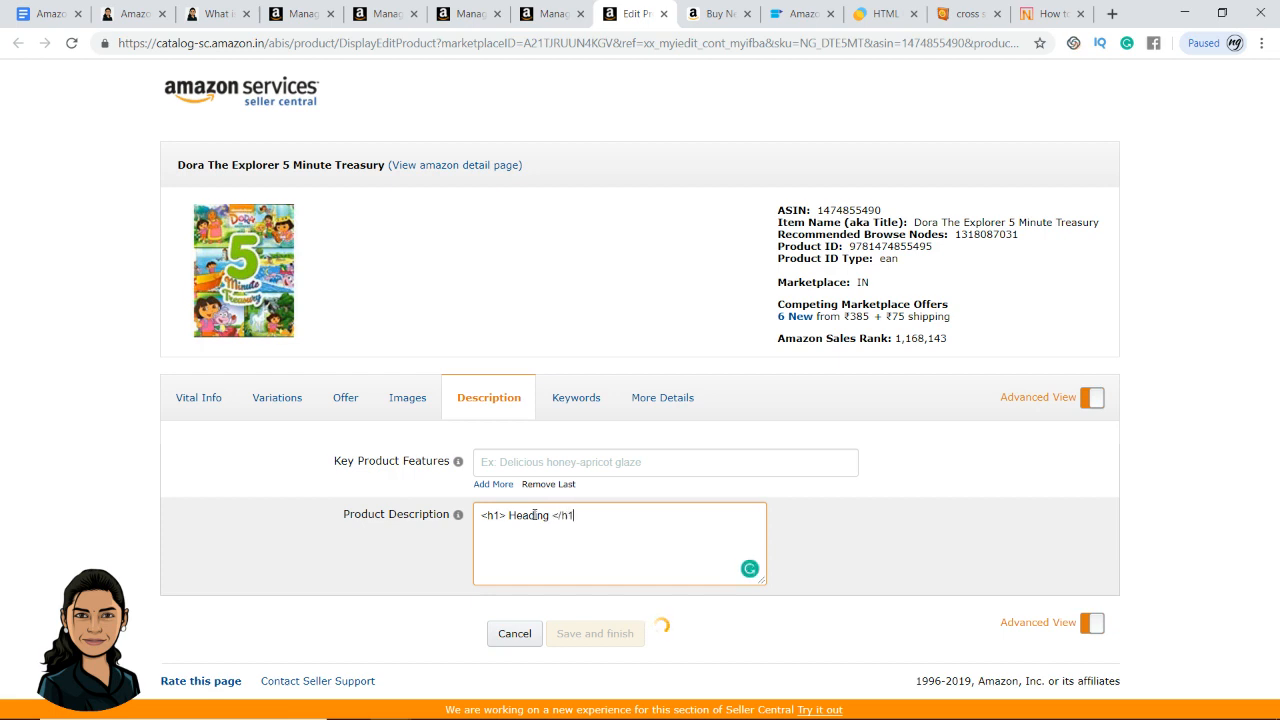
click(596, 633)
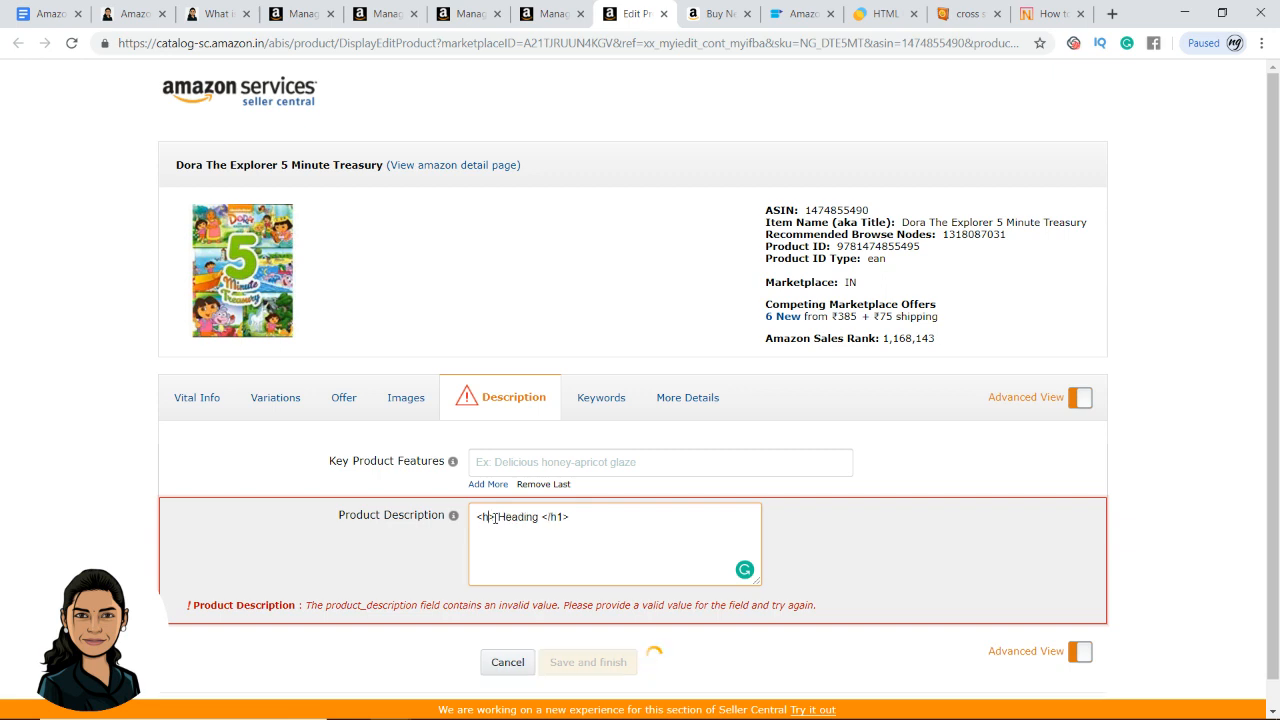
Change the heading tags to <b> so the description reads '<b> Heading </b>'.
text(<b>)
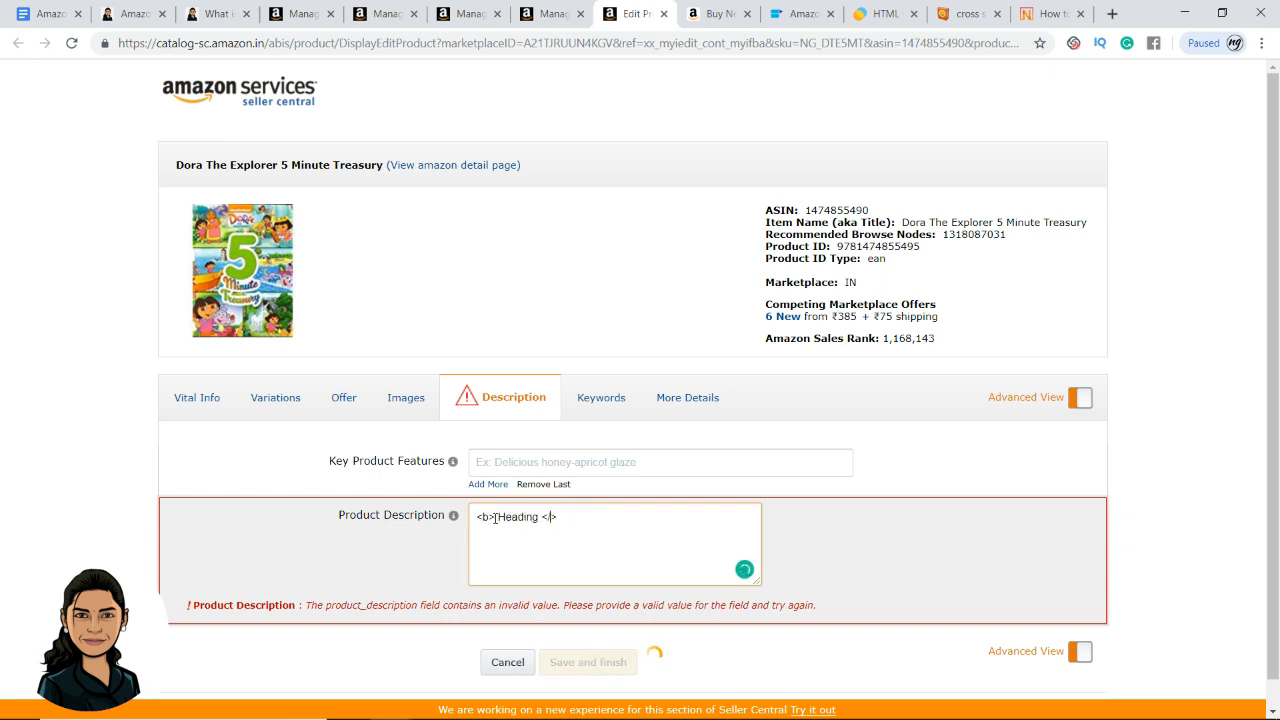
click(601, 397)
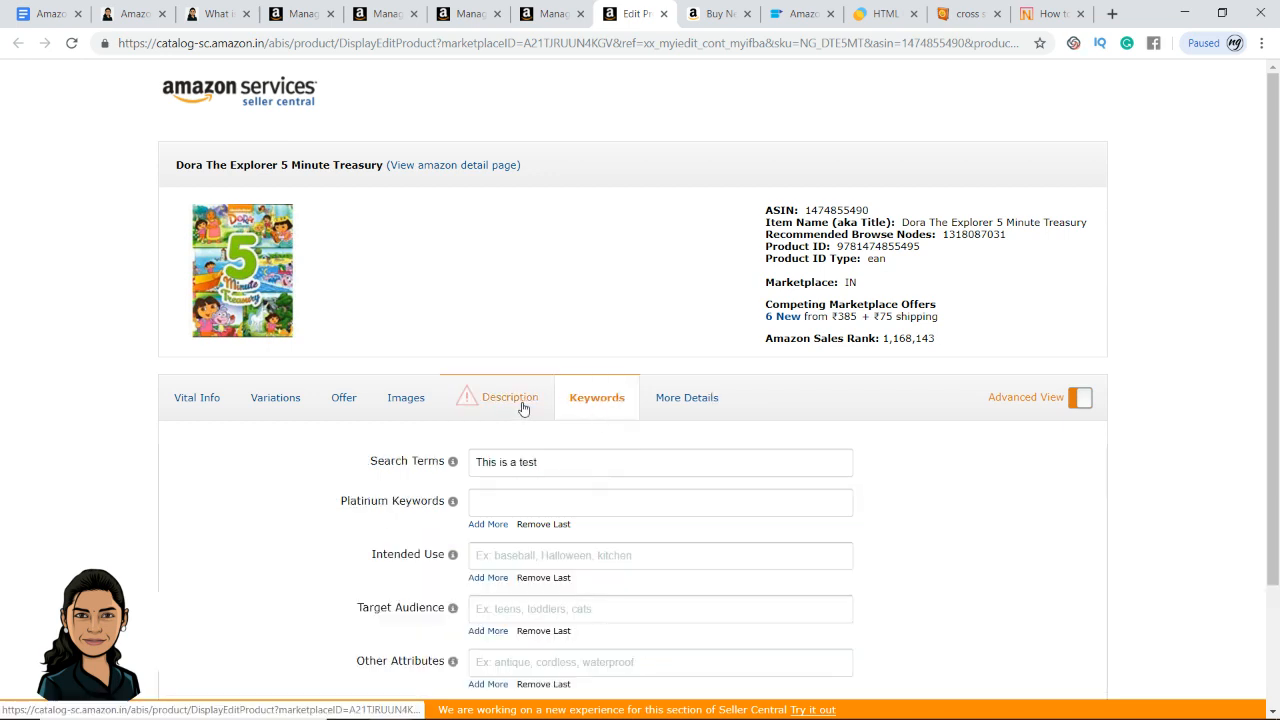
click(508, 397)
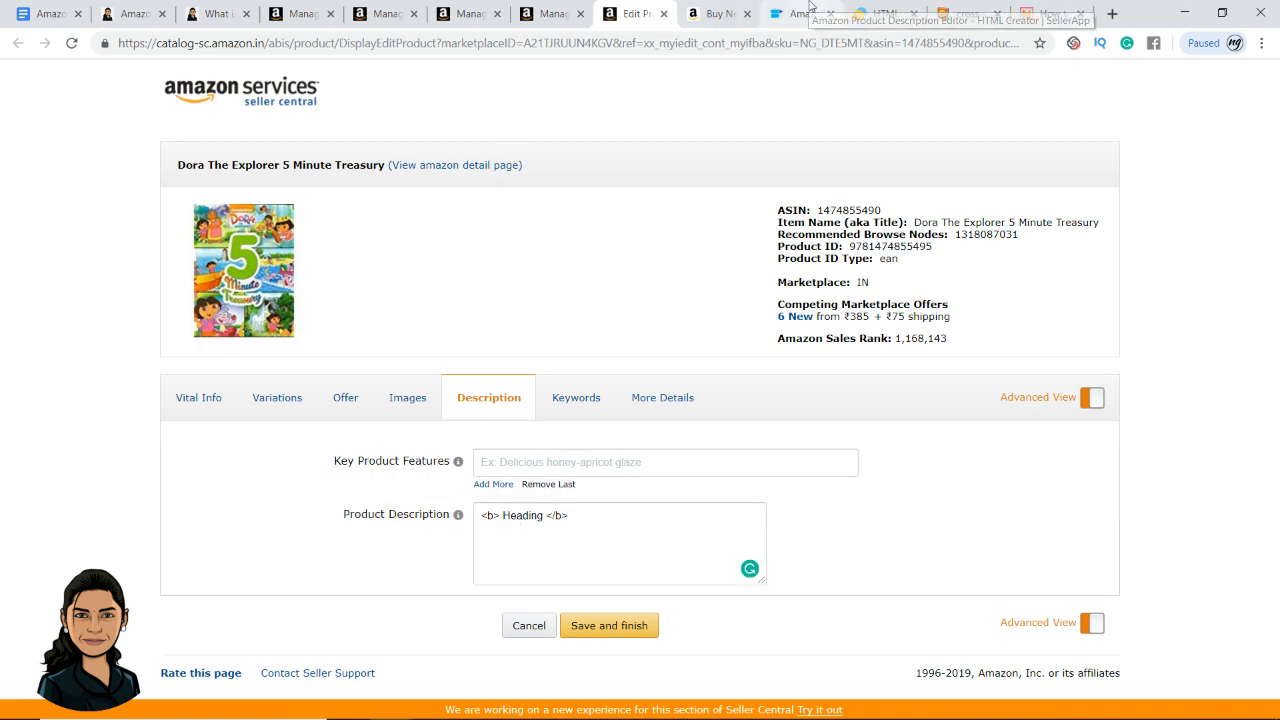
Look over the SellerApp editor's HTML output before moving to AMZDataStudio's HTML Convertor.
click(790, 13)
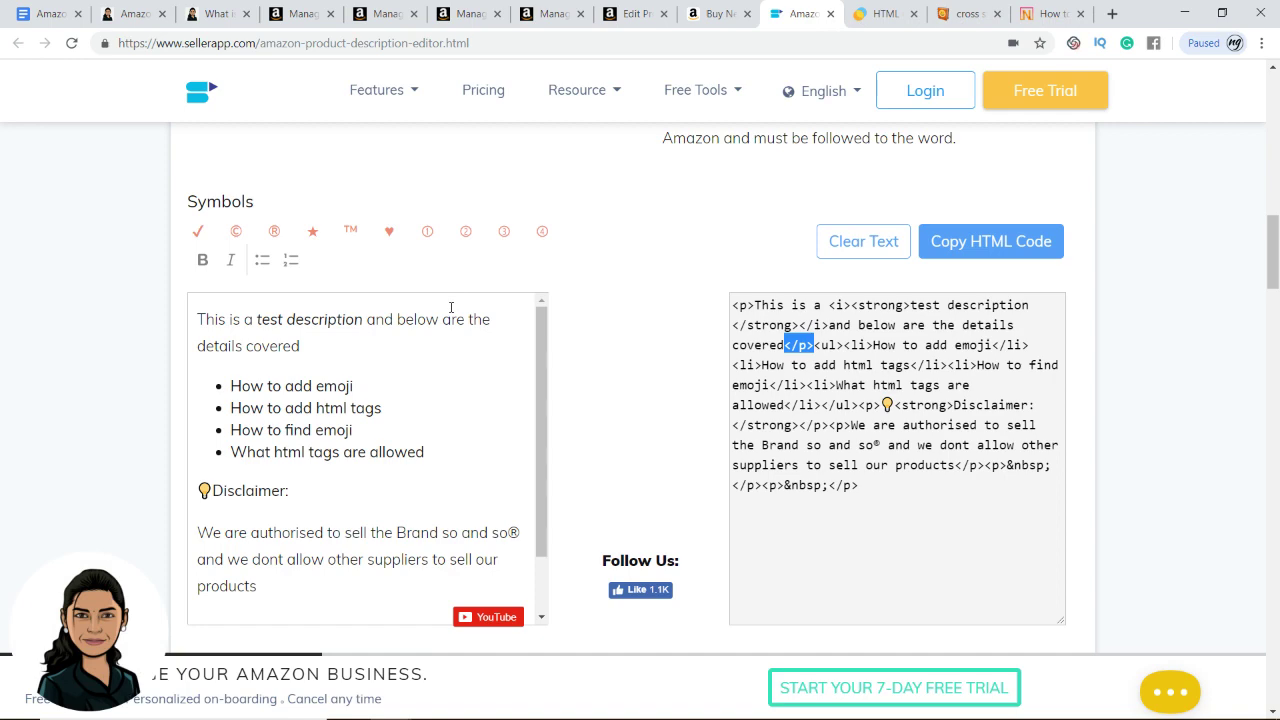
mouse_move(437, 244)
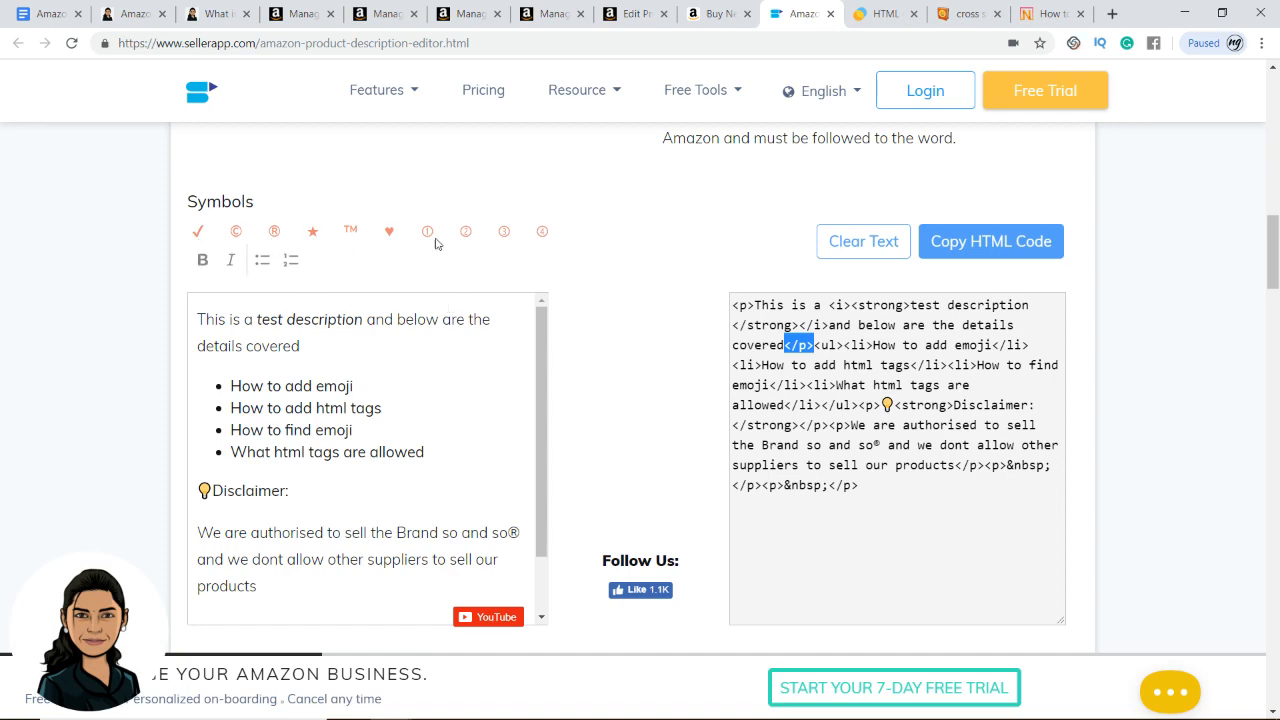
click(883, 13)
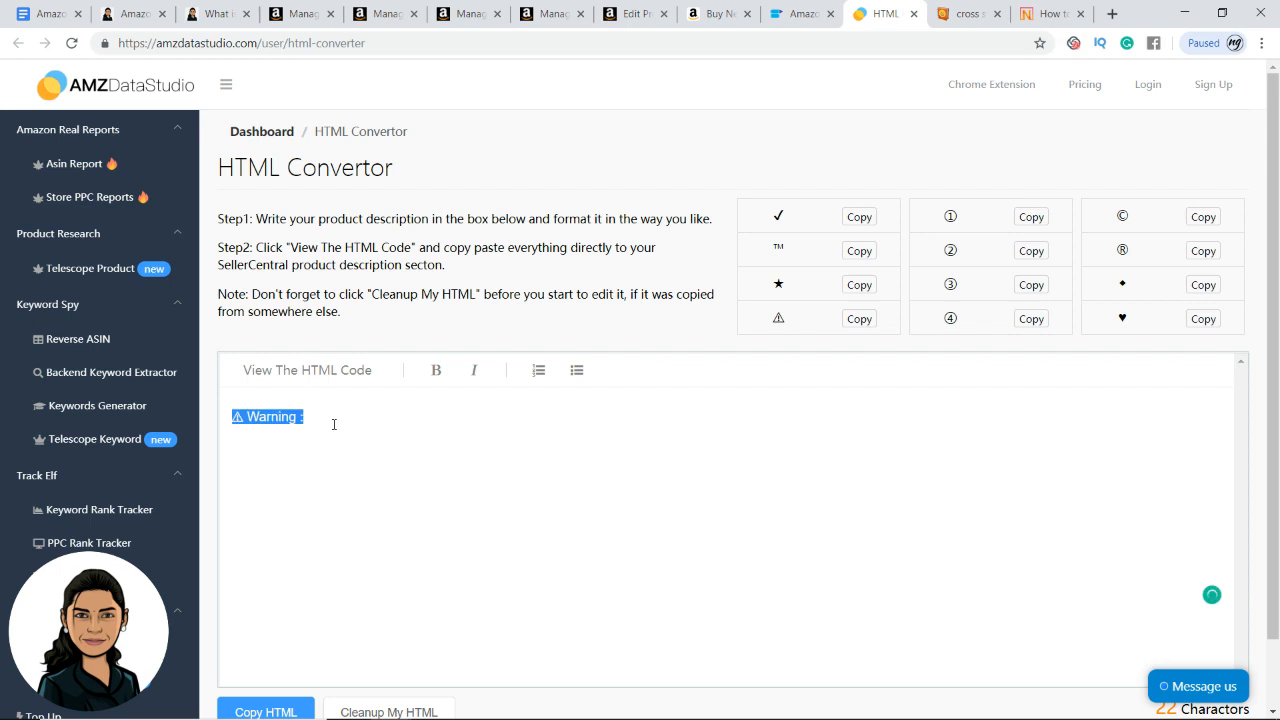
Bold 'Warning :' and add 'Please don't use the product in washing machines.'.
click(435, 370)
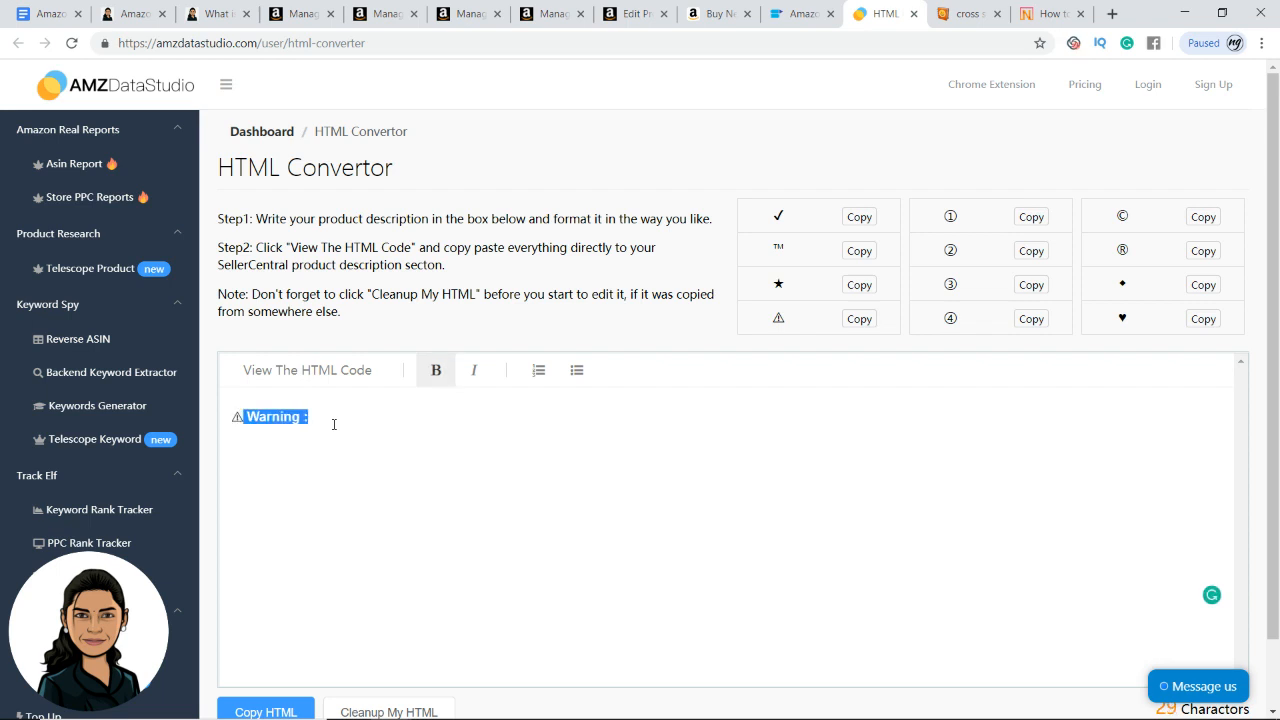
text(Please don't use)
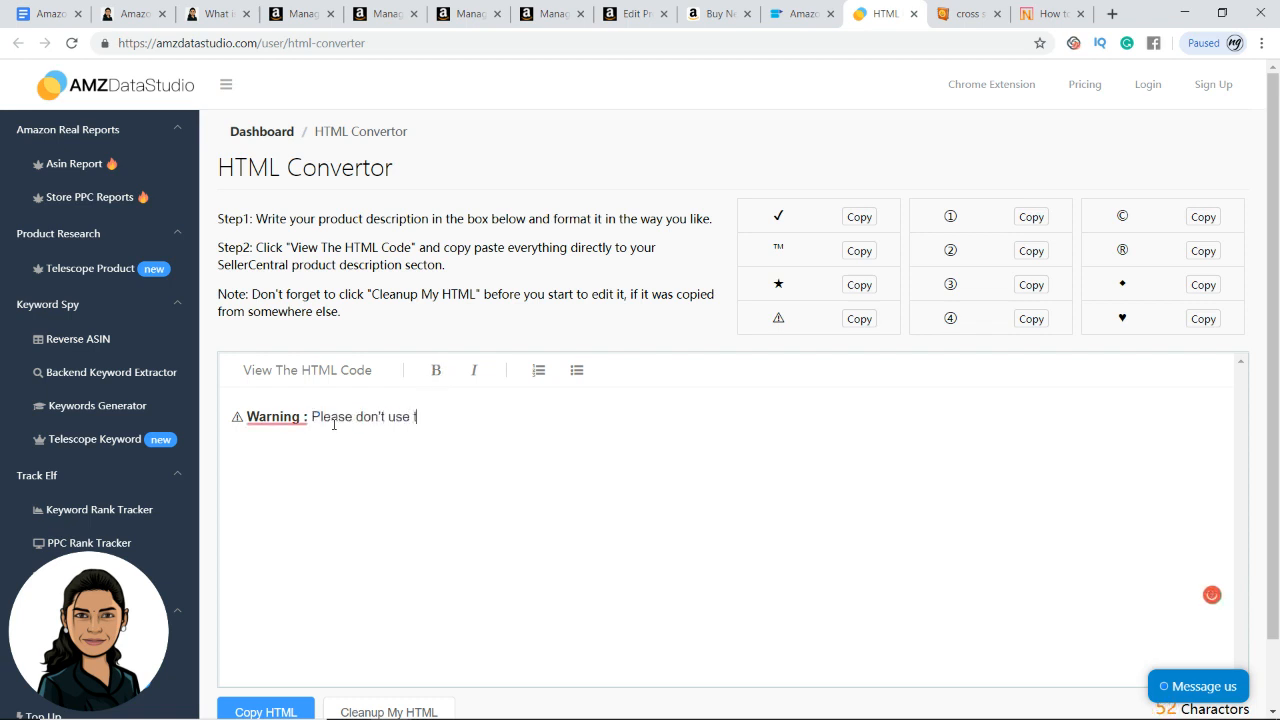
text(this in washin)
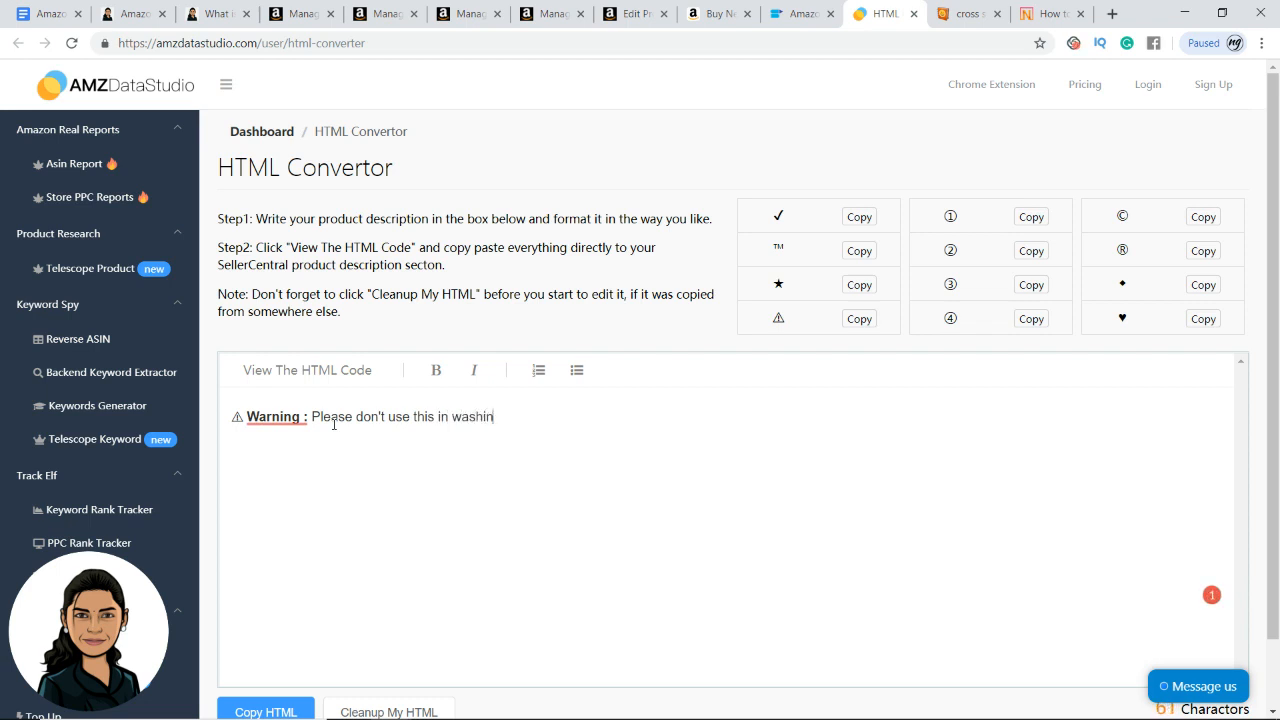
text(g machines.)
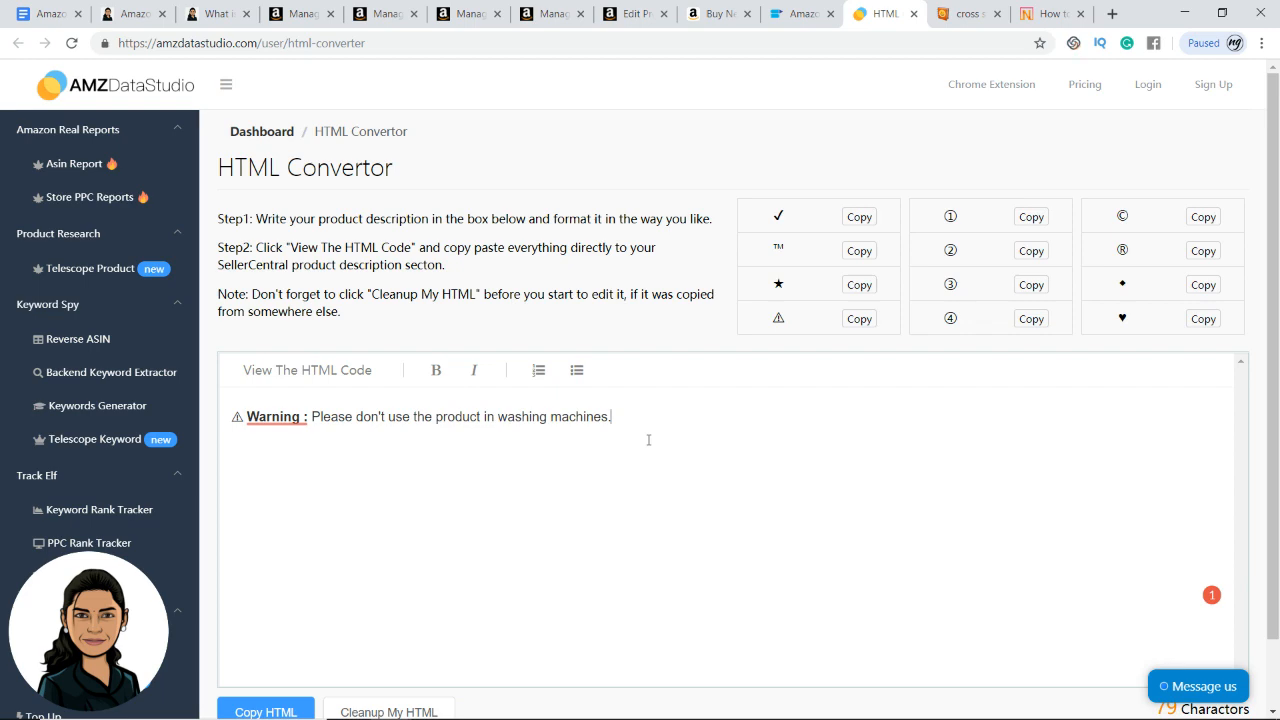
click(973, 13)
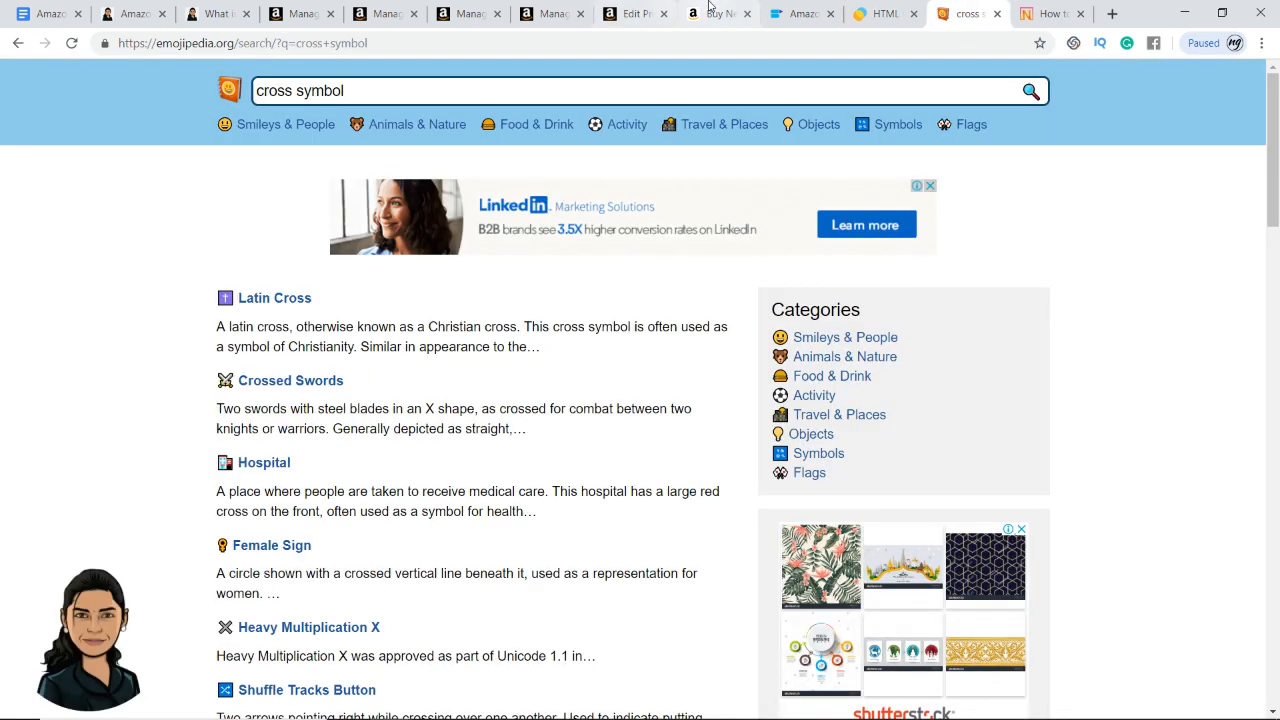
Search Amazon.in for 'preethi mixer'.
click(706, 13)
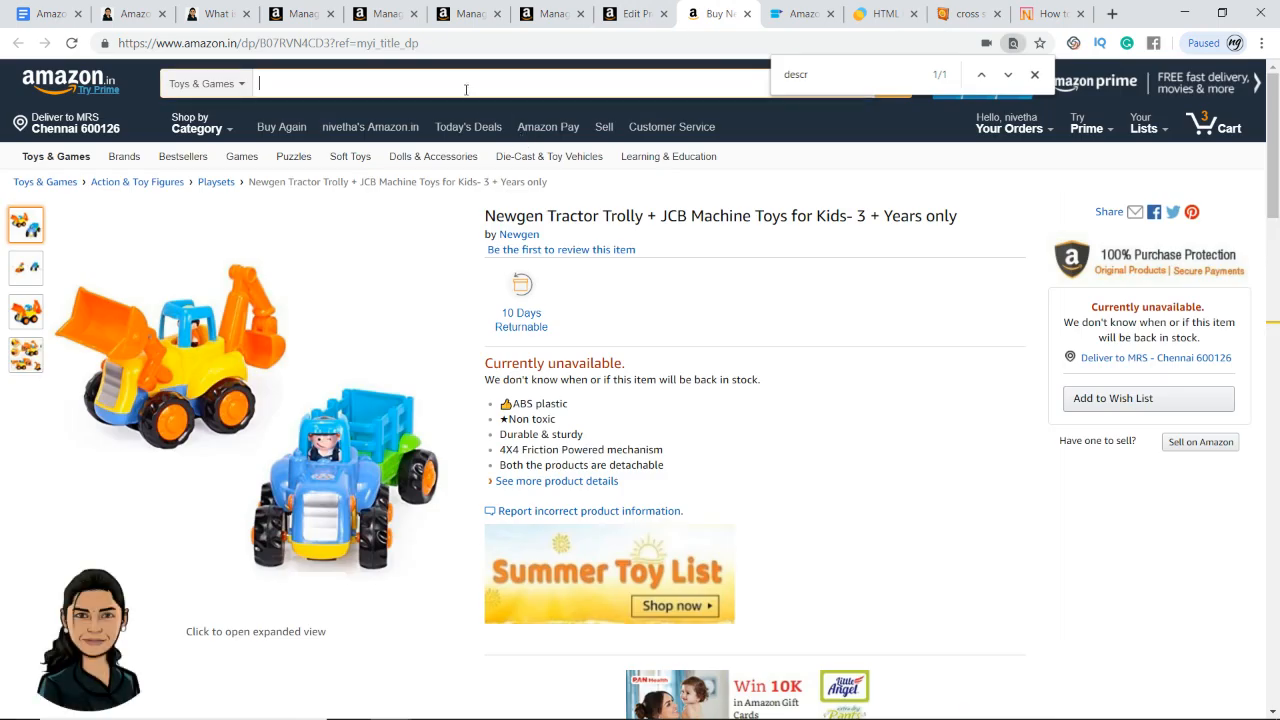
text(preethi)
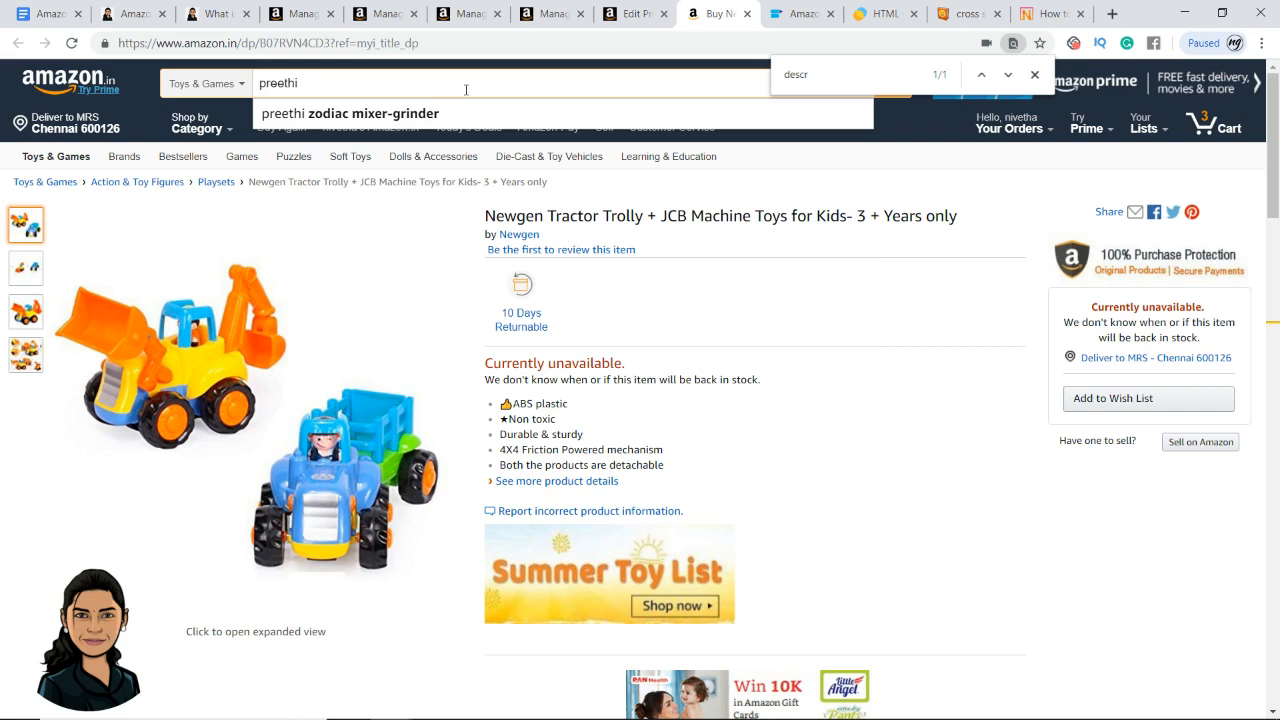
text(mixer)
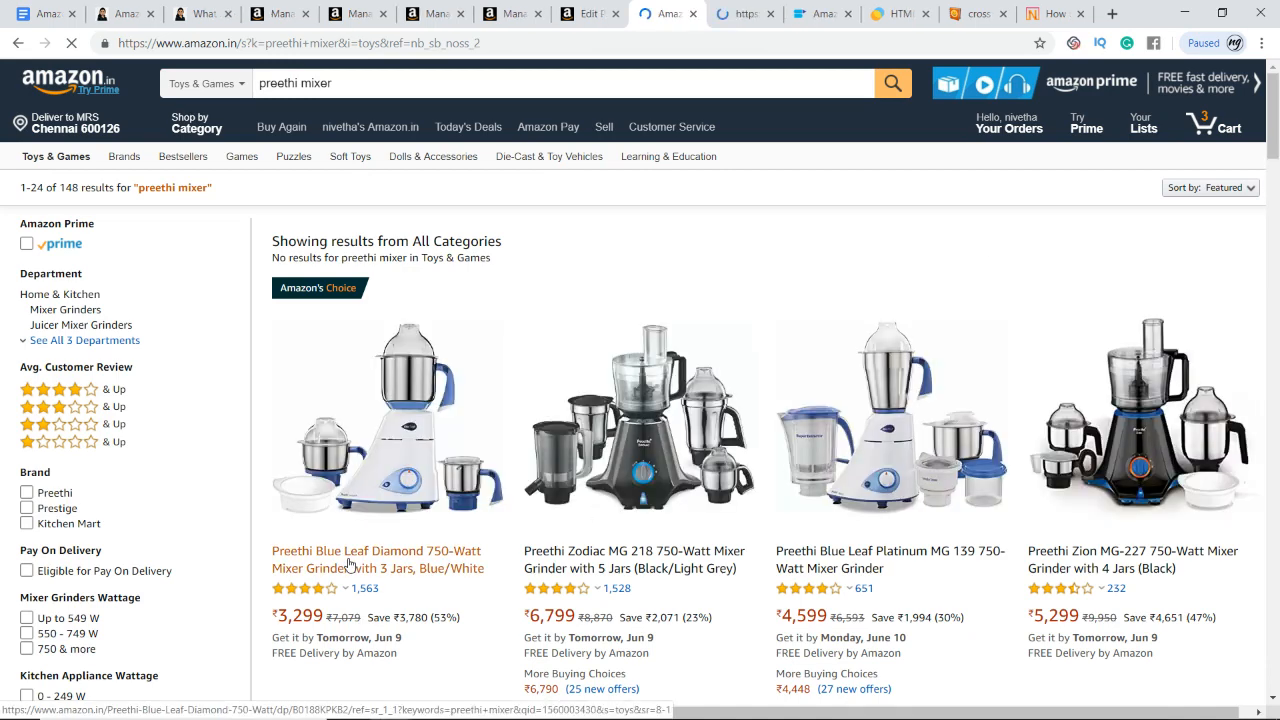
View the Preethi Blue Leaf Diamond mixer grinder listing, then go to the Teachable course curriculum.
click(349, 568)
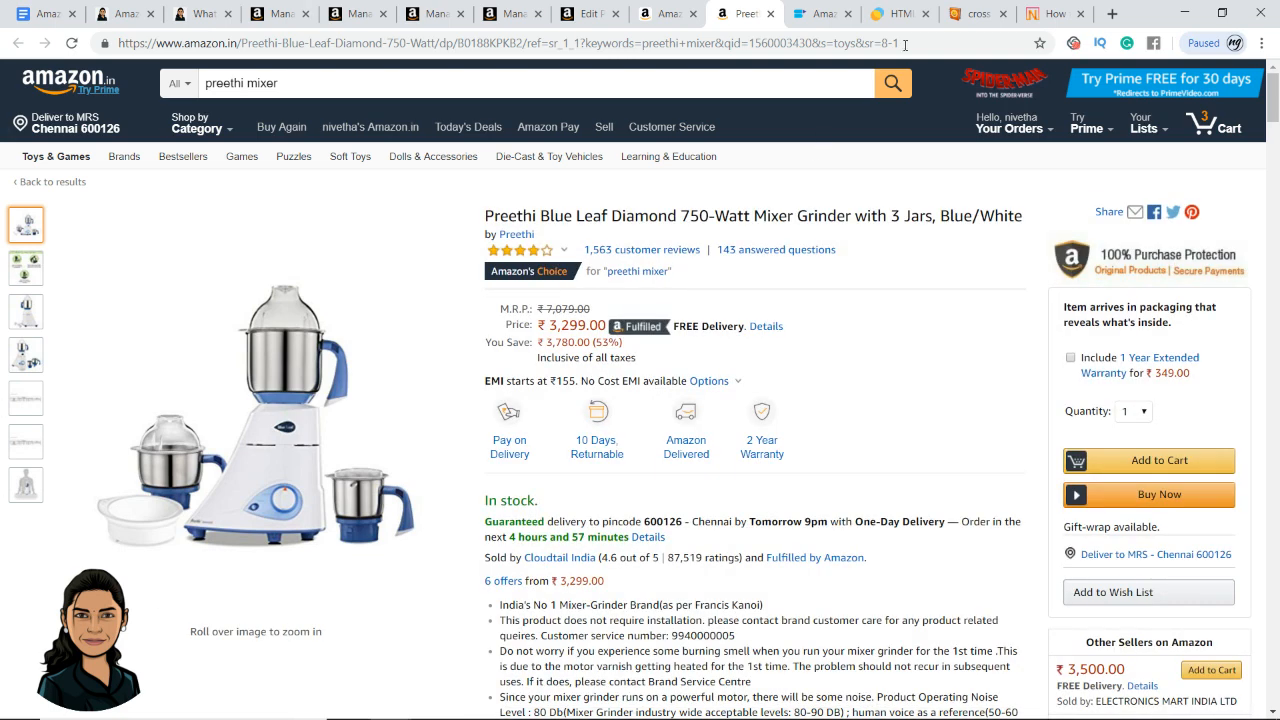
click(1056, 13)
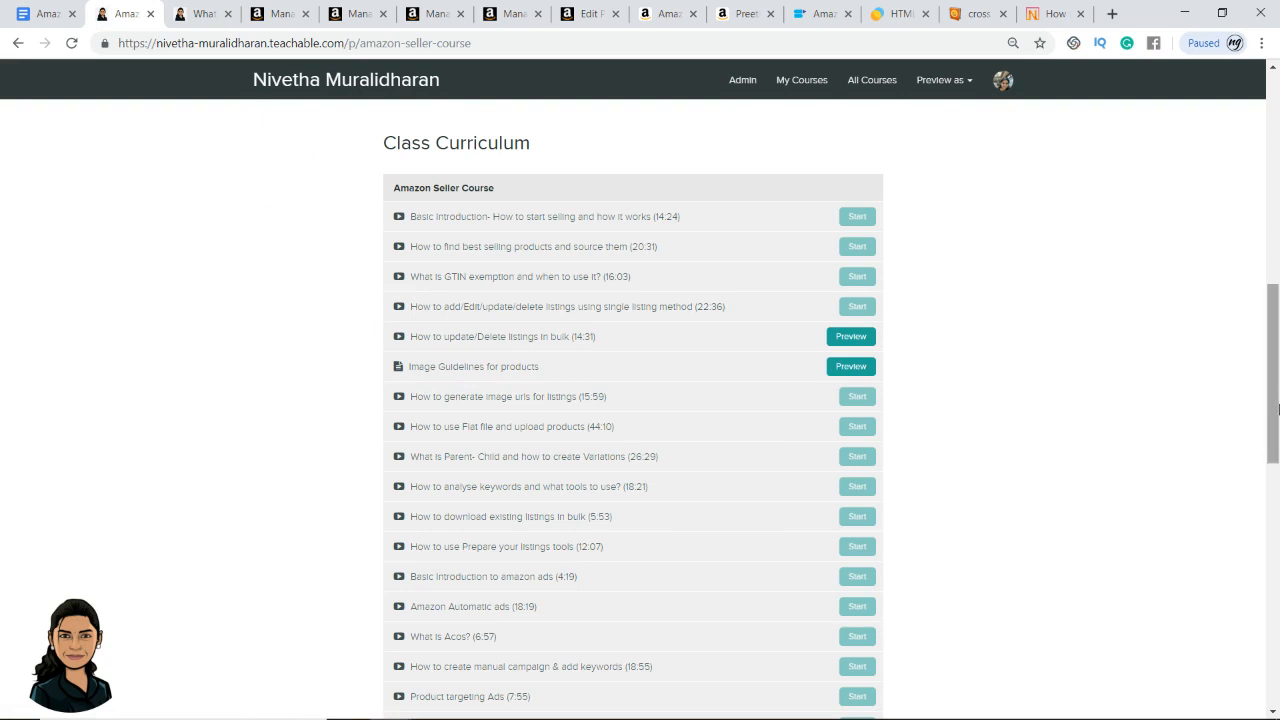
Open the 'Product targeting Ads (7:55)' lecture from the curriculum sidebar.
scroll(down, 3)
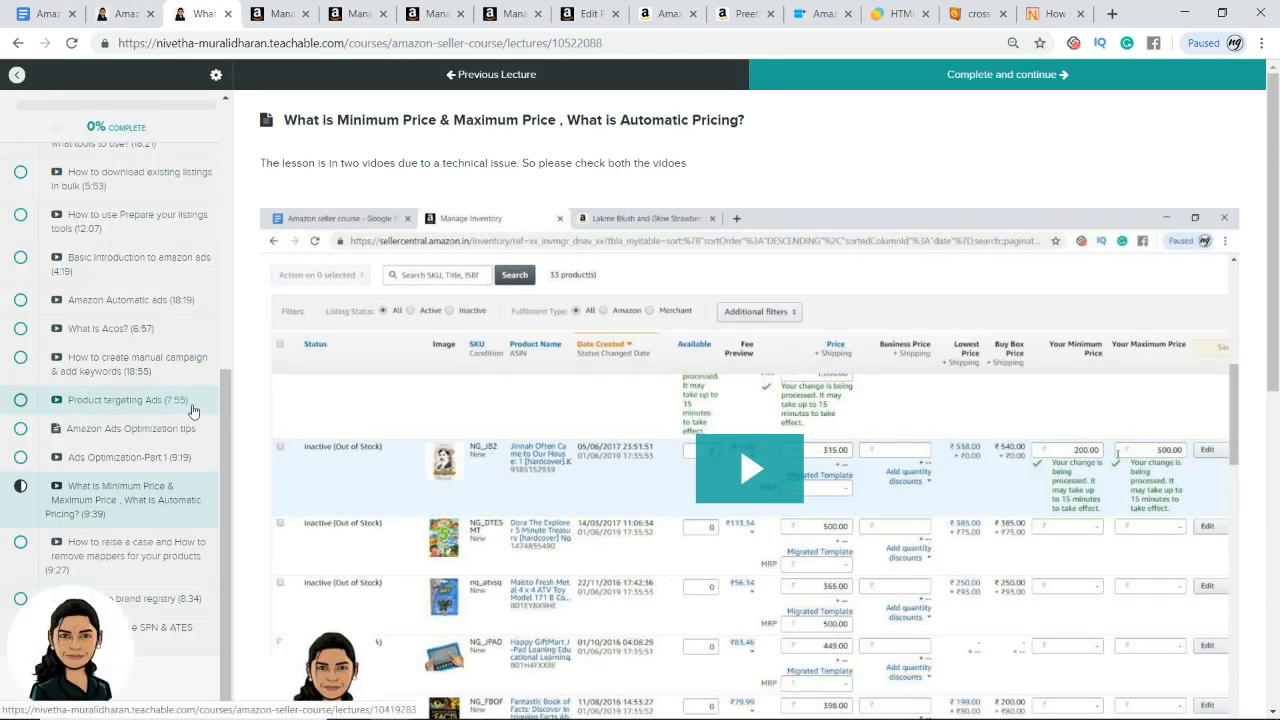
click(120, 400)
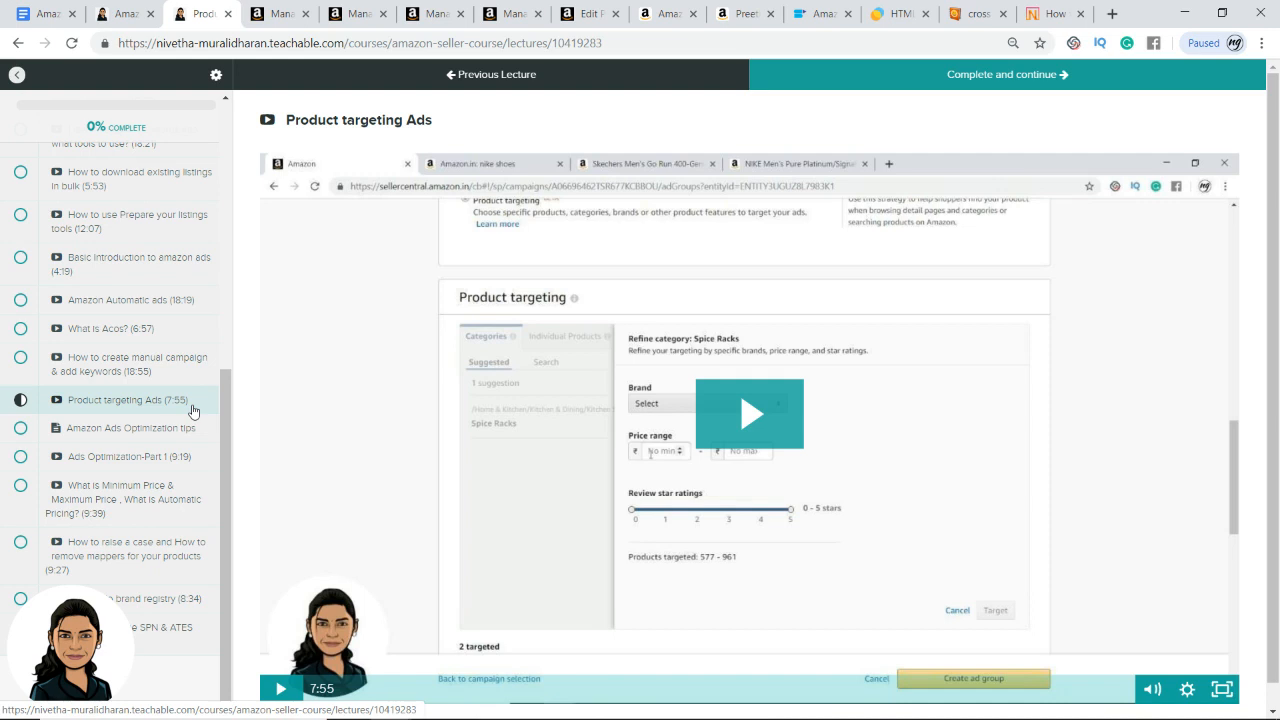
mouse_move(1056, 144)
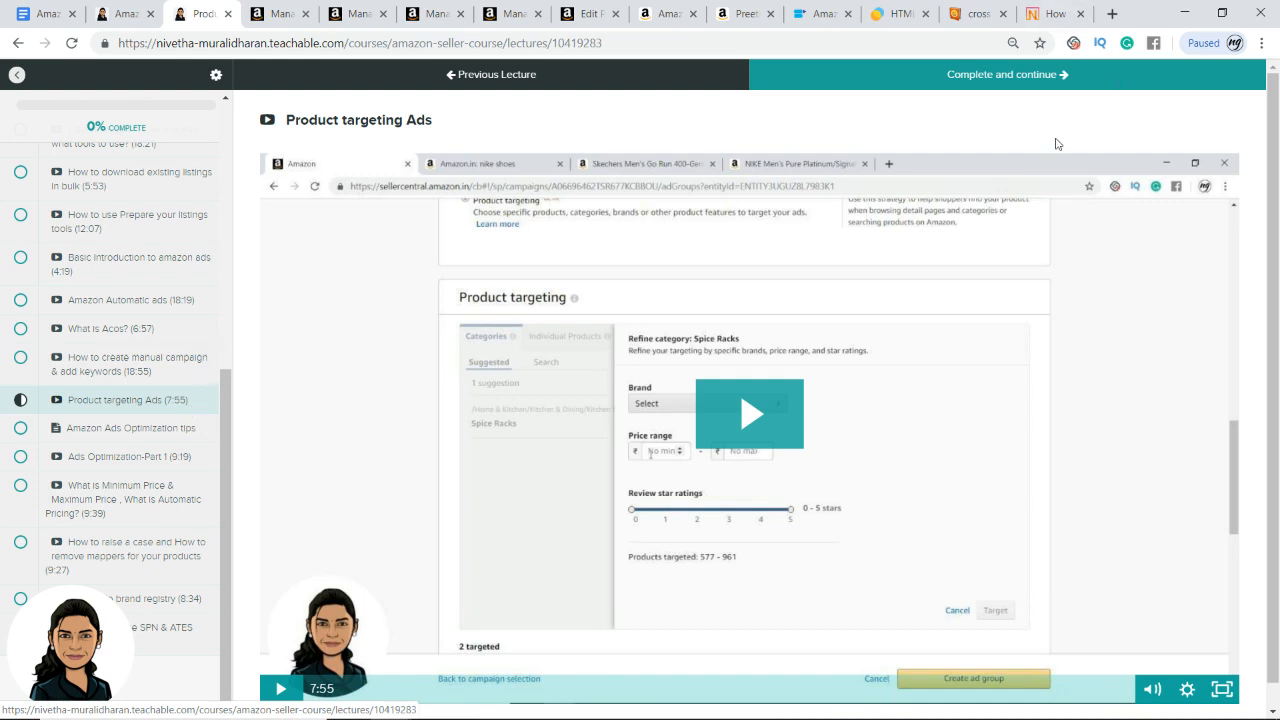